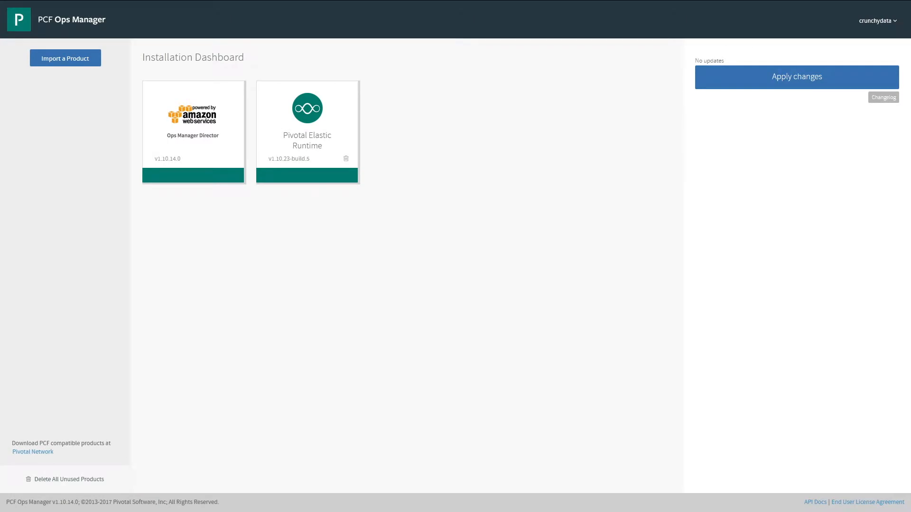
{"action": "mouse_move", "coordinate": [504, 290]}
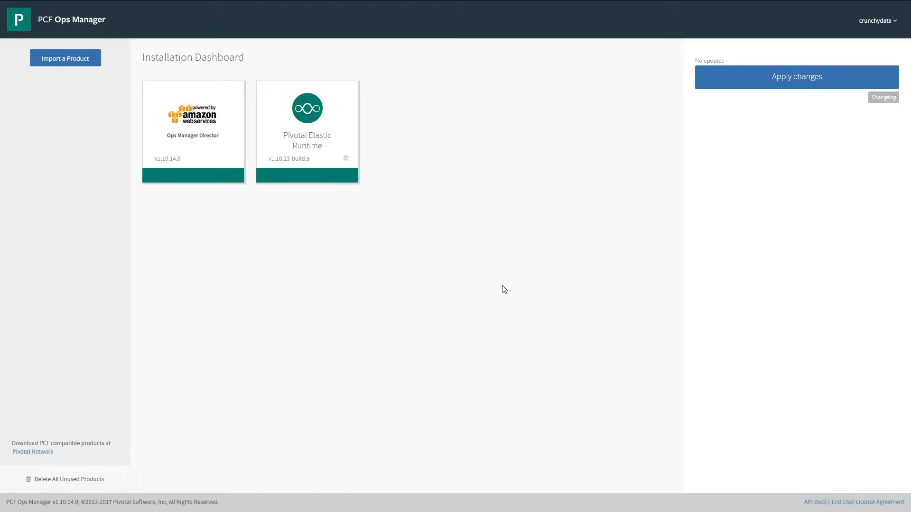
Step: Import the crunchy-postgresql .pivotal product file and add it to the Installation Dashboard
{"action": "left_click", "coordinate": [65, 58]}
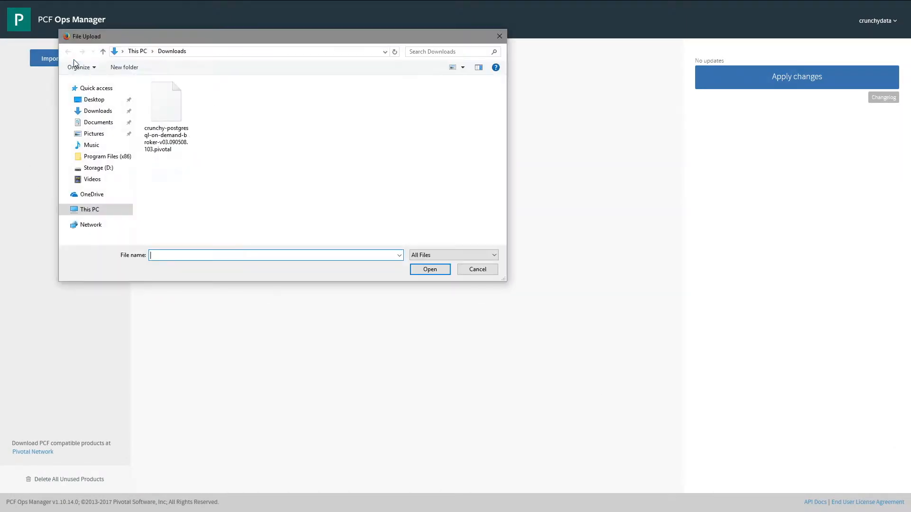
{"action": "left_click", "coordinate": [166, 101]}
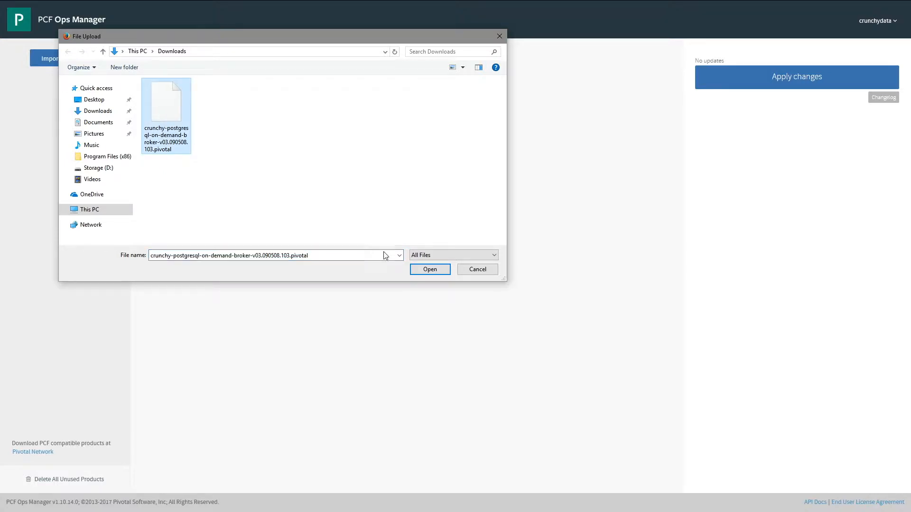
{"action": "left_click", "coordinate": [429, 269]}
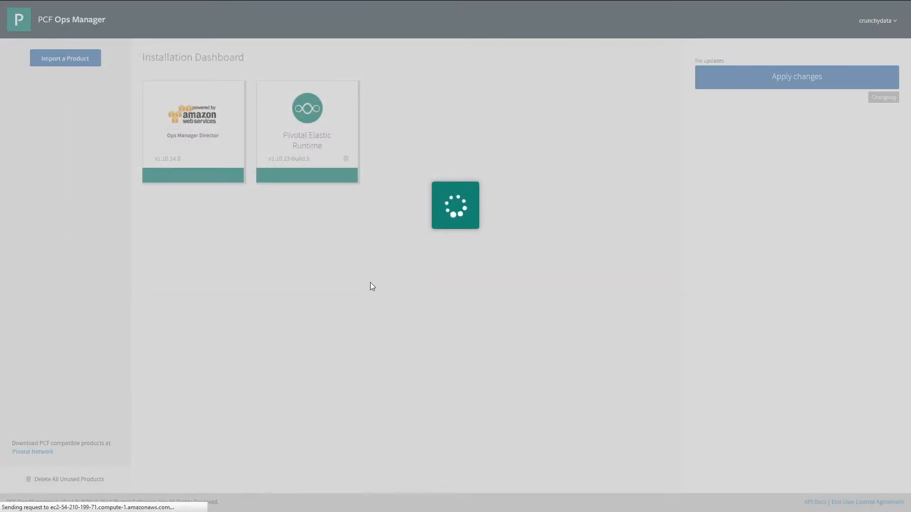
{"action": "mouse_move", "coordinate": [395, 285]}
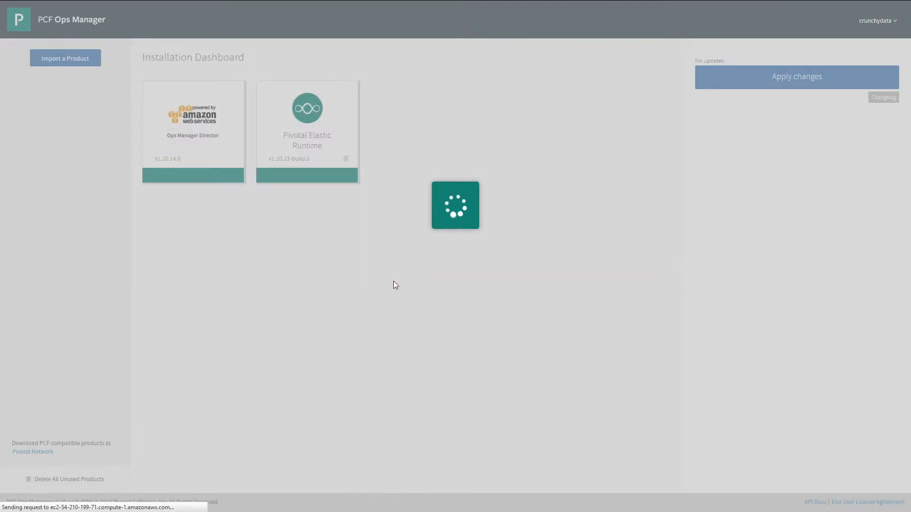
{"action": "mouse_move", "coordinate": [386, 272]}
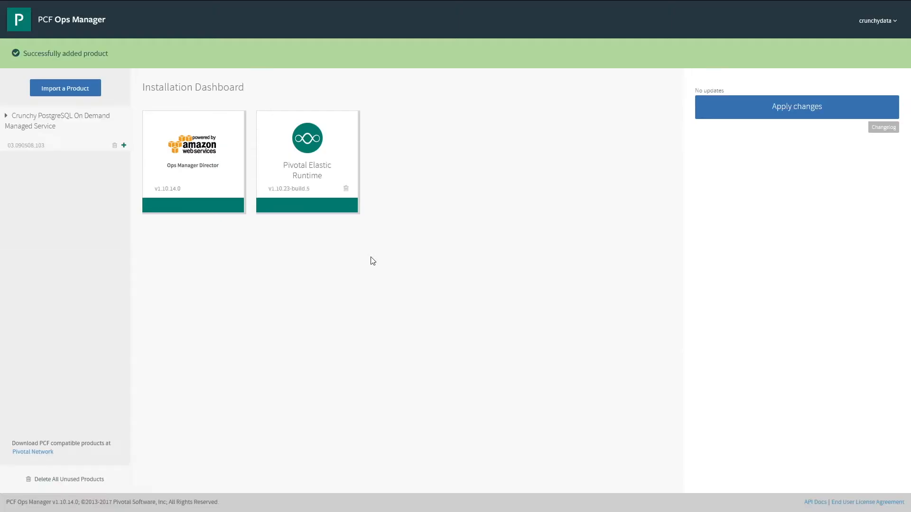
{"action": "mouse_move", "coordinate": [130, 181]}
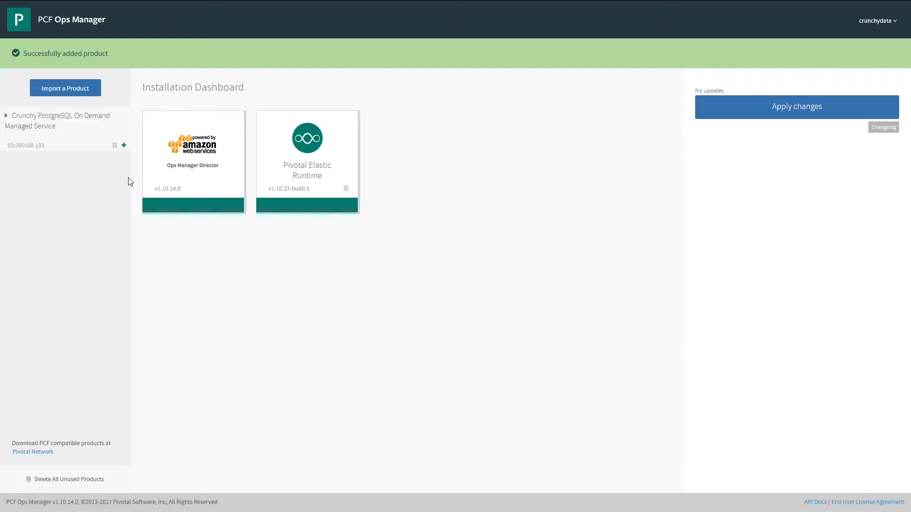
{"action": "mouse_move", "coordinate": [124, 146]}
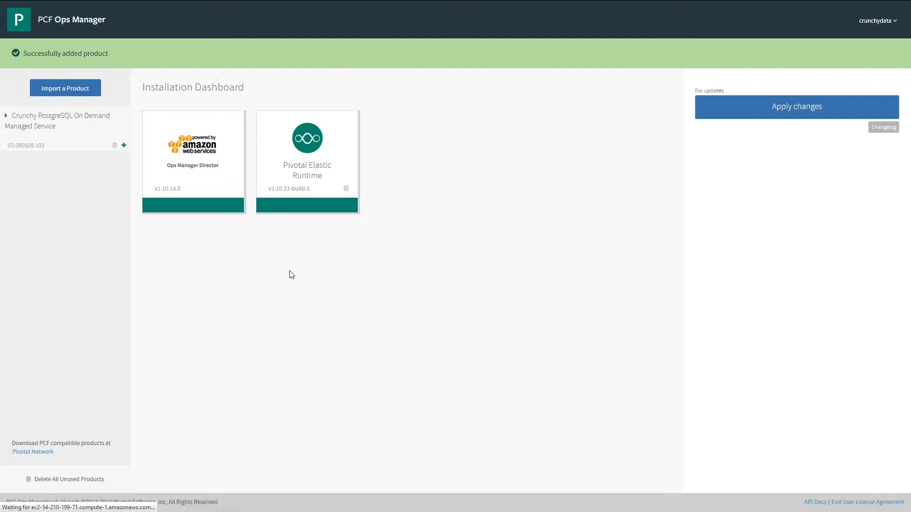
{"action": "mouse_move", "coordinate": [453, 257]}
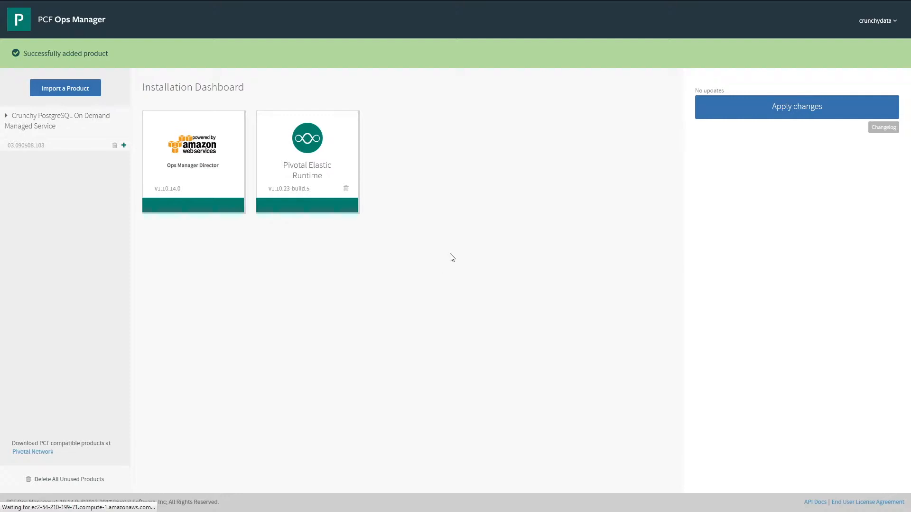
{"action": "left_click", "coordinate": [124, 145]}
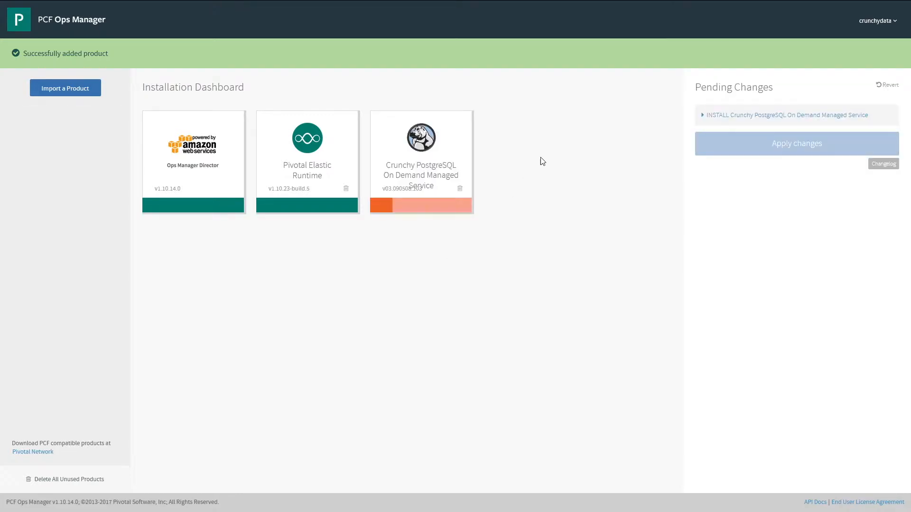
{"action": "mouse_move", "coordinate": [440, 254]}
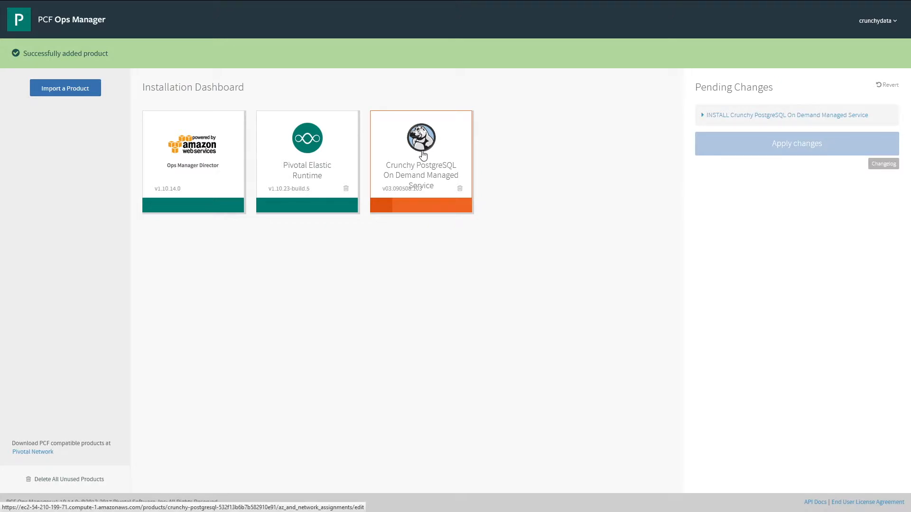
Step: Place singleton and balanced jobs in us-east-1a, with net-1 network and net-2 service network
{"action": "left_click", "coordinate": [421, 146]}
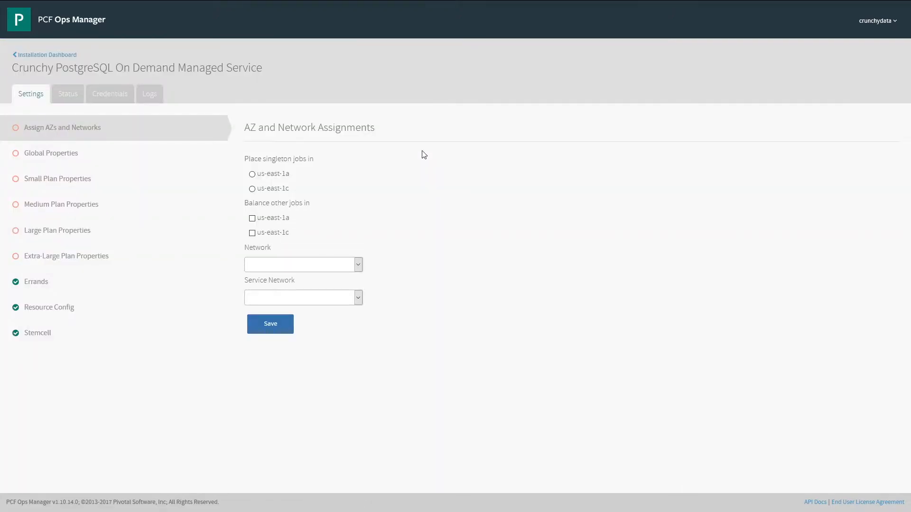
{"action": "left_click", "coordinate": [251, 173]}
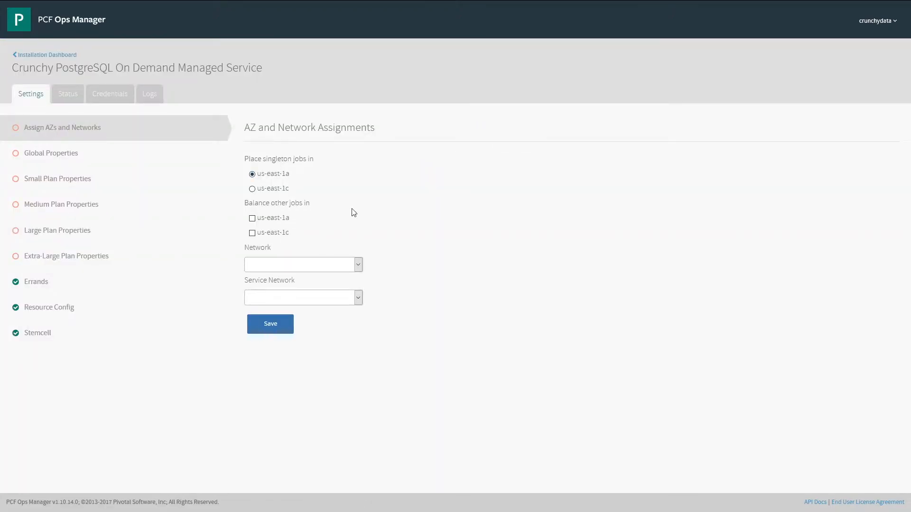
{"action": "left_click", "coordinate": [303, 264]}
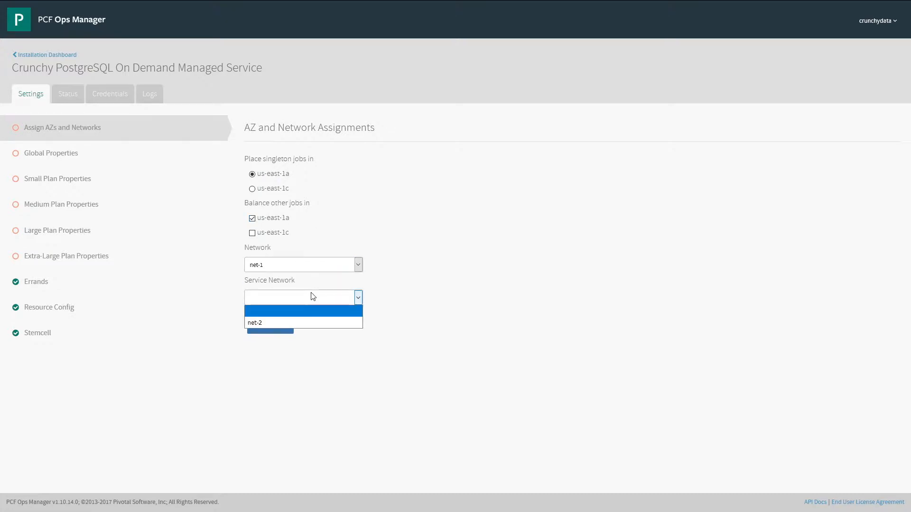
{"action": "left_click", "coordinate": [256, 322]}
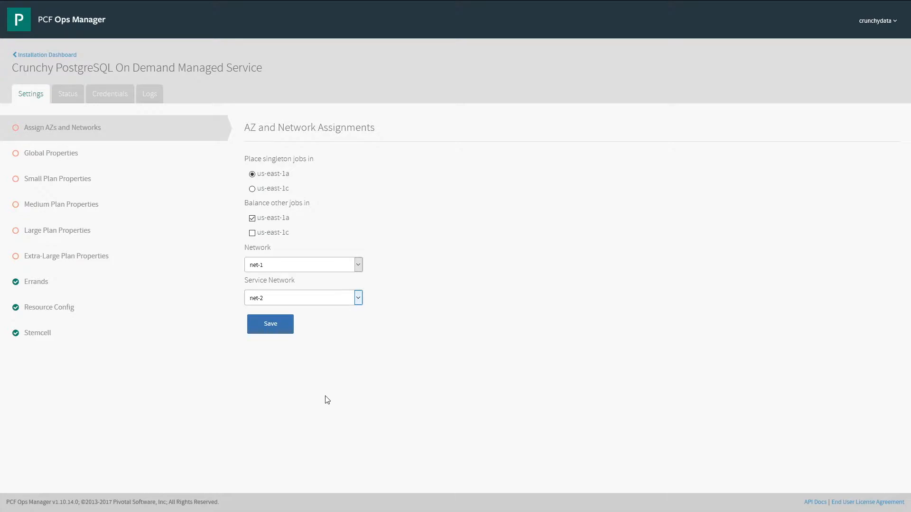
{"action": "mouse_move", "coordinate": [270, 324]}
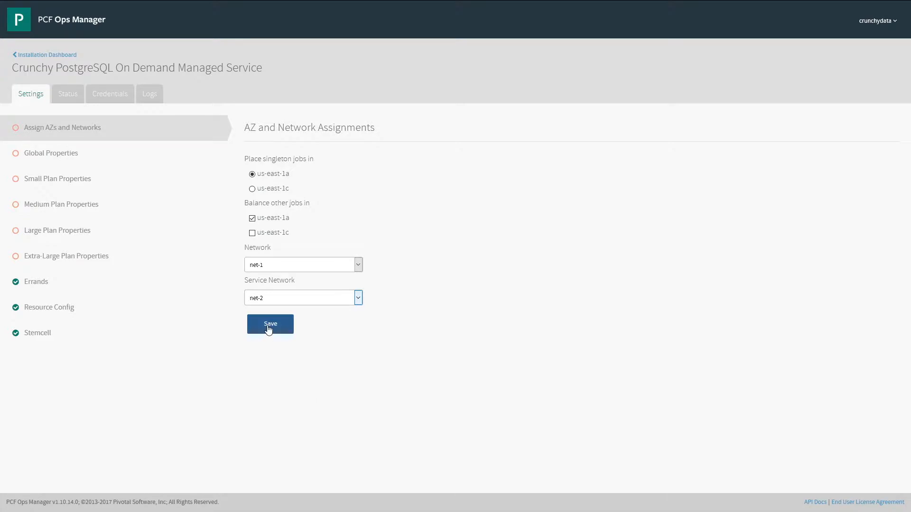
{"action": "left_click", "coordinate": [270, 324]}
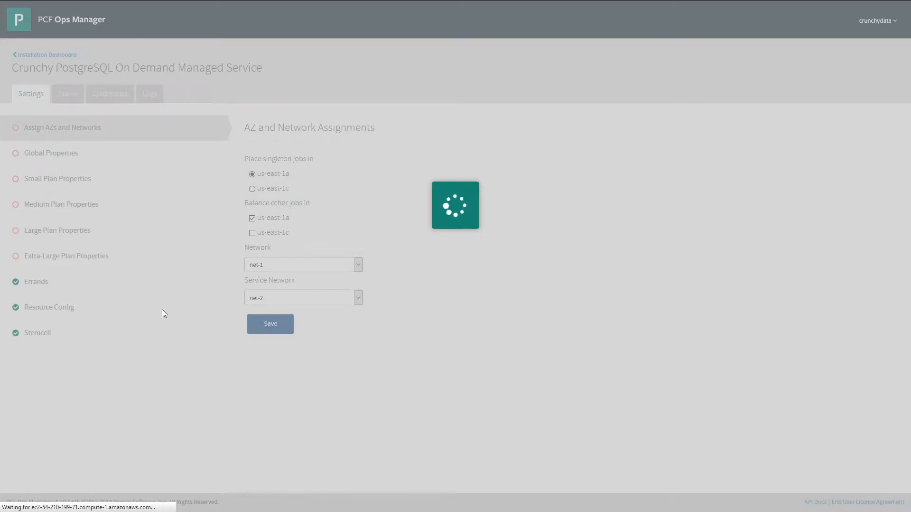
{"action": "left_click", "coordinate": [269, 324]}
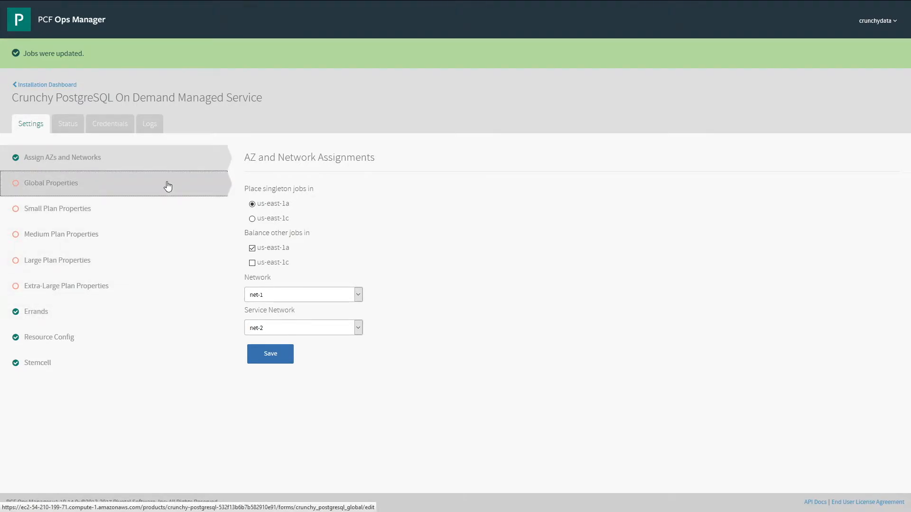
Step: Save global properties: t2.small consul-server, m3.medium haproxy, 10 GB disks, zone us-east-1c
{"action": "left_click", "coordinate": [51, 183]}
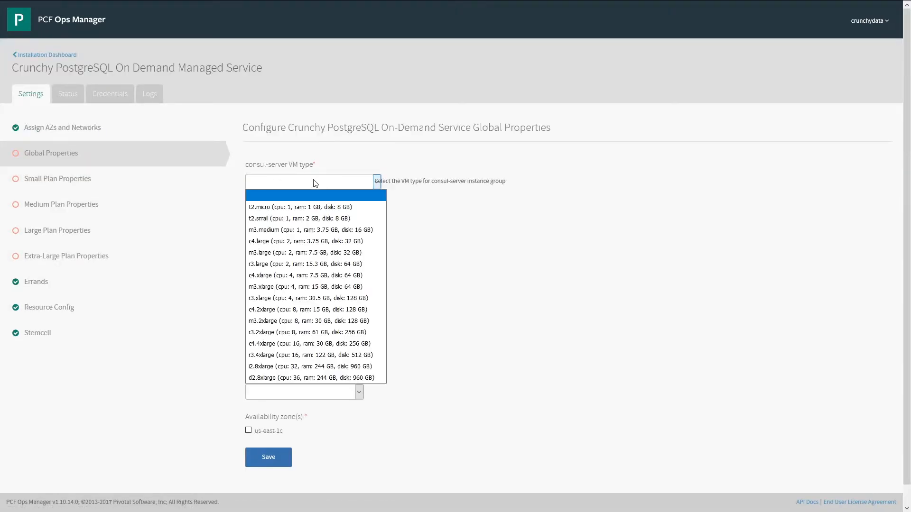
{"action": "left_click", "coordinate": [298, 218]}
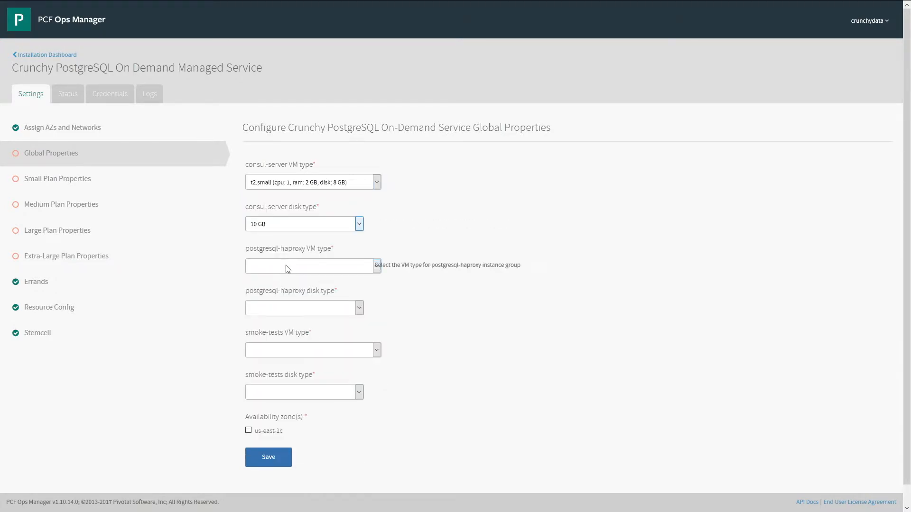
{"action": "left_click", "coordinate": [376, 266]}
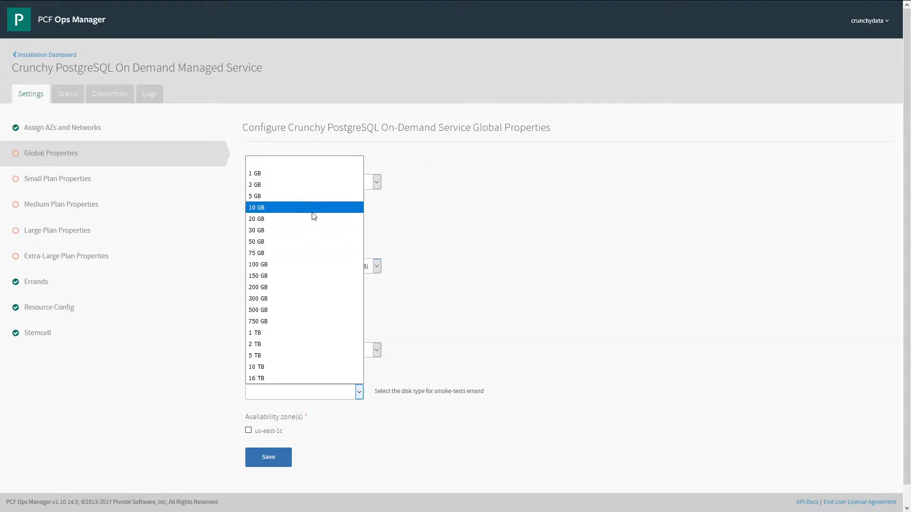
{"action": "left_click", "coordinate": [256, 207]}
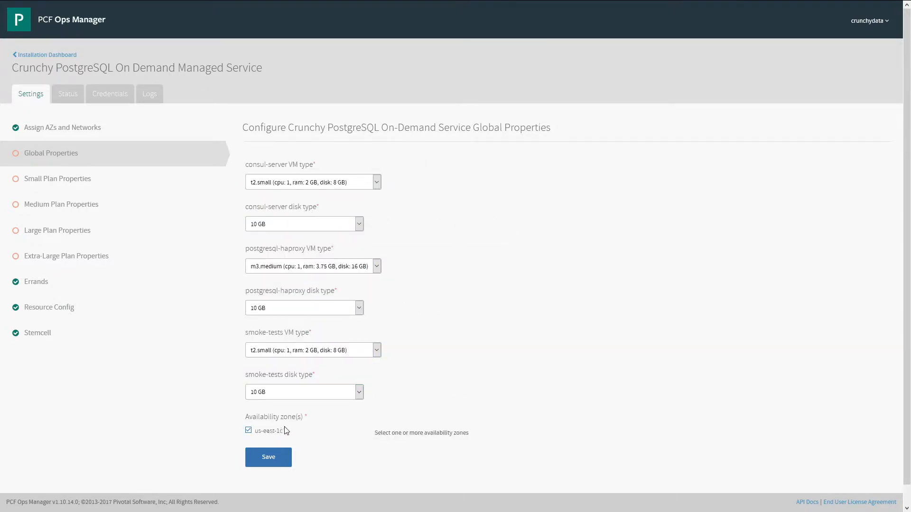
{"action": "left_click", "coordinate": [268, 458]}
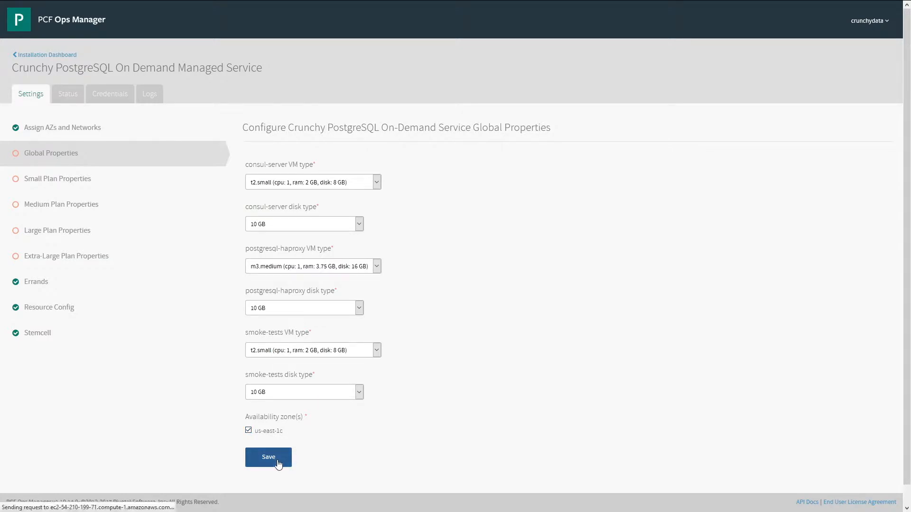
{"action": "left_click", "coordinate": [268, 457]}
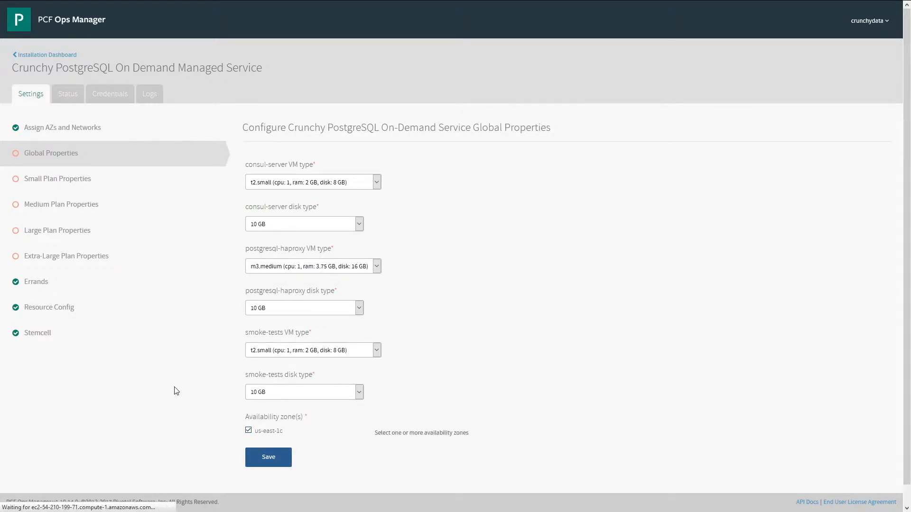
{"action": "left_click", "coordinate": [268, 458]}
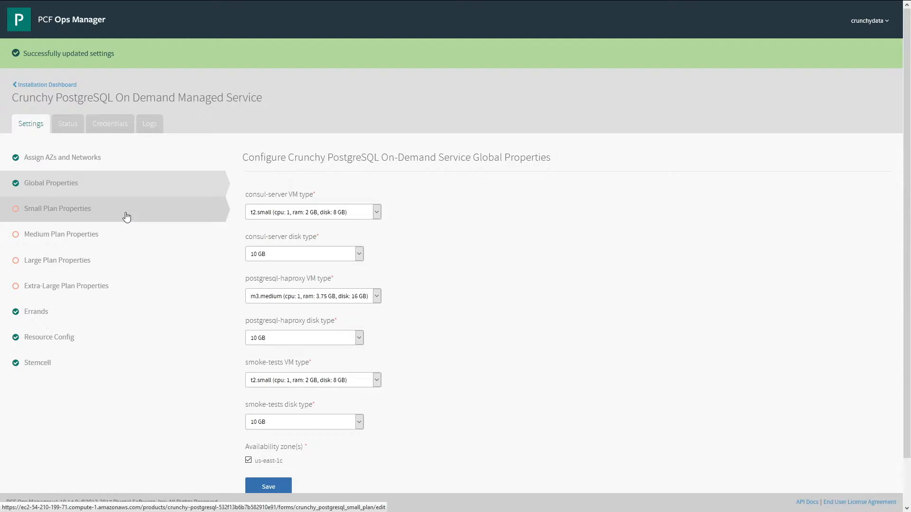
Step: Save the Small plan with an m3.large database server VM and 20 GB disk
{"action": "left_click", "coordinate": [57, 208]}
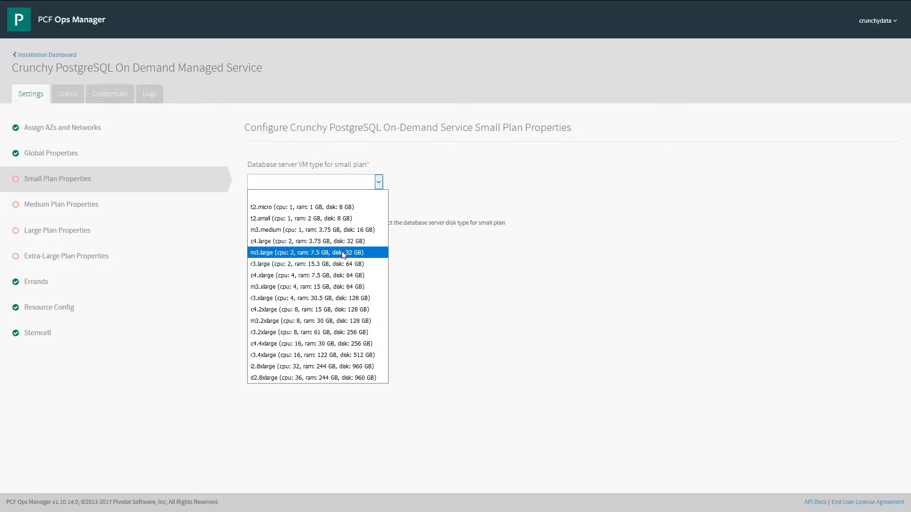
{"action": "left_click", "coordinate": [316, 251]}
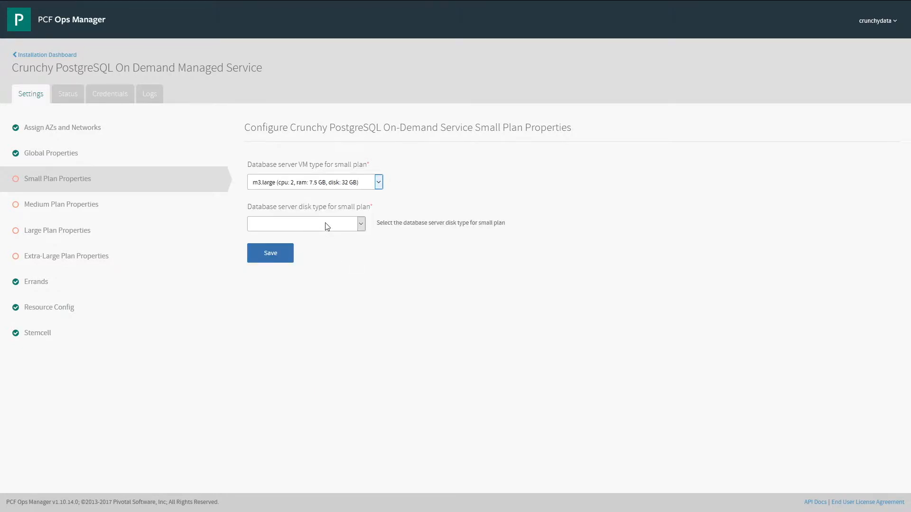
{"action": "left_click", "coordinate": [359, 224]}
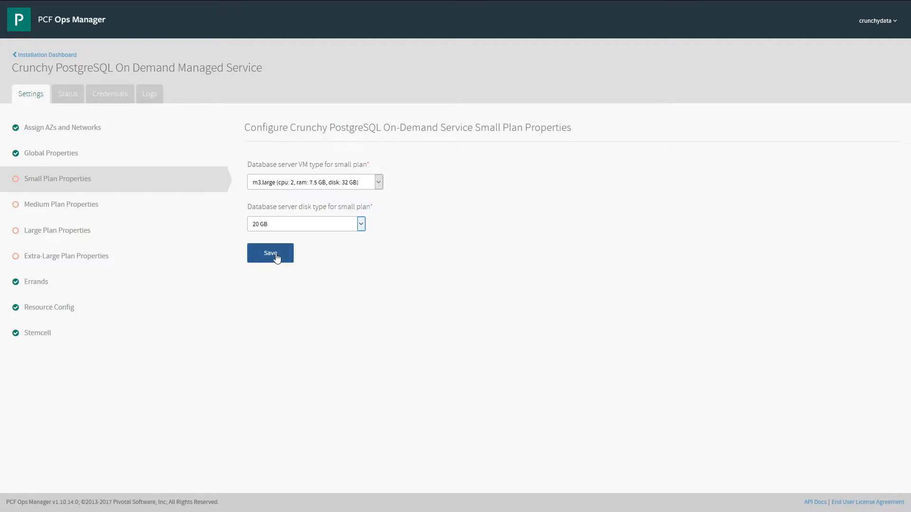
{"action": "mouse_move", "coordinate": [160, 265]}
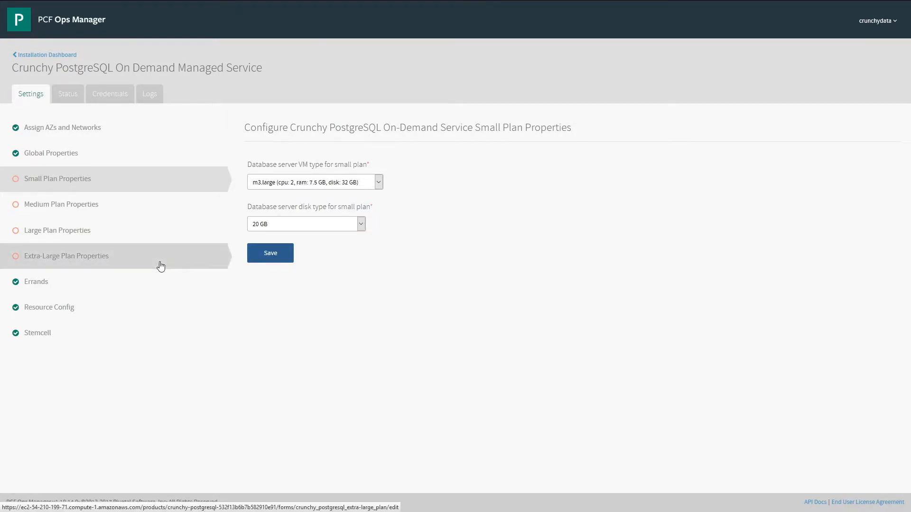
{"action": "left_click", "coordinate": [270, 252]}
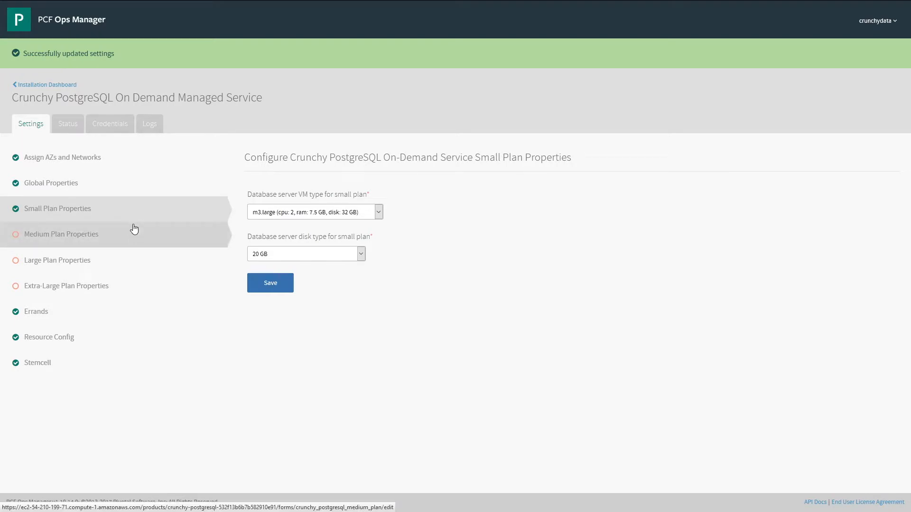
Step: Set the Medium plan to an m3.xlarge VM with a 50 GB disk and save
{"action": "left_click", "coordinate": [61, 234]}
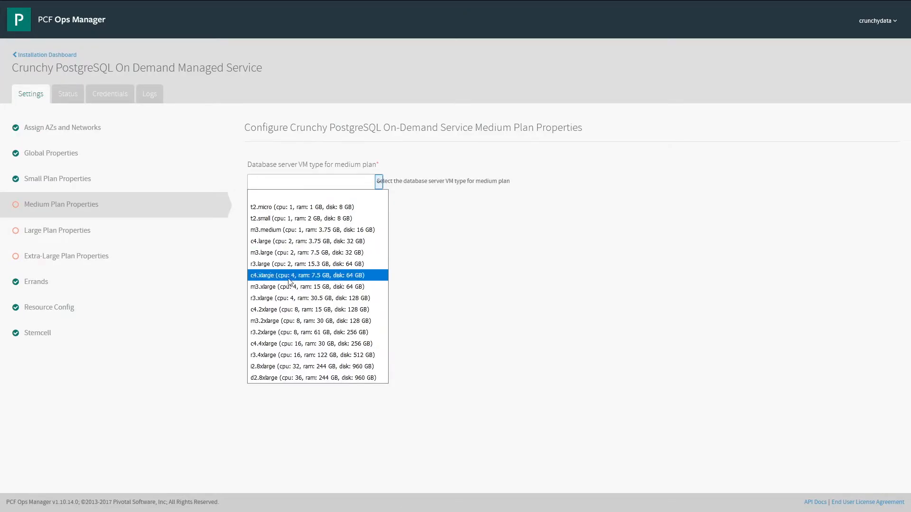
{"action": "left_click", "coordinate": [307, 287]}
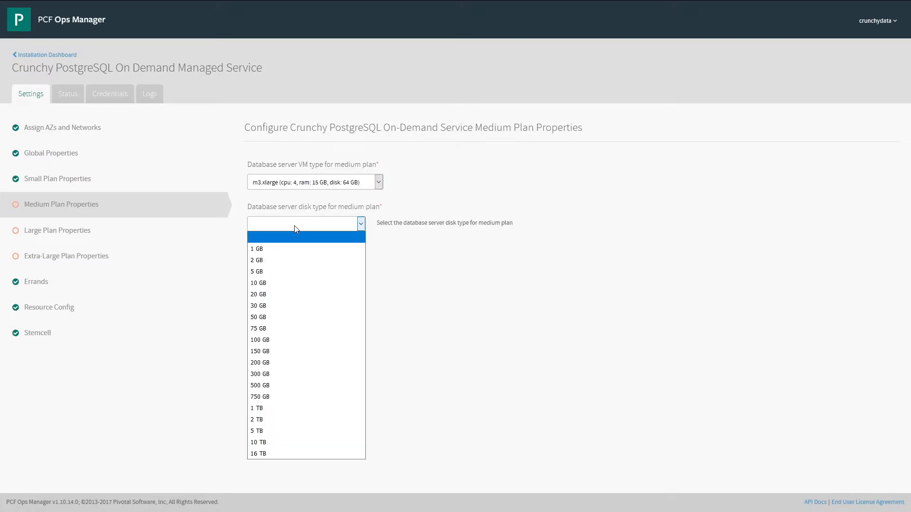
{"action": "left_click", "coordinate": [258, 316]}
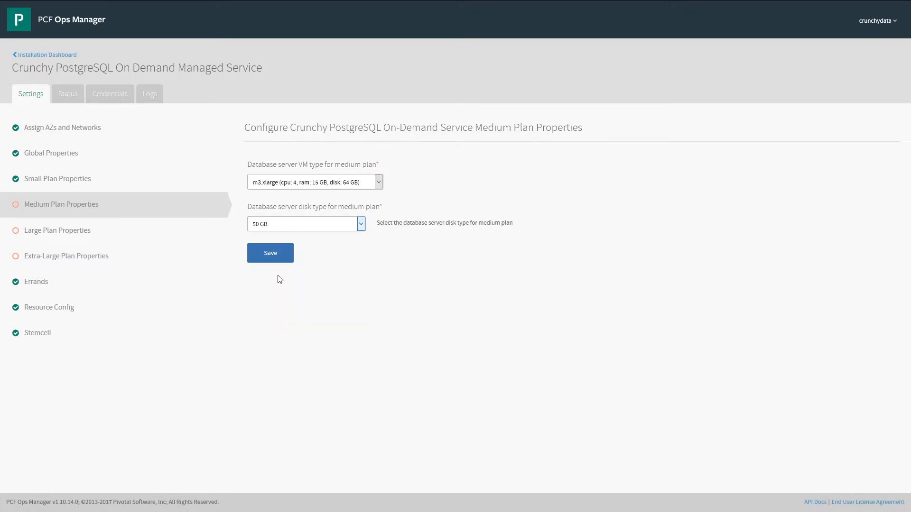
{"action": "left_click", "coordinate": [269, 253]}
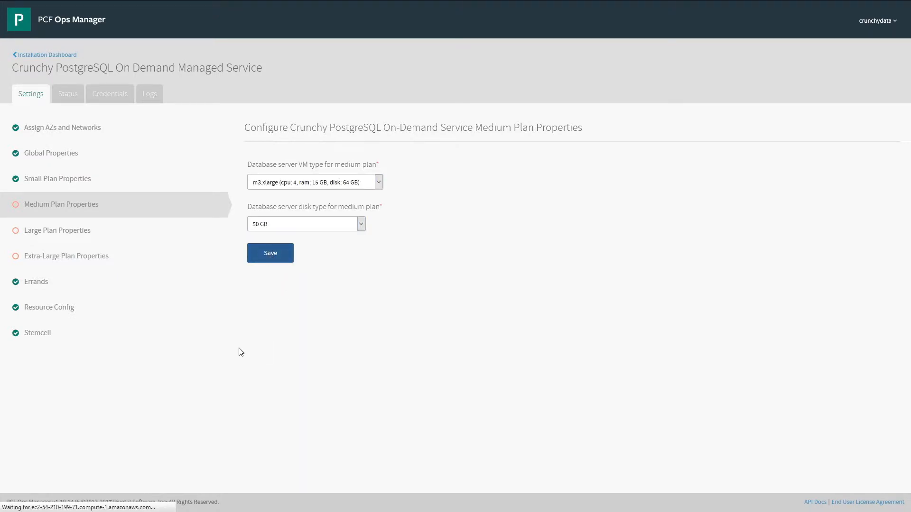
{"action": "left_click", "coordinate": [270, 253]}
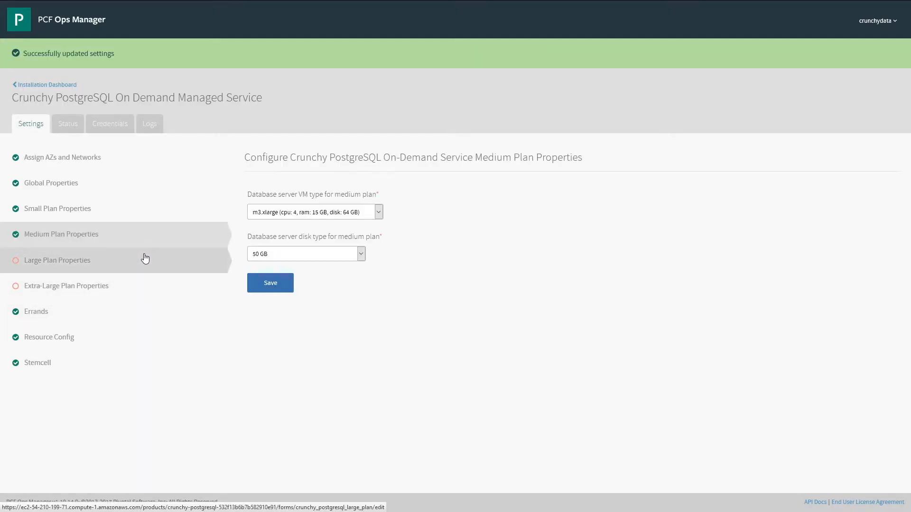
Step: Save the Large plan with an m3.2xlarge VM and a 100 GB disk
{"action": "left_click", "coordinate": [57, 259]}
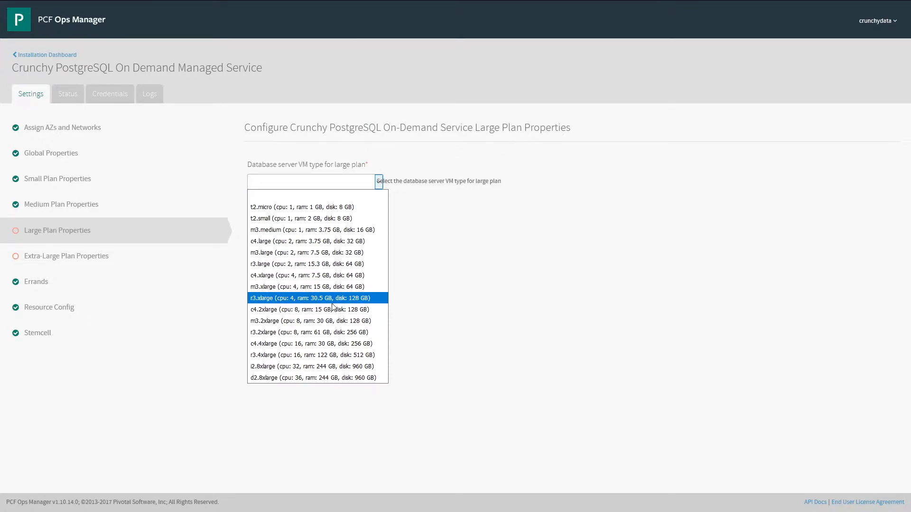
{"action": "left_click", "coordinate": [308, 320]}
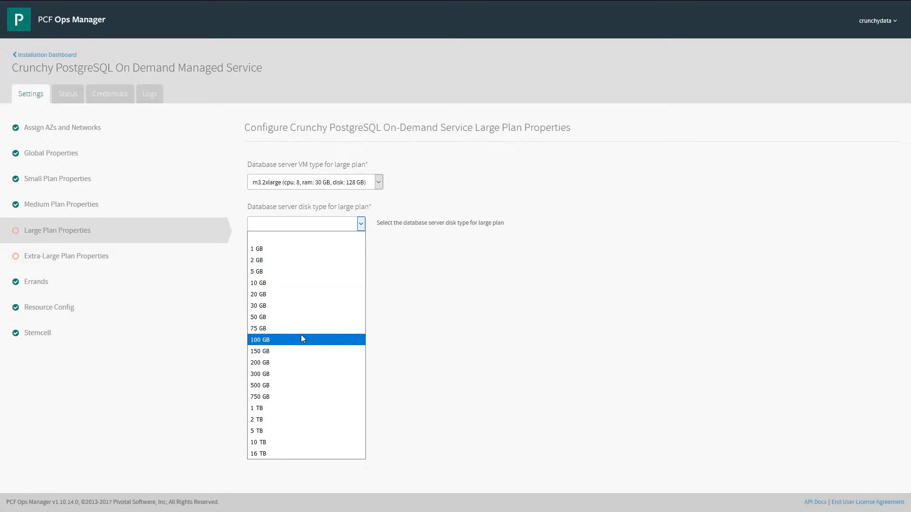
{"action": "left_click", "coordinate": [261, 340]}
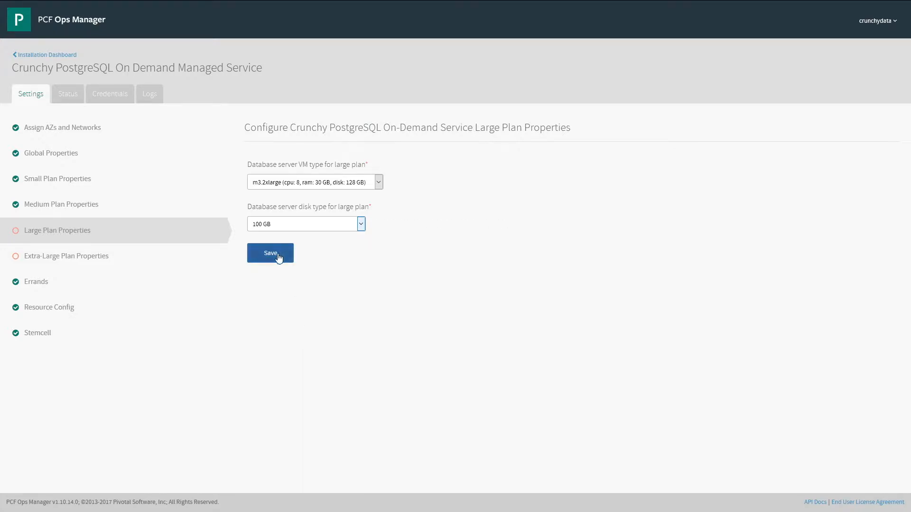
{"action": "left_click", "coordinate": [269, 253]}
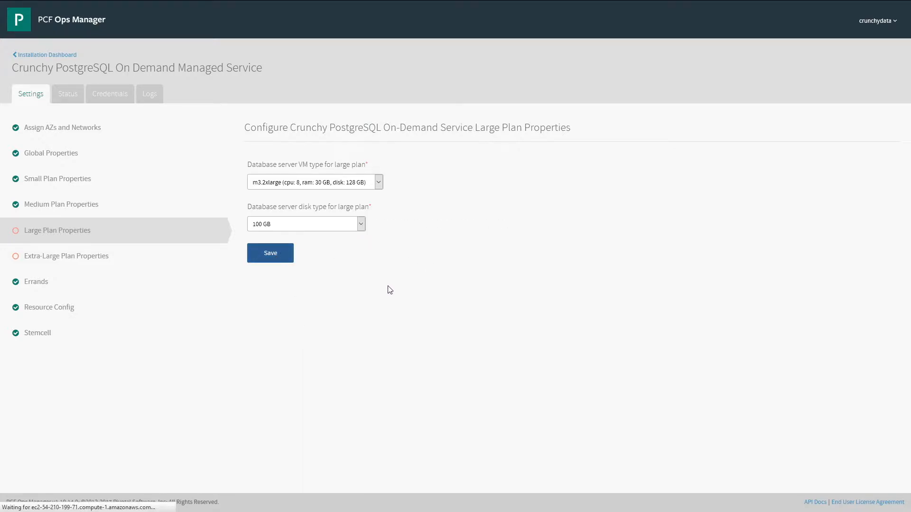
{"action": "left_click", "coordinate": [269, 253]}
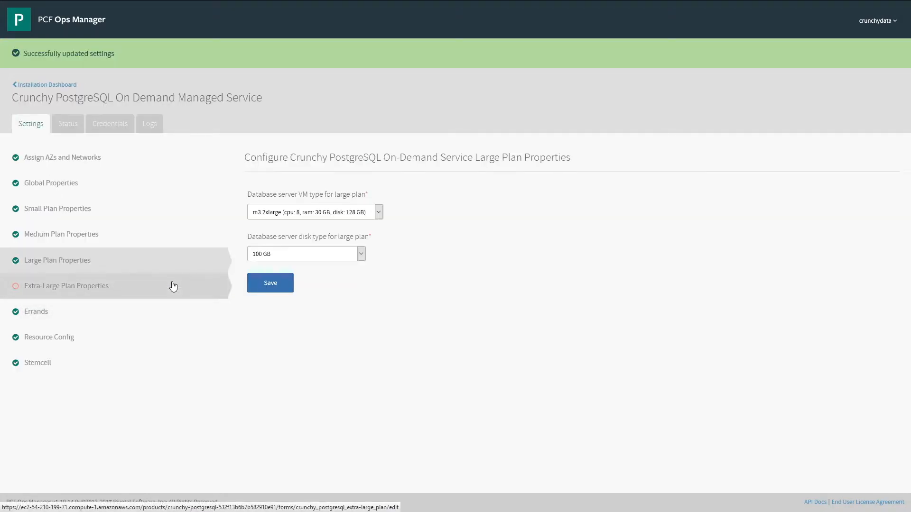
Step: Save the Extra-Large plan with a c4.4xlarge VM and a 500 GB disk
{"action": "left_click", "coordinate": [67, 285]}
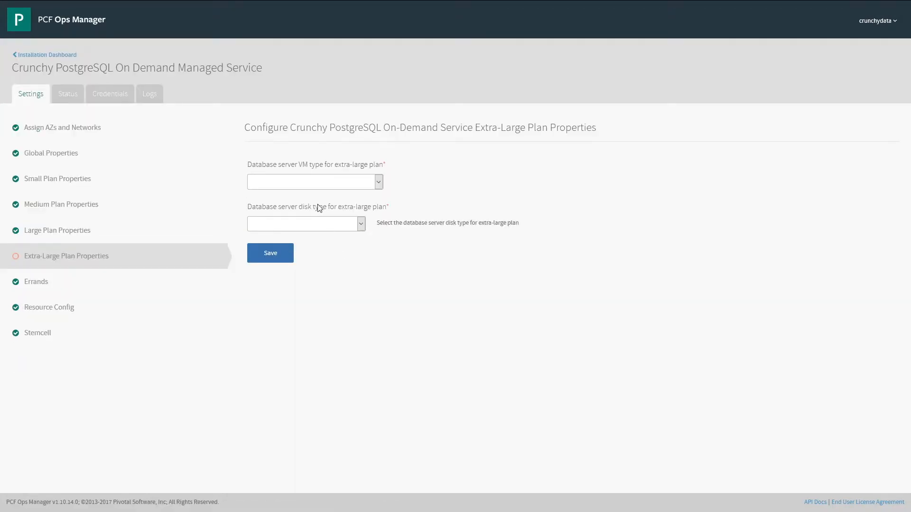
{"action": "left_click", "coordinate": [378, 181]}
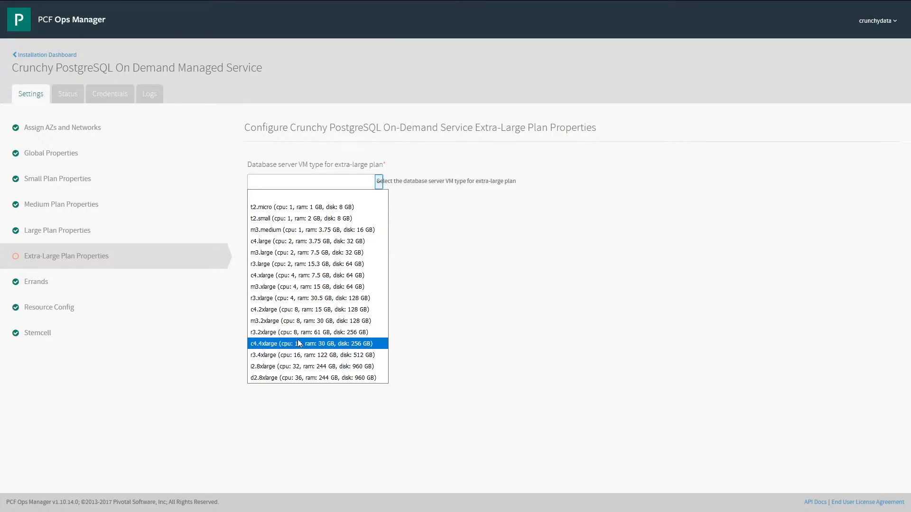
{"action": "left_click", "coordinate": [311, 343]}
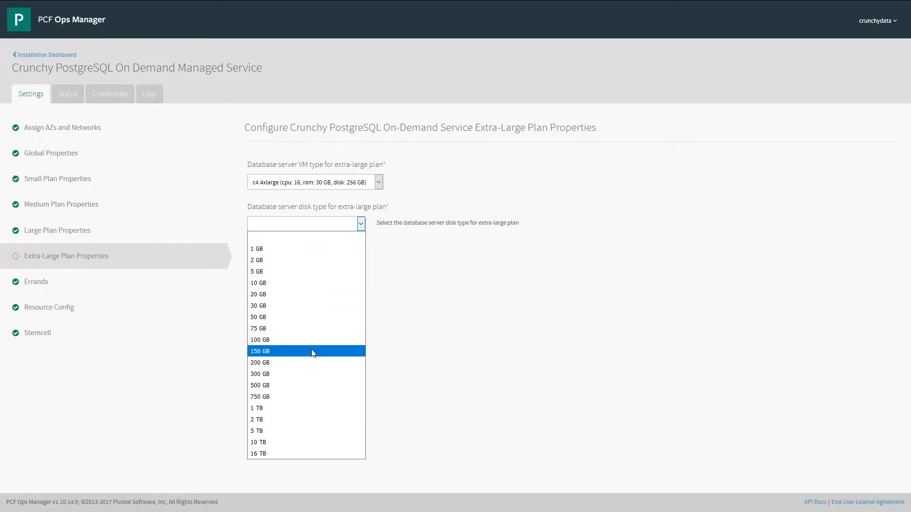
{"action": "left_click", "coordinate": [260, 385]}
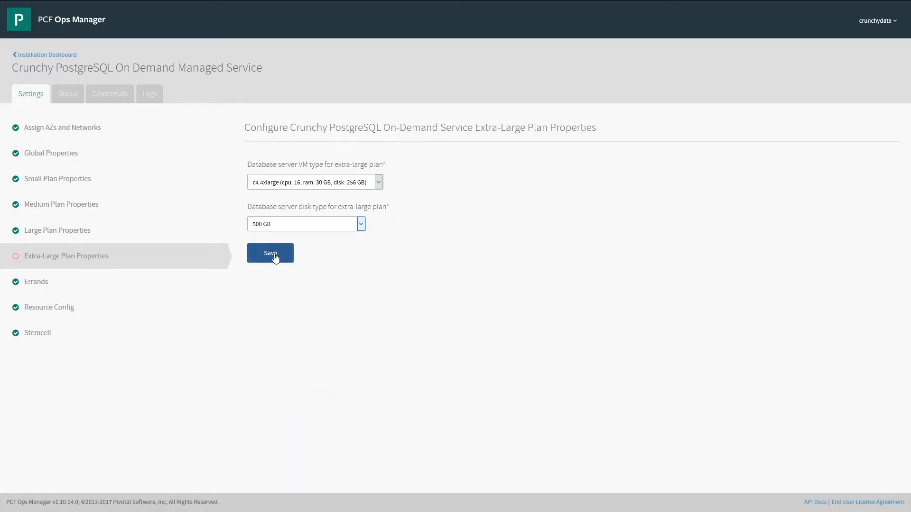
{"action": "left_click", "coordinate": [270, 253]}
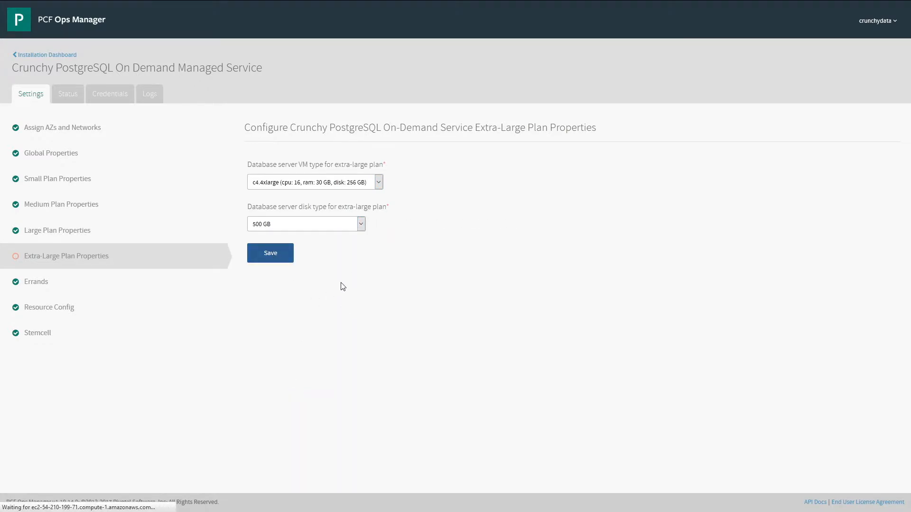
{"action": "left_click", "coordinate": [269, 253]}
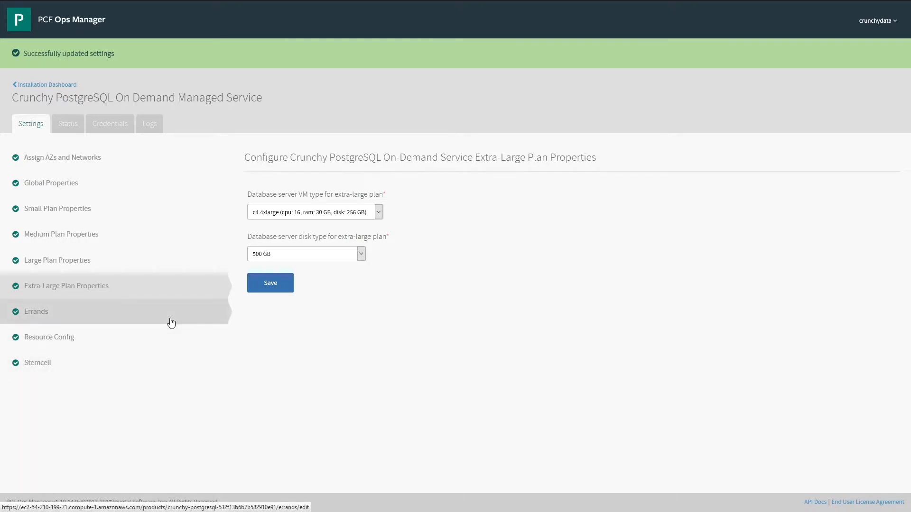
Step: Review the Errands, Resource Config and Stemcell settings, then return to the Installation Dashboard
{"action": "left_click", "coordinate": [36, 311]}
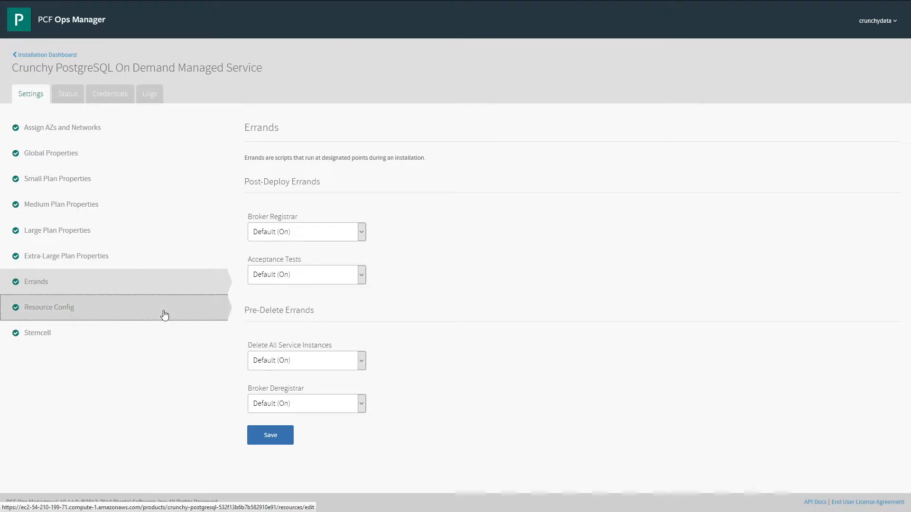
{"action": "left_click", "coordinate": [49, 307]}
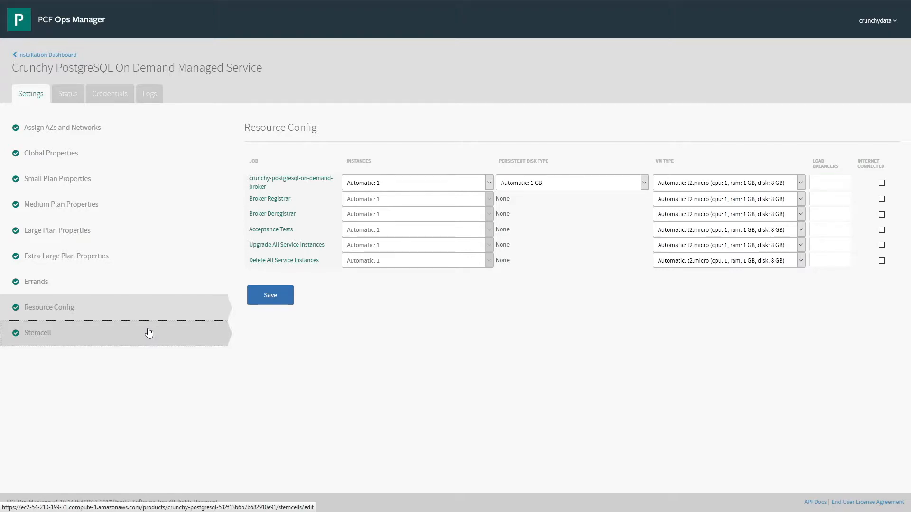
{"action": "left_click", "coordinate": [37, 332]}
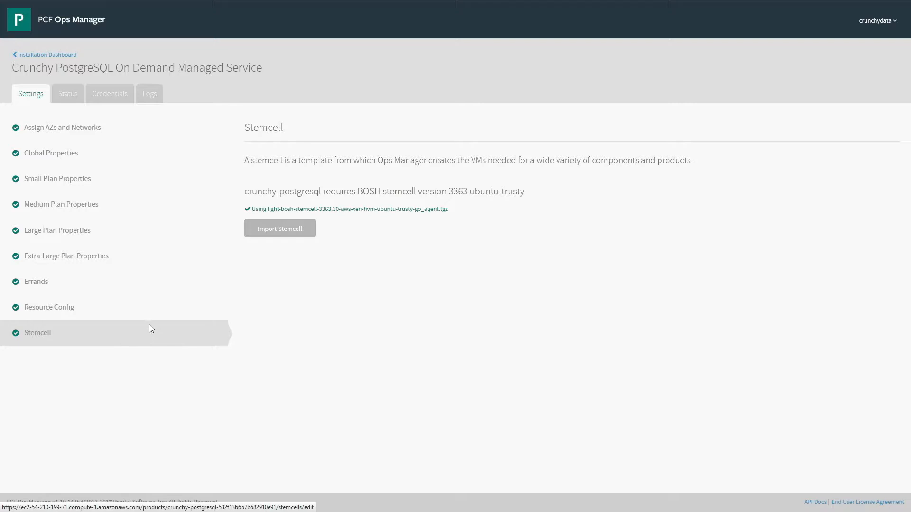
{"action": "mouse_move", "coordinate": [67, 64]}
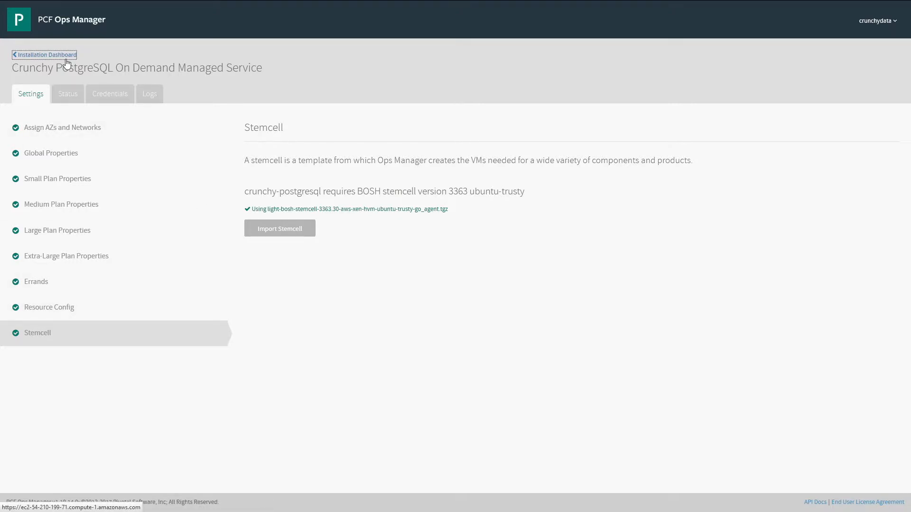
{"action": "left_click", "coordinate": [46, 55]}
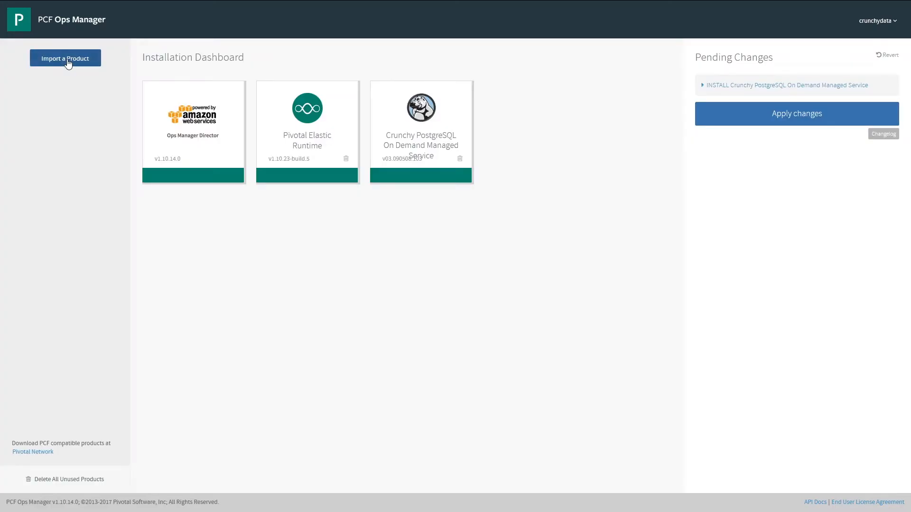
Step: Apply the pending Crunchy PostgreSQL installation changes and return to the Installation Dashboard
{"action": "left_click", "coordinate": [704, 85]}
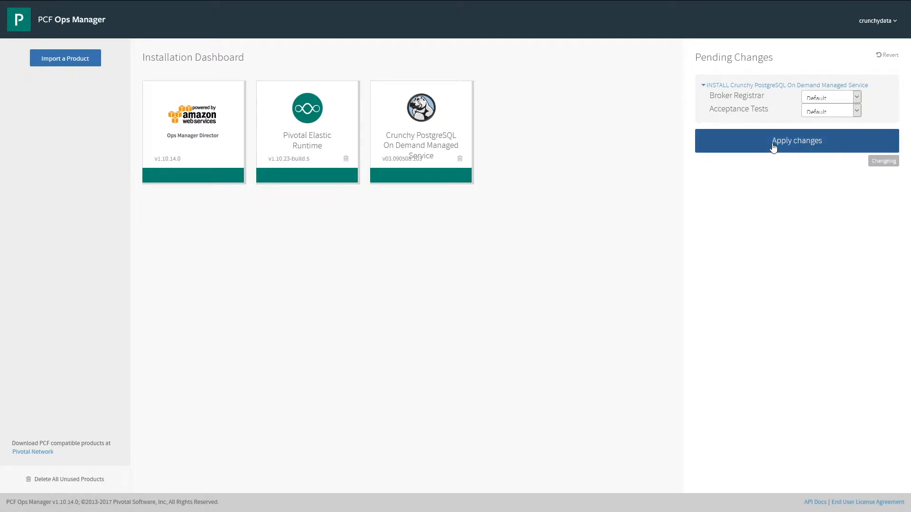
{"action": "left_click", "coordinate": [797, 140]}
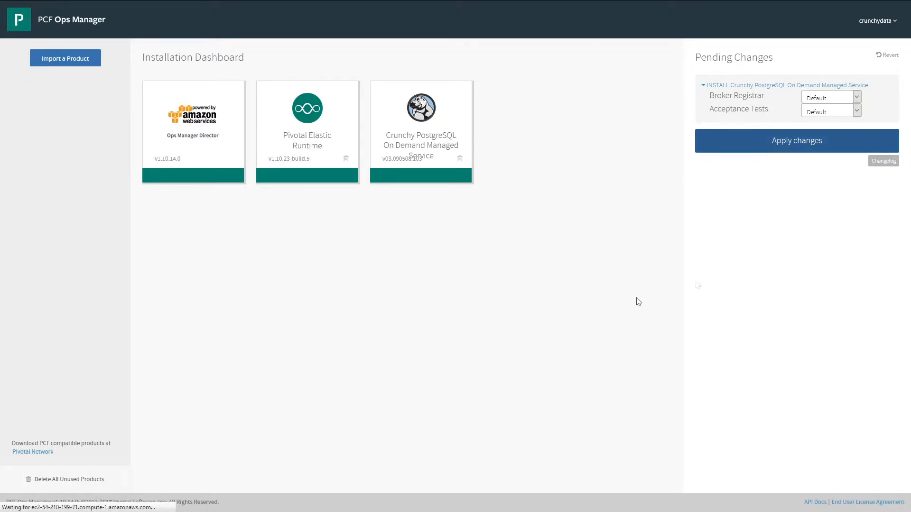
{"action": "left_click", "coordinate": [795, 140]}
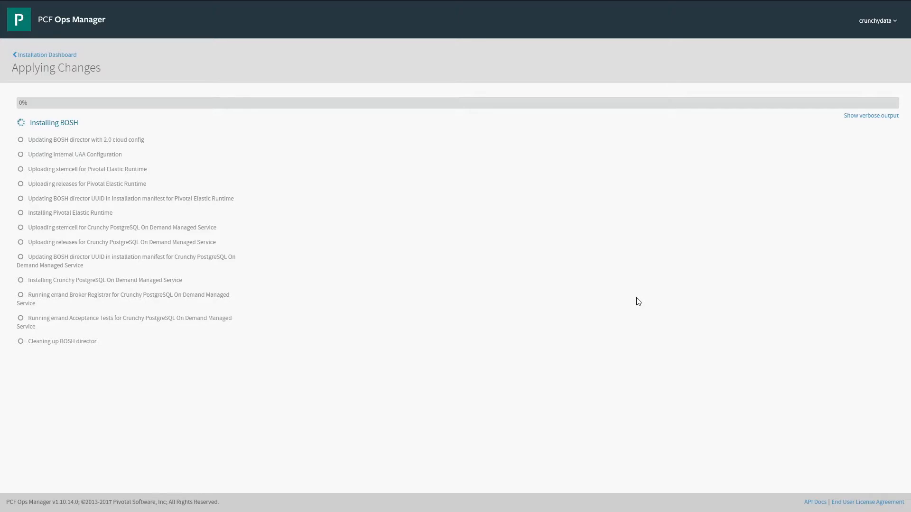
{"action": "mouse_move", "coordinate": [861, 118]}
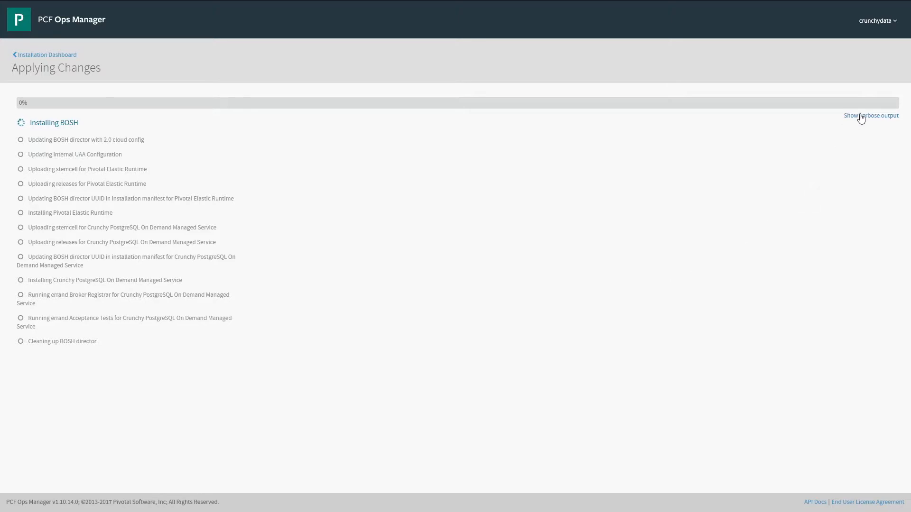
{"action": "mouse_move", "coordinate": [859, 121]}
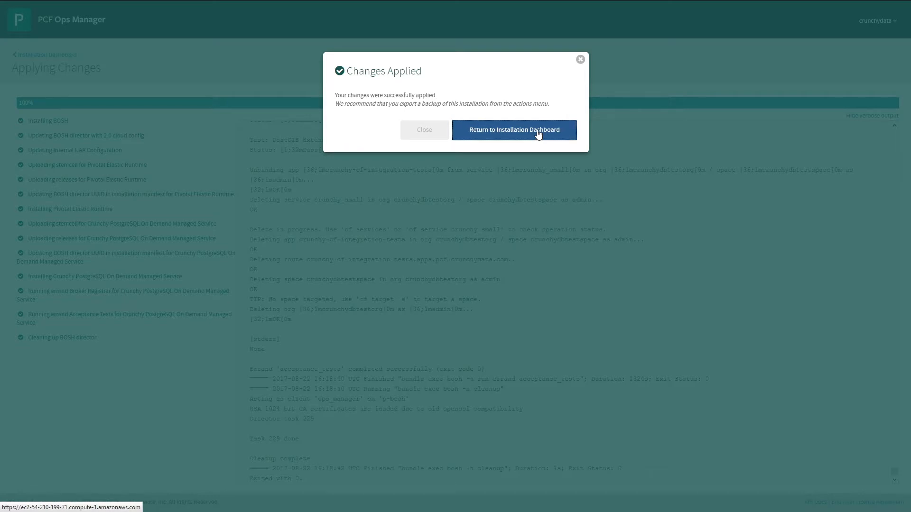
{"action": "left_click", "coordinate": [514, 130]}
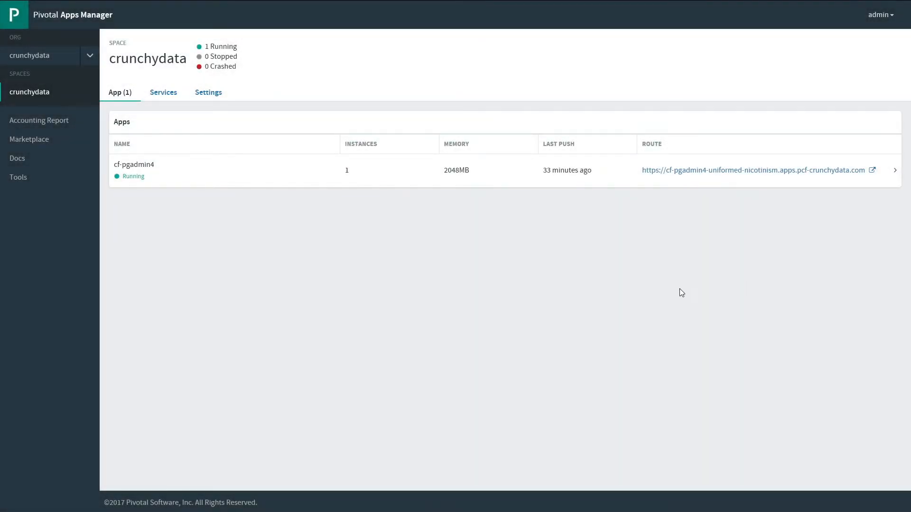
{"action": "mouse_move", "coordinate": [64, 162]}
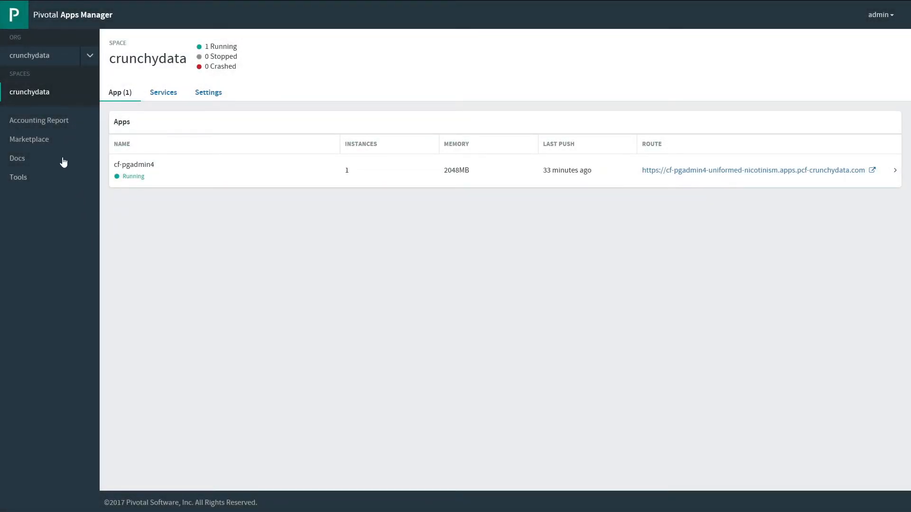
Step: Select the medium plan of Crunchy Certified PostgreSQL 9.5 from the Marketplace
{"action": "left_click", "coordinate": [29, 139]}
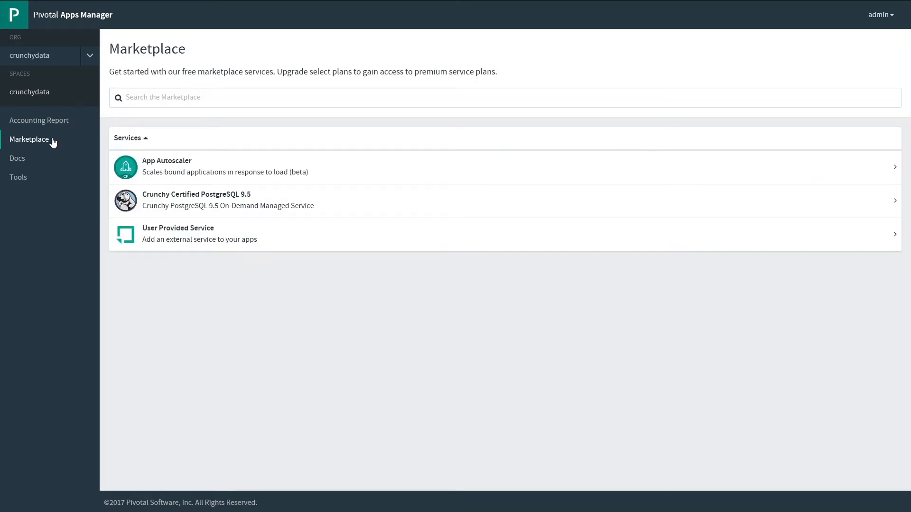
{"action": "mouse_move", "coordinate": [204, 200]}
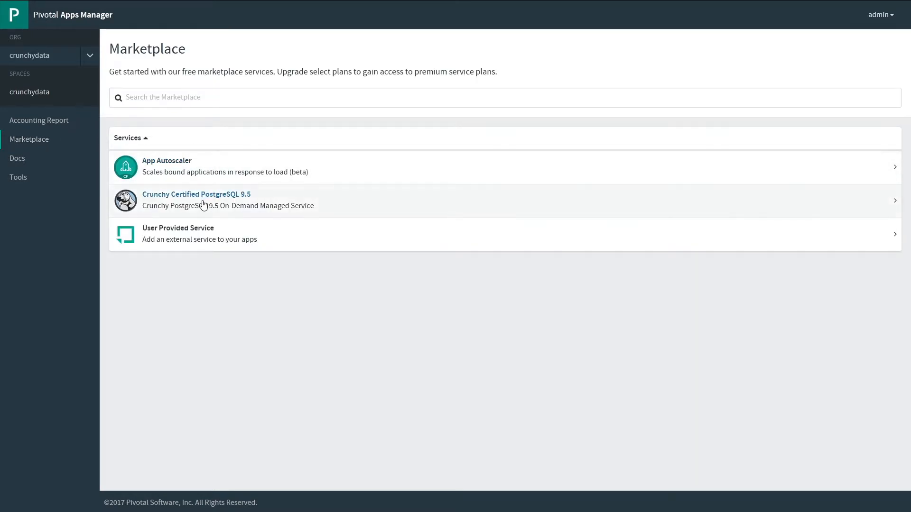
{"action": "left_click", "coordinate": [196, 194]}
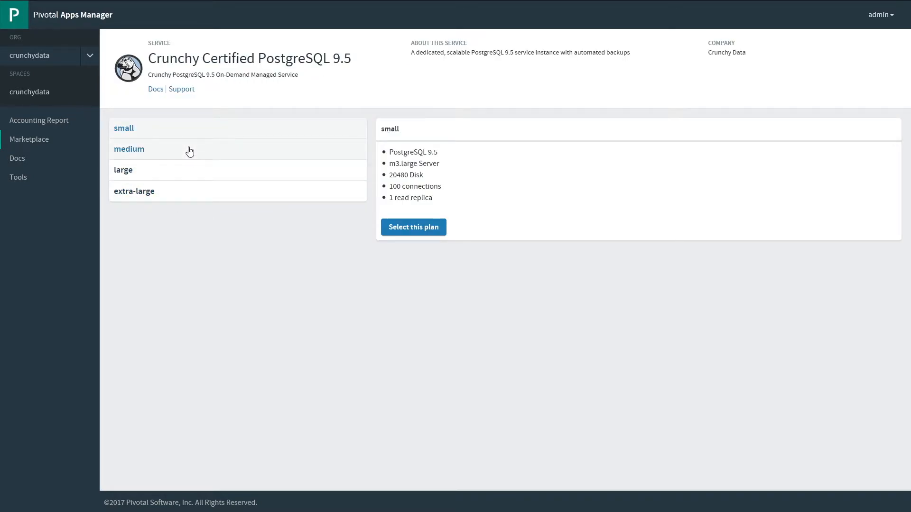
{"action": "left_click", "coordinate": [128, 148]}
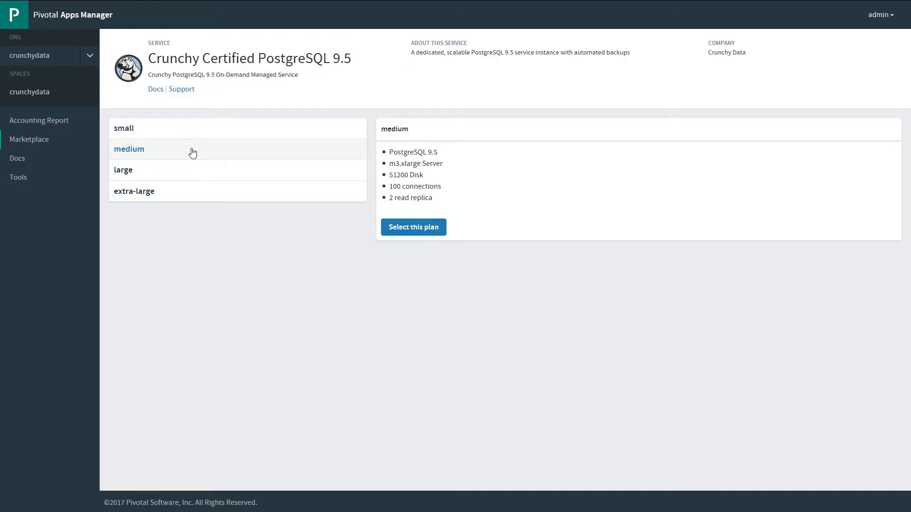
{"action": "mouse_move", "coordinate": [413, 226]}
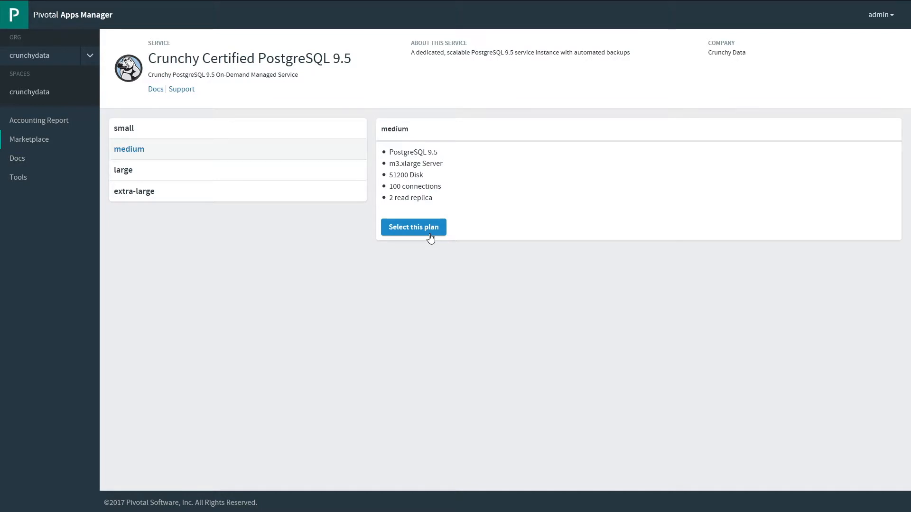
{"action": "left_click", "coordinate": [413, 227]}
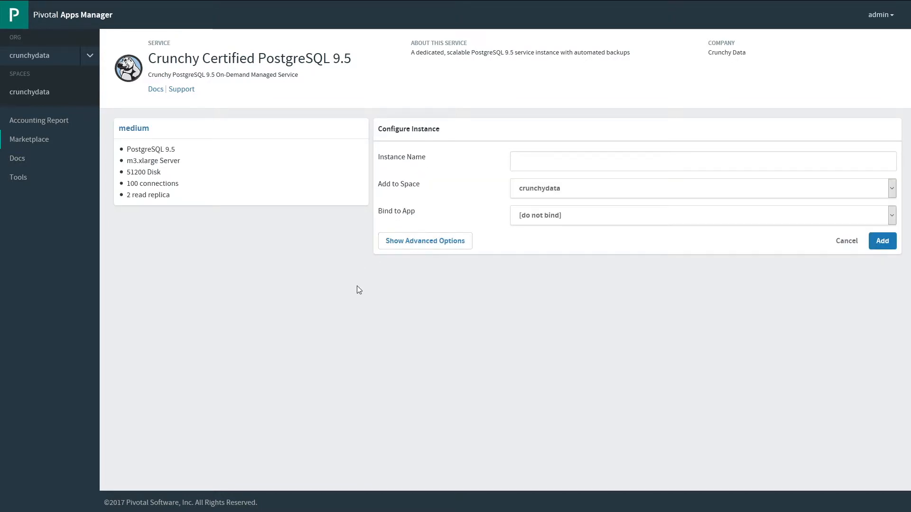
Step: Name the instance myservice and add parameters db_name=mydb and db_username=myuser
{"action": "type", "text": "m"}
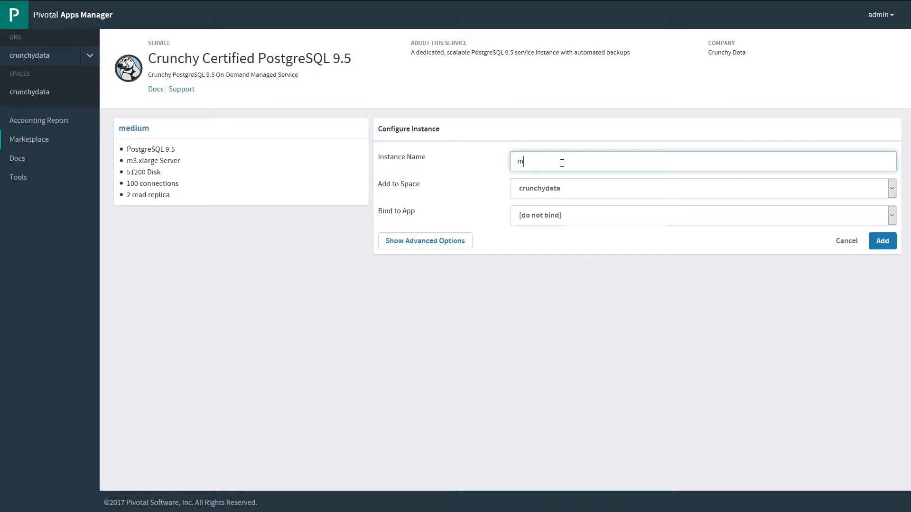
{"action": "type", "text": "yservice"}
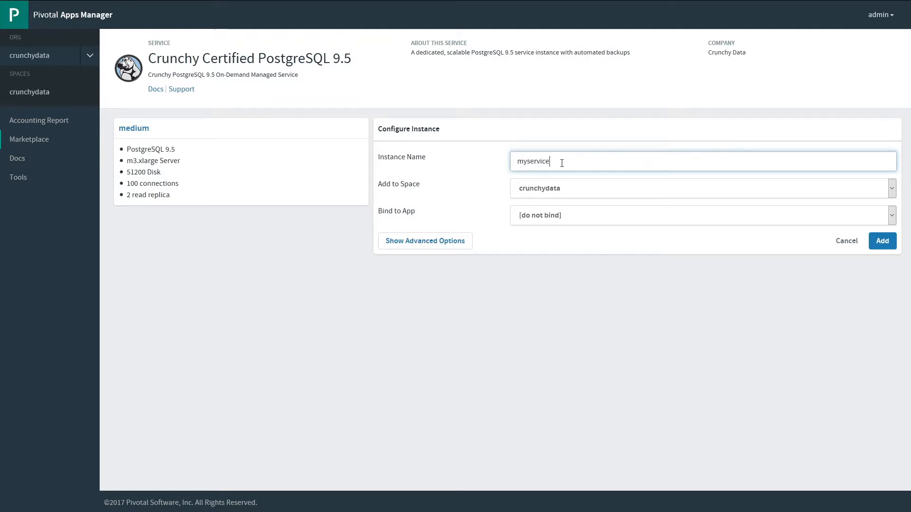
{"action": "mouse_move", "coordinate": [425, 241]}
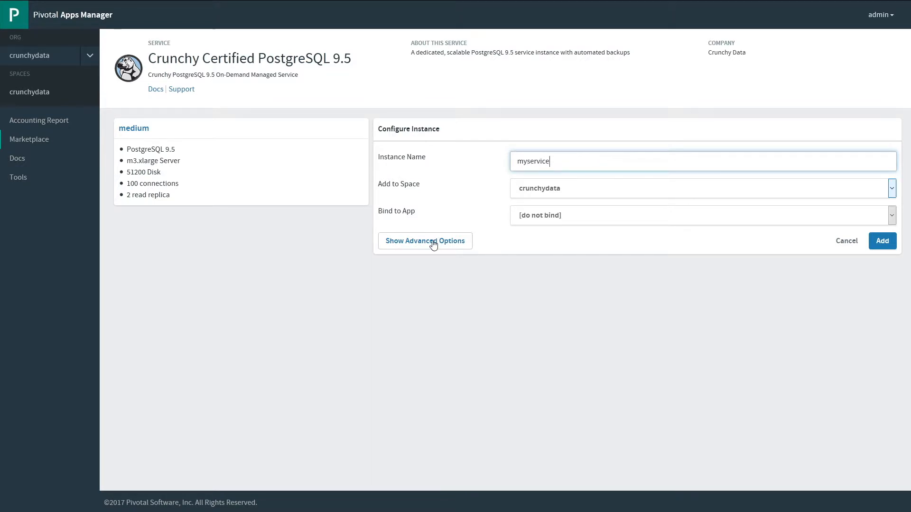
{"action": "left_click", "coordinate": [424, 240]}
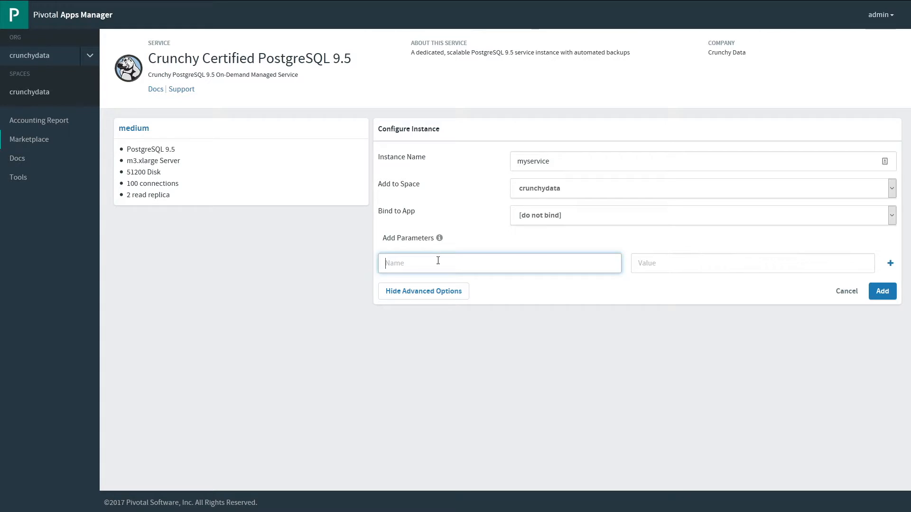
{"action": "type", "text": "db_name"}
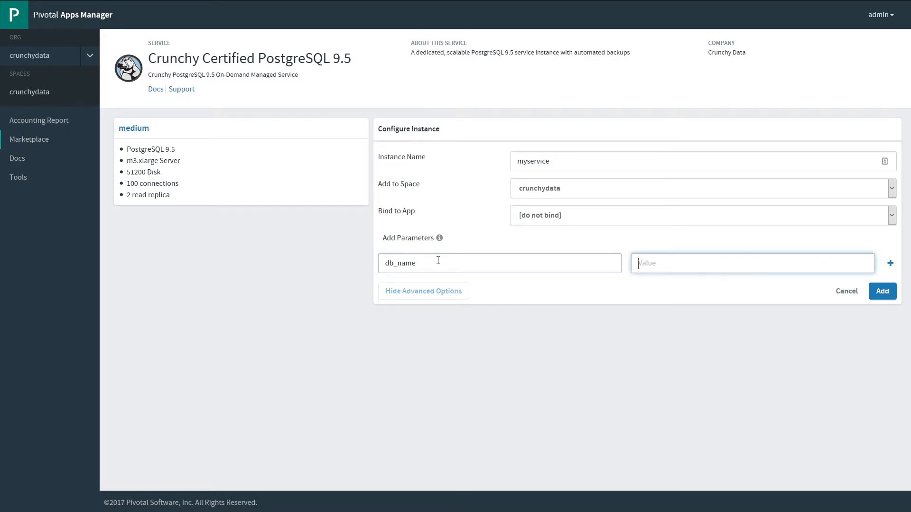
{"action": "type", "text": "mydb"}
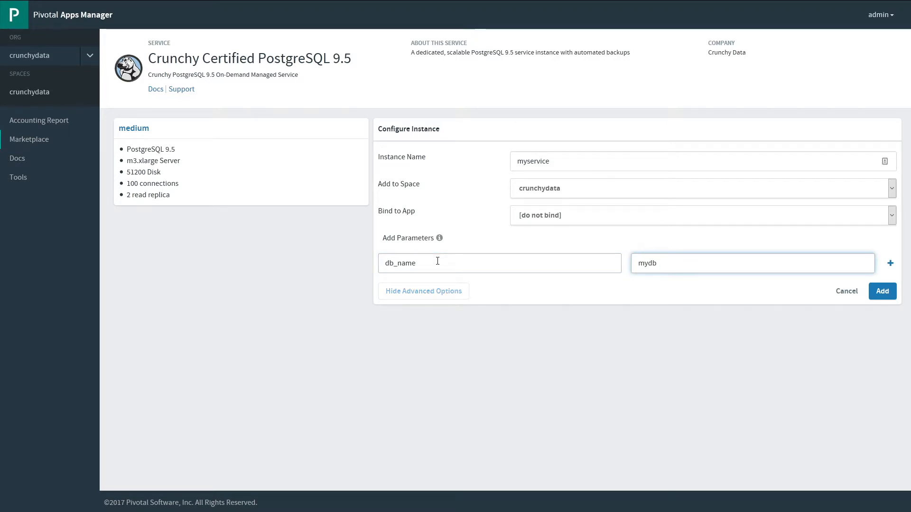
{"action": "left_click", "coordinate": [890, 262]}
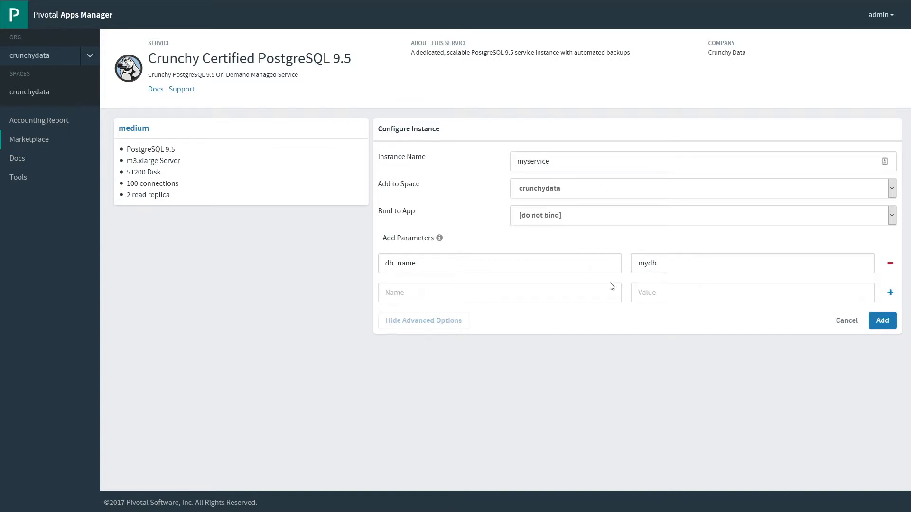
{"action": "type", "text": "db_us"}
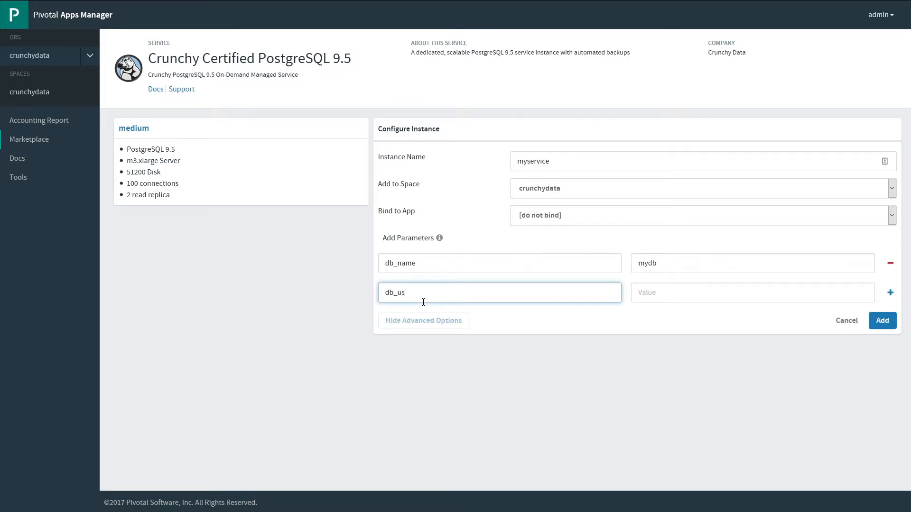
{"action": "type", "text": "ername"}
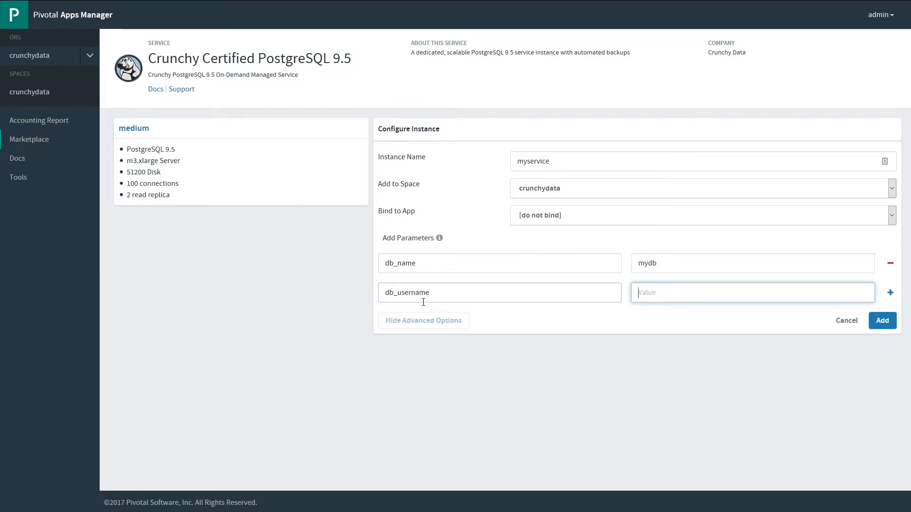
{"action": "type", "text": "myuser"}
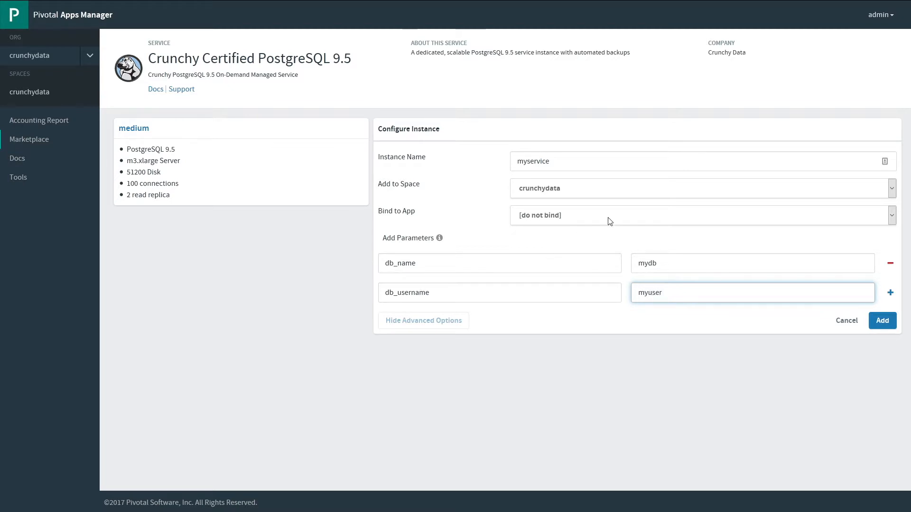
Step: Add owner_name 'Mr Crunchy' and owner_email parameters, then create the service instance
{"action": "left_click", "coordinate": [890, 293]}
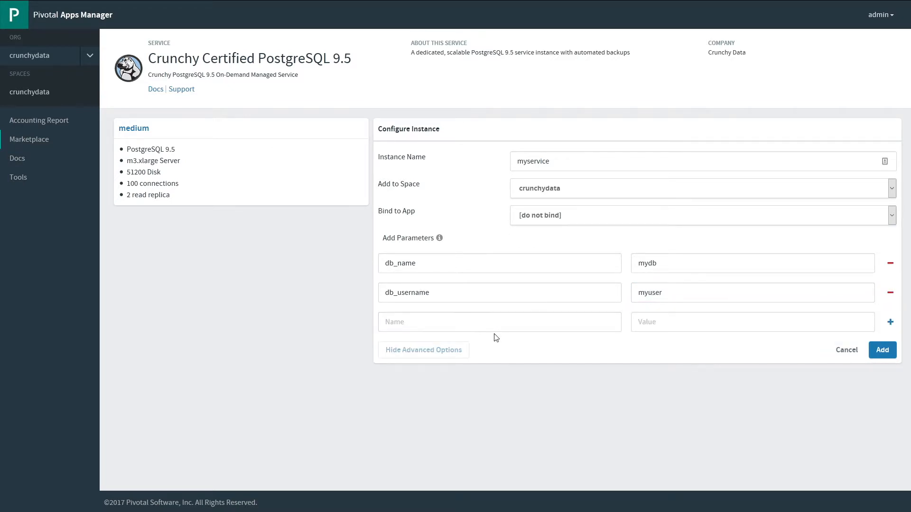
{"action": "type", "text": "owner_na"}
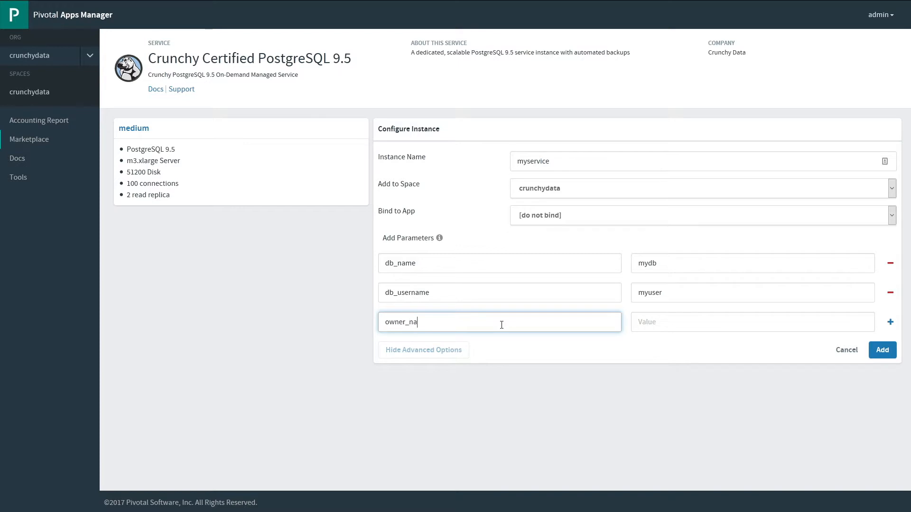
{"action": "type", "text": "Mr Cru"}
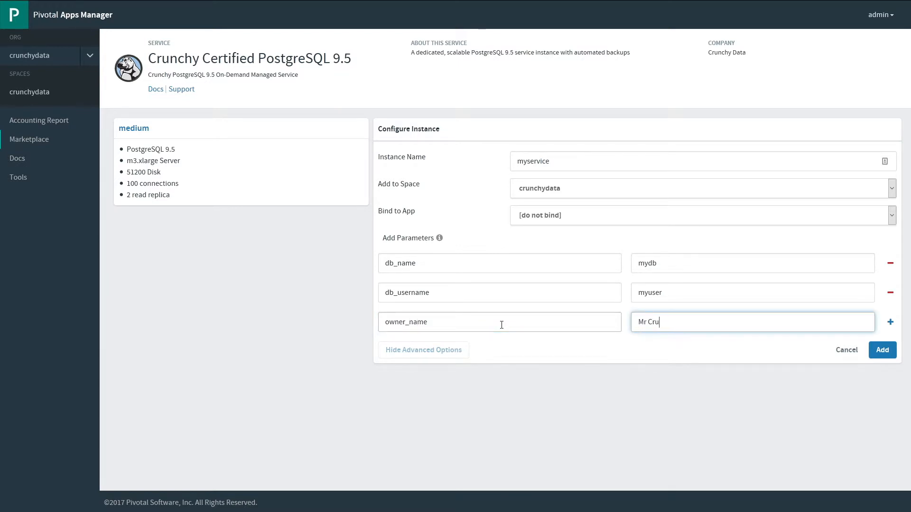
{"action": "type", "text": "nchy"}
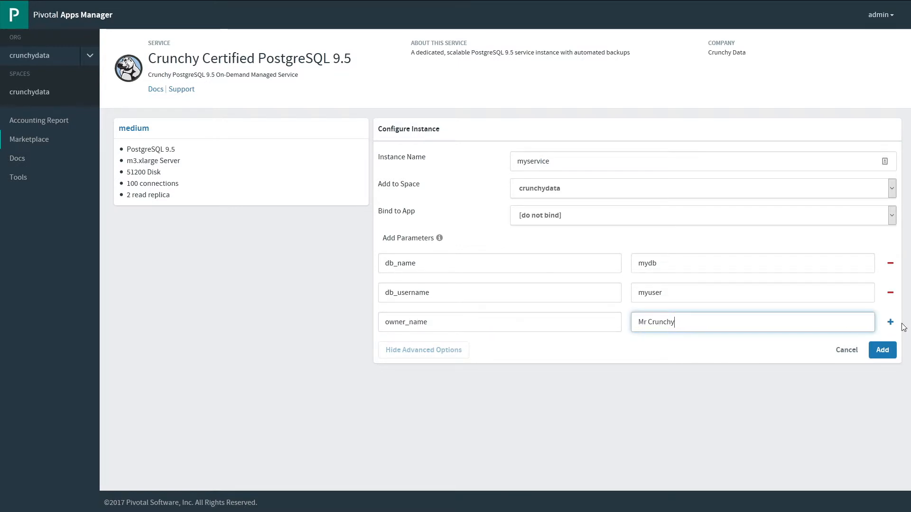
{"action": "left_click", "coordinate": [890, 322]}
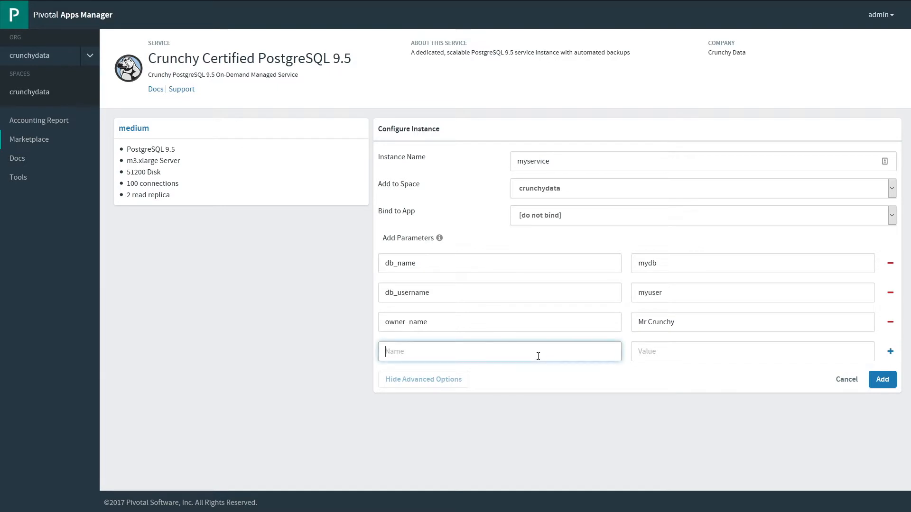
{"action": "type", "text": "owner_email"}
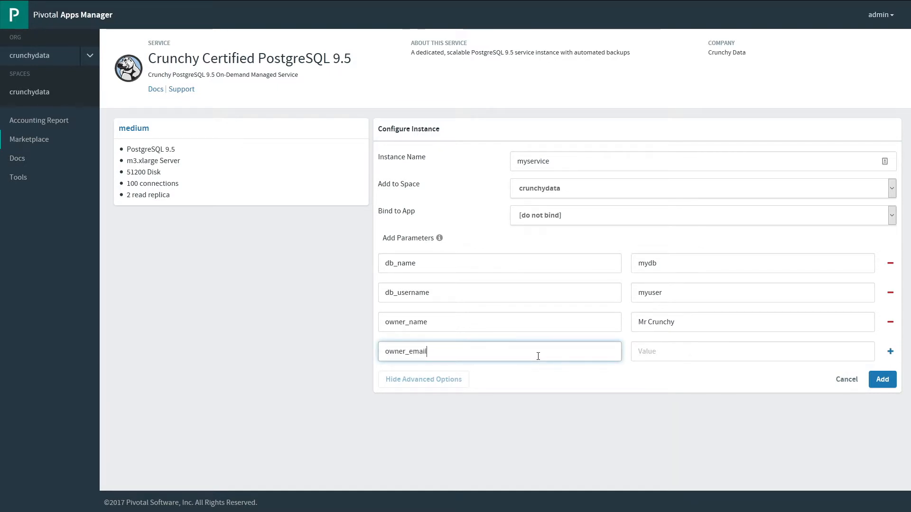
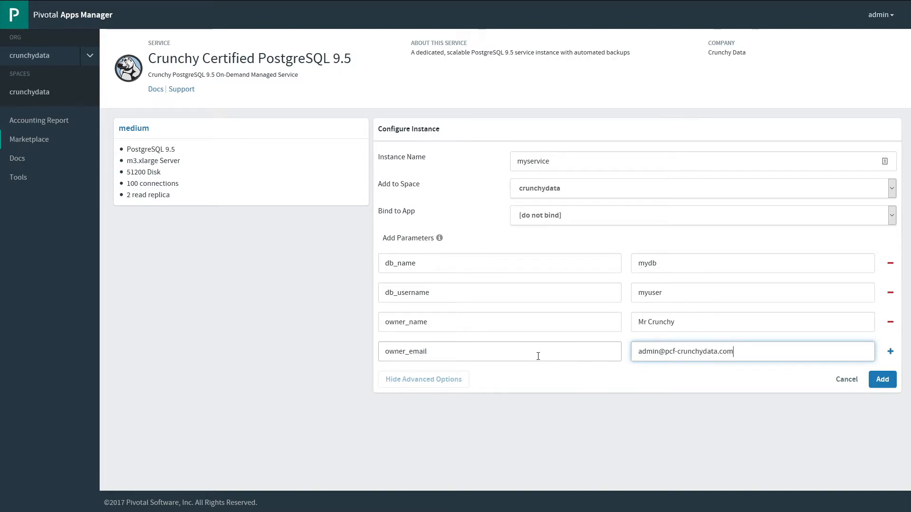
{"action": "mouse_move", "coordinate": [628, 354]}
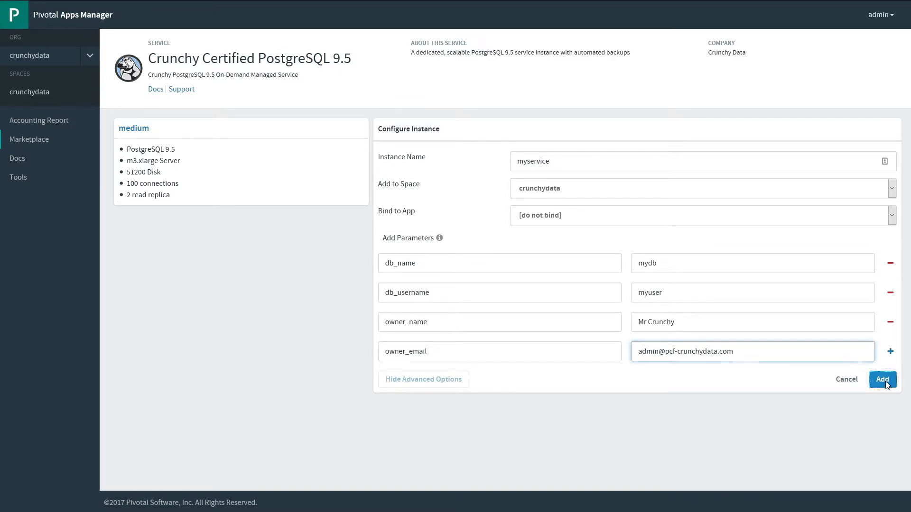
{"action": "left_click", "coordinate": [882, 379]}
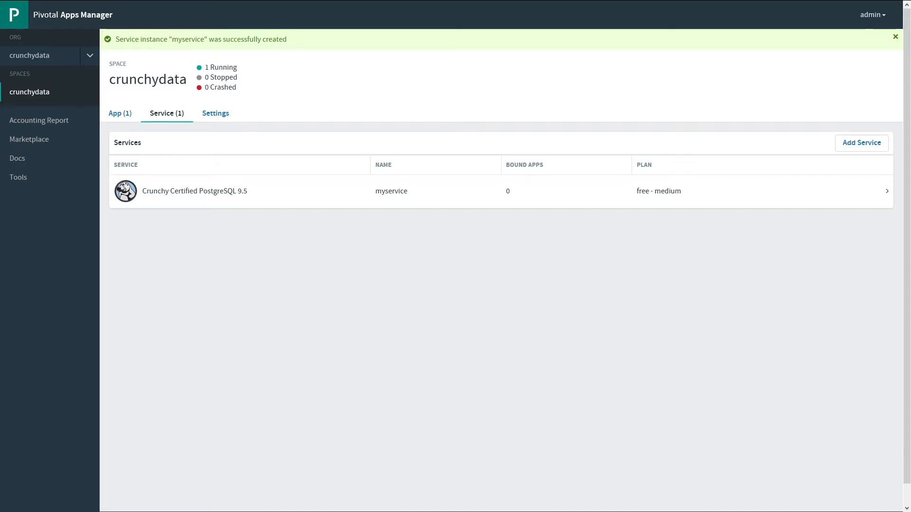
{"action": "left_click", "coordinate": [895, 37]}
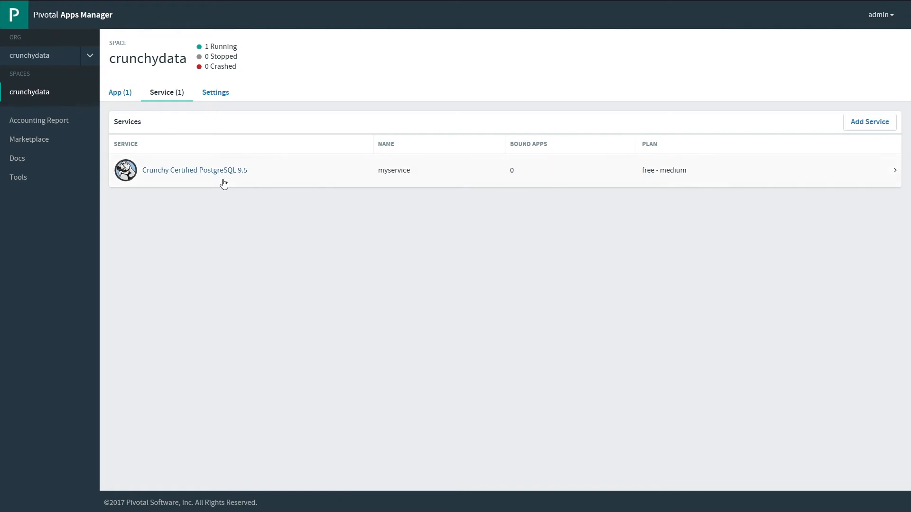
{"action": "mouse_move", "coordinate": [382, 189]}
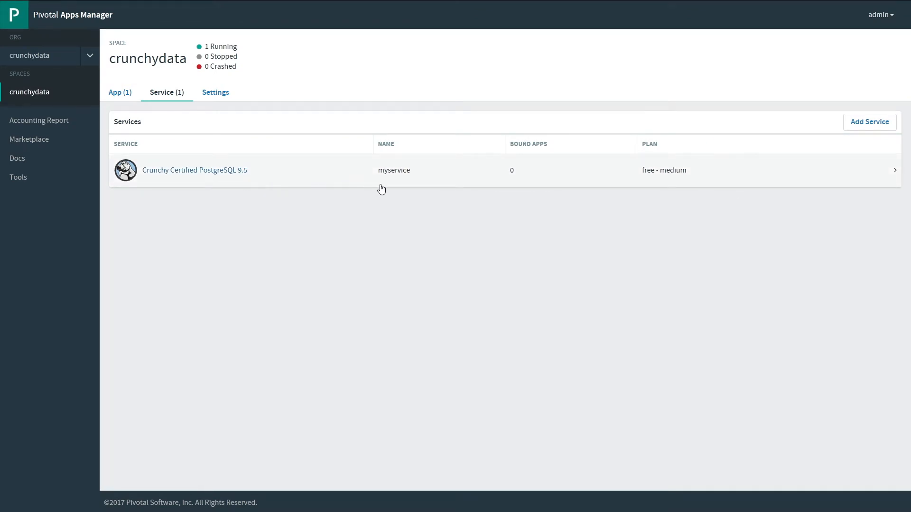
{"action": "mouse_move", "coordinate": [531, 186]}
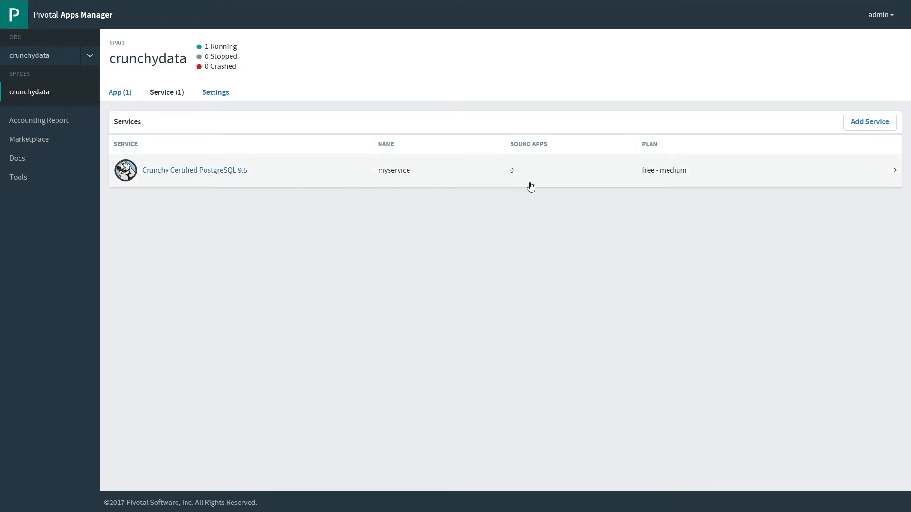
{"action": "mouse_move", "coordinate": [668, 196]}
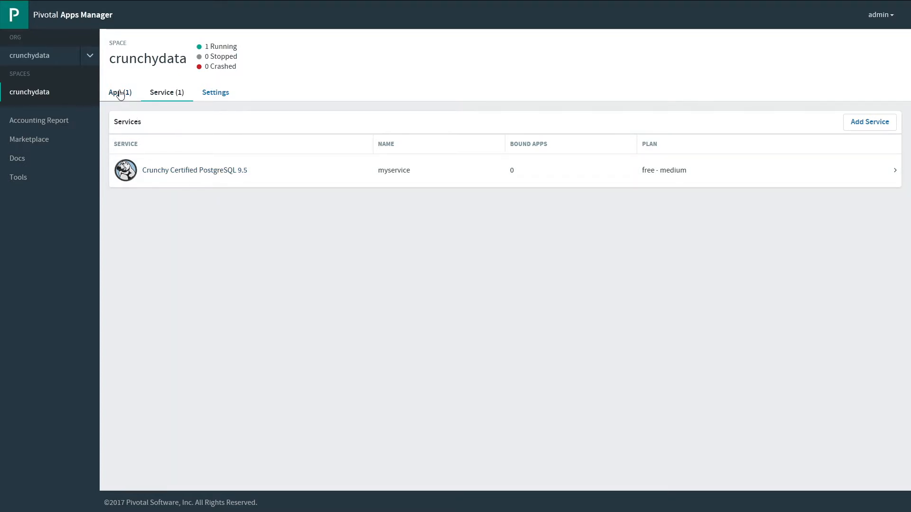
Step: List the crunchydata space's apps, showing cf-pgadmin4 running on one 2048MB instance
{"action": "left_click", "coordinate": [120, 92]}
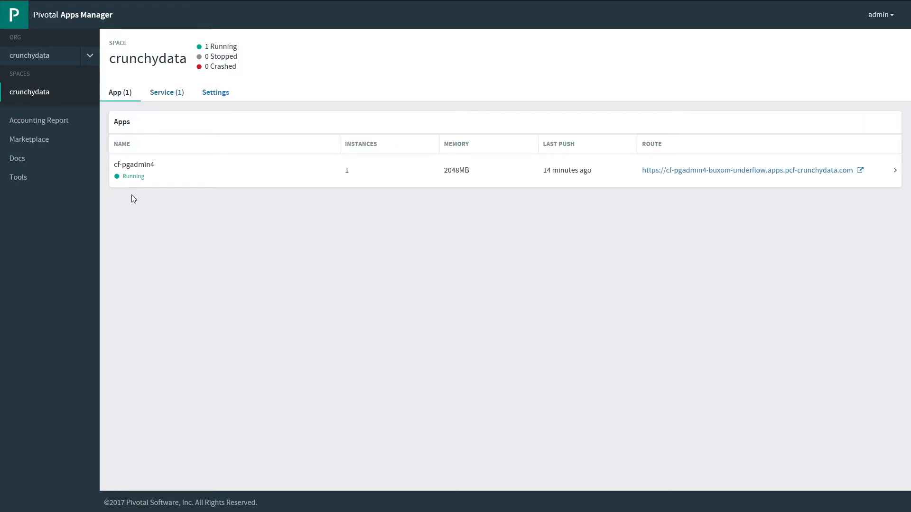
{"action": "mouse_move", "coordinate": [267, 182]}
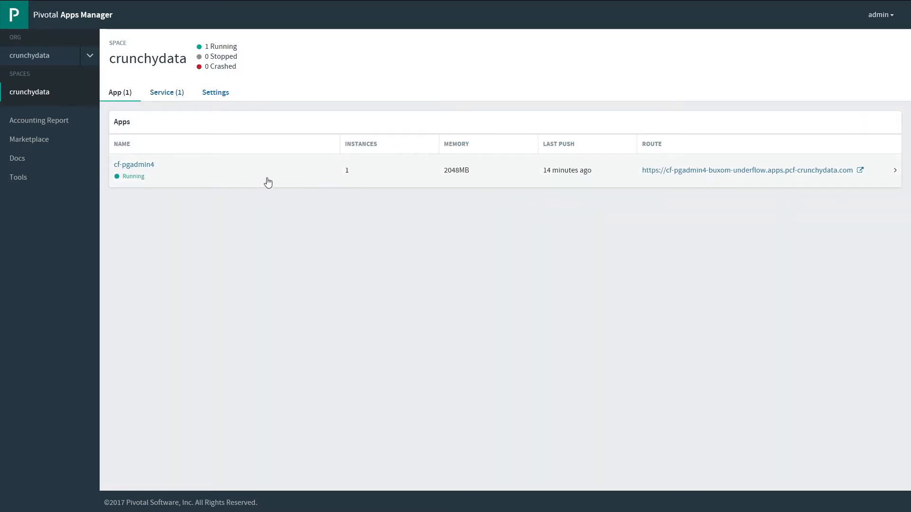
{"action": "mouse_move", "coordinate": [254, 183]}
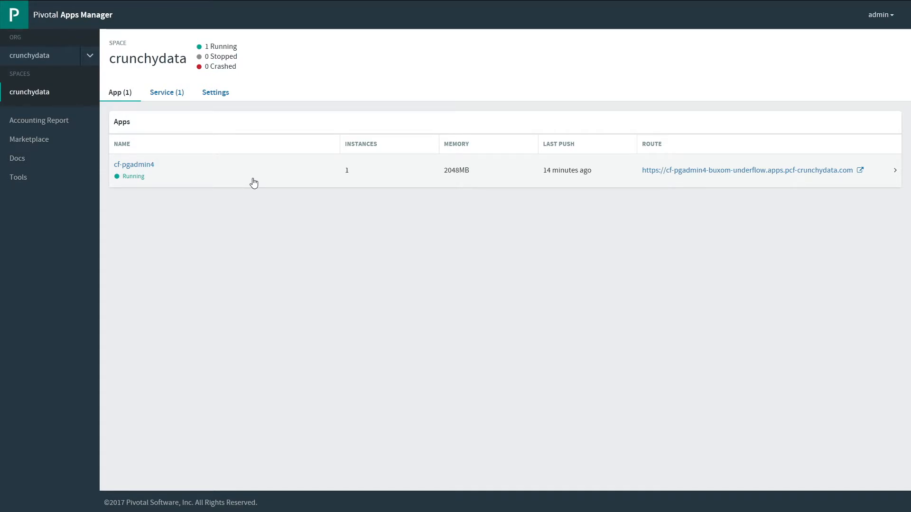
Step: Bind the myservice Crunchy Certified PostgreSQL 9.5 service to the cf-pgadmin4 app
{"action": "left_click", "coordinate": [134, 164]}
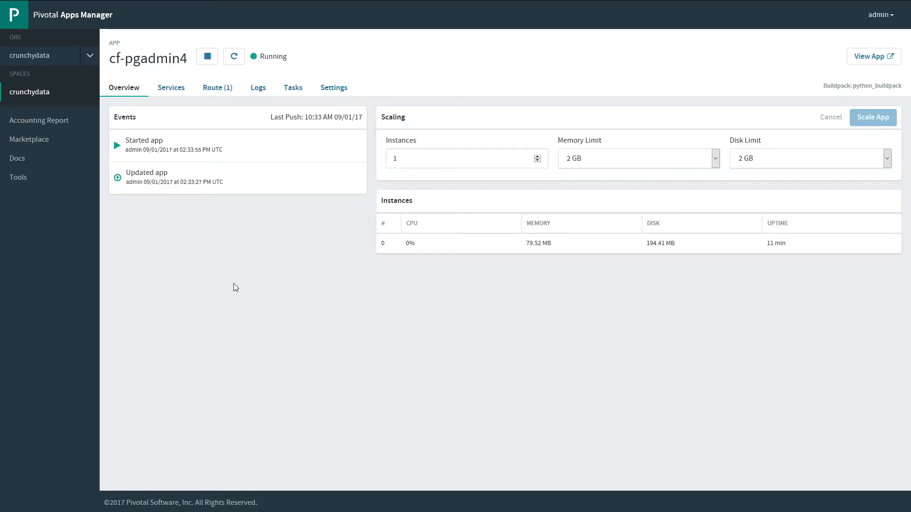
{"action": "mouse_move", "coordinate": [170, 88]}
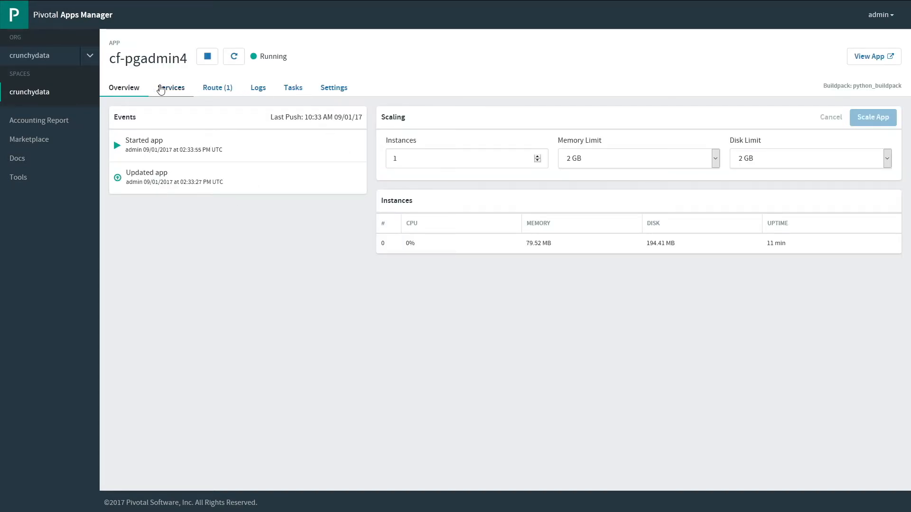
{"action": "left_click", "coordinate": [170, 88]}
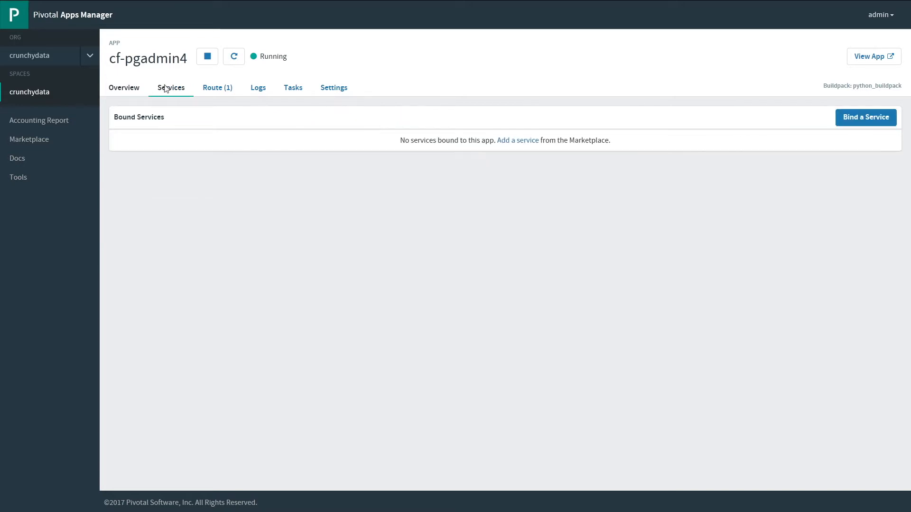
{"action": "mouse_move", "coordinate": [799, 164]}
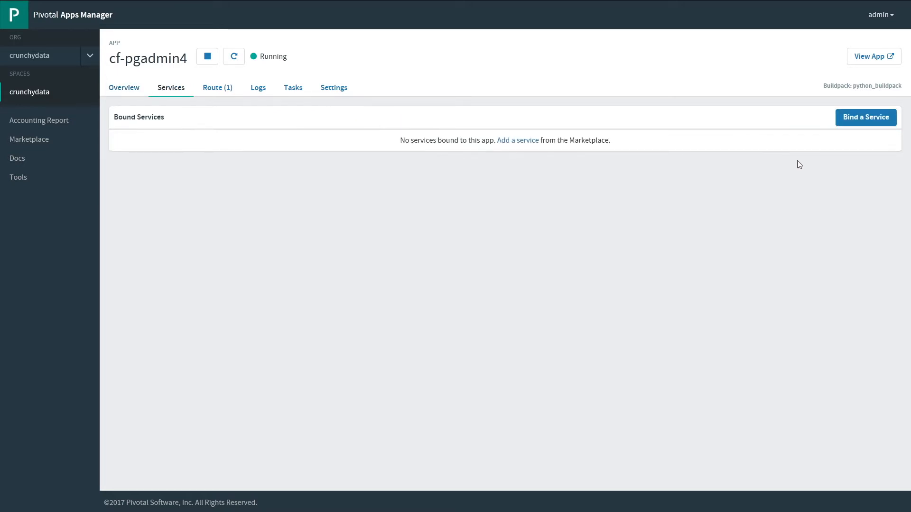
{"action": "left_click", "coordinate": [865, 118]}
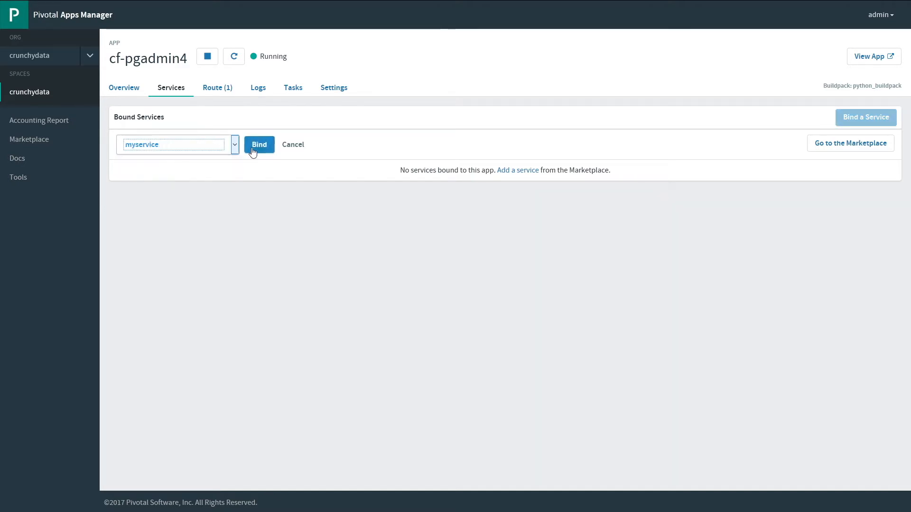
{"action": "left_click", "coordinate": [259, 144]}
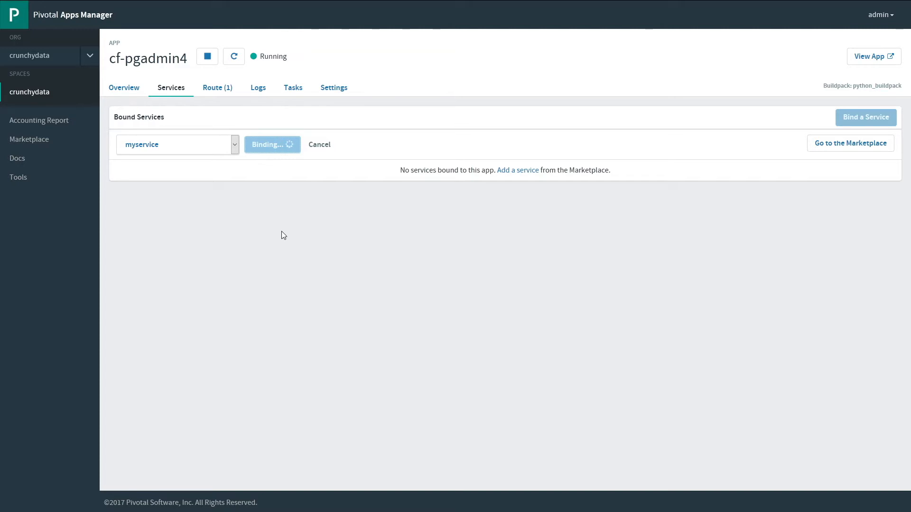
{"action": "left_click", "coordinate": [272, 144]}
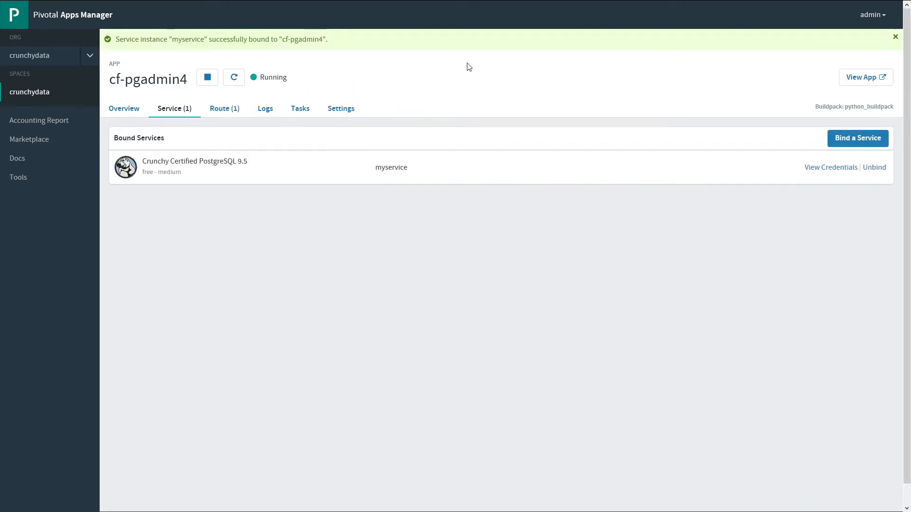
{"action": "mouse_move", "coordinate": [866, 77]}
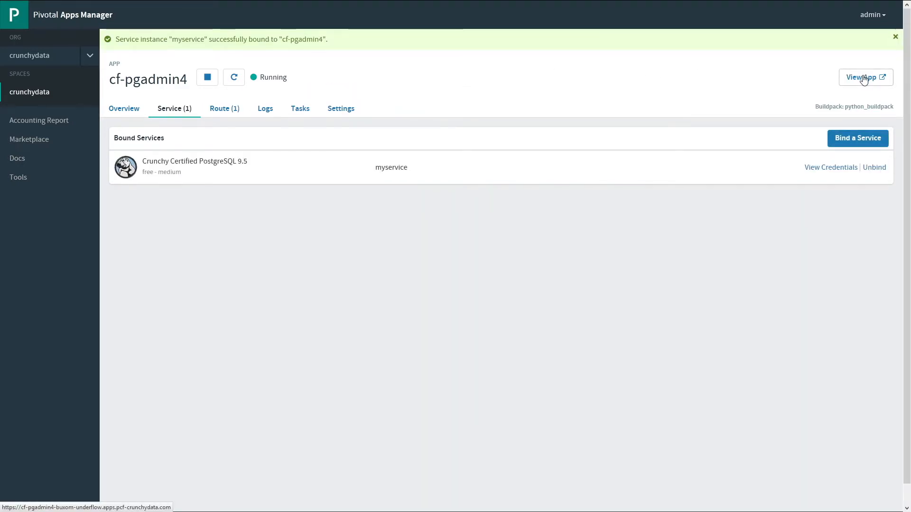
Step: Launch the cf-pgadmin4 web app and log in with the admin email and password
{"action": "left_click", "coordinate": [865, 77]}
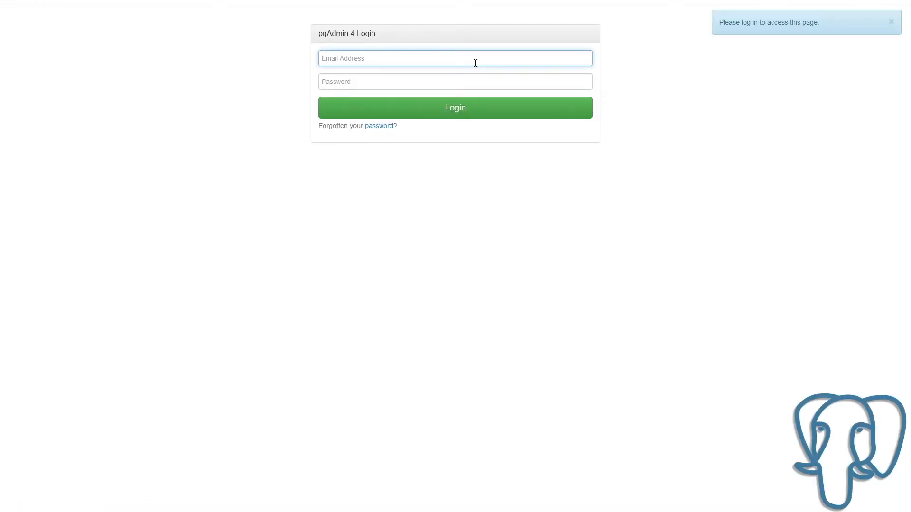
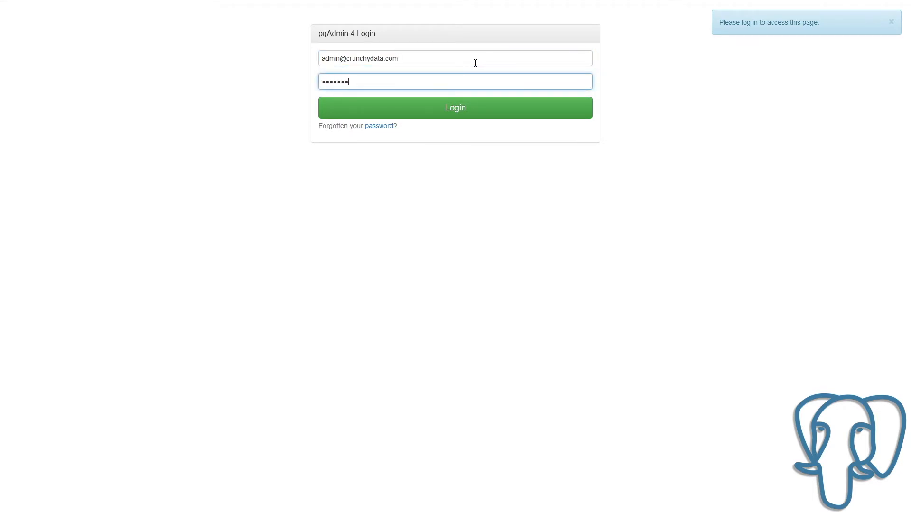
{"action": "left_click", "coordinate": [455, 108]}
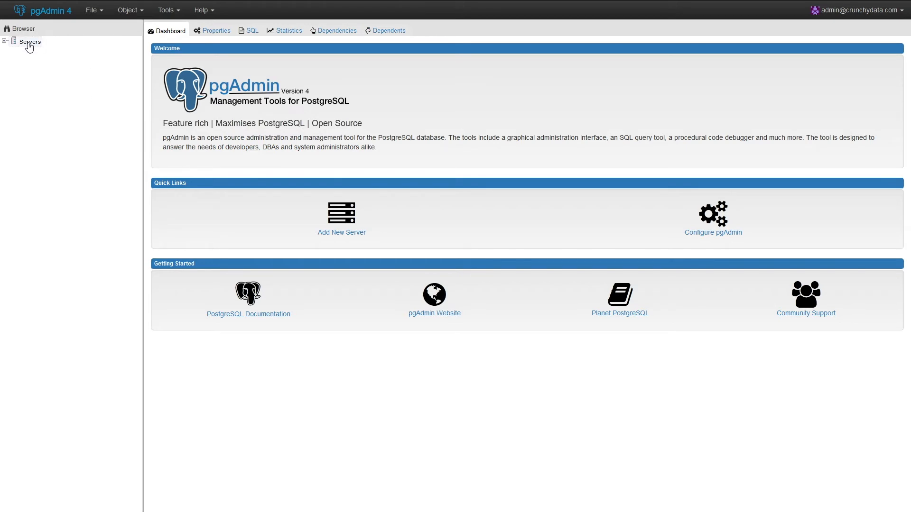
Step: Start registering a new server named primary-db
{"action": "right_click", "coordinate": [30, 42]}
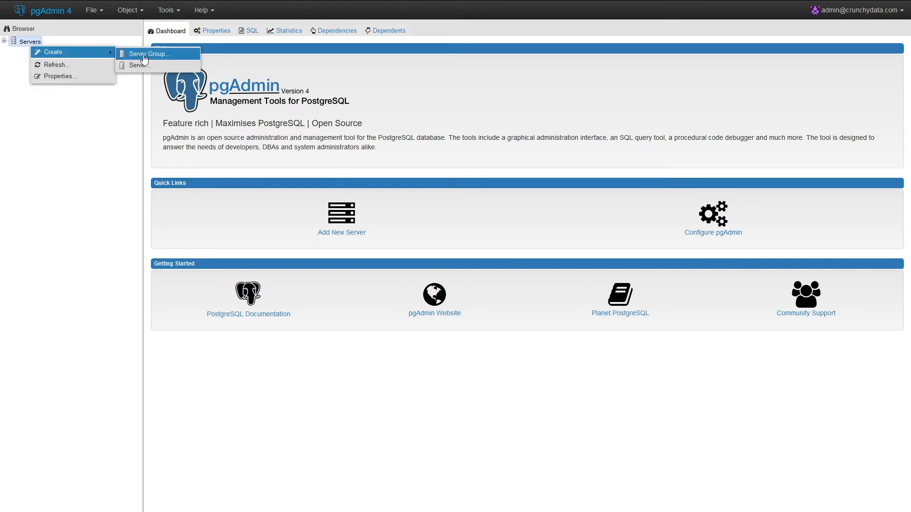
{"action": "left_click", "coordinate": [139, 65]}
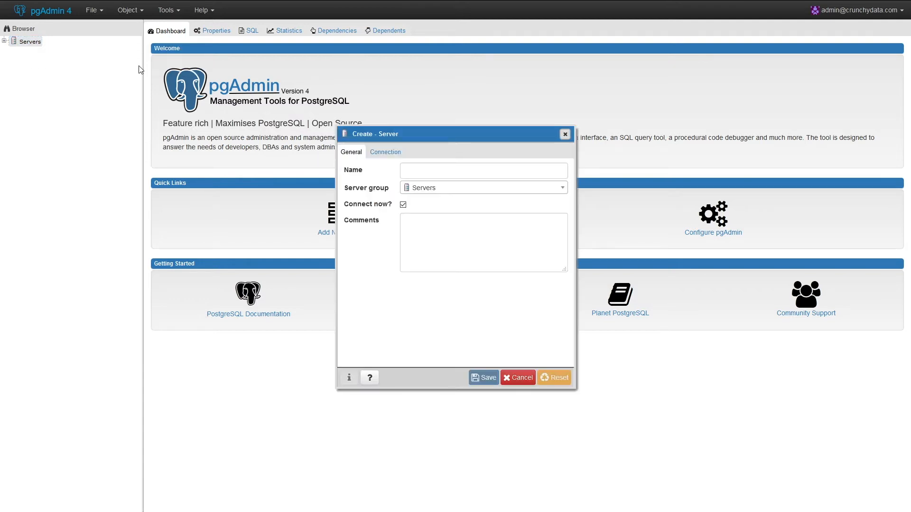
{"action": "left_click", "coordinate": [484, 170]}
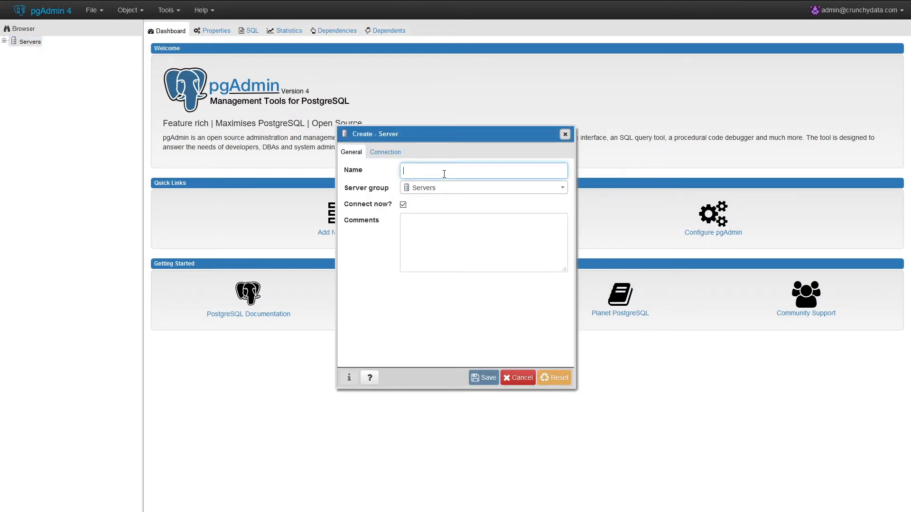
{"action": "type", "text": "primary-"}
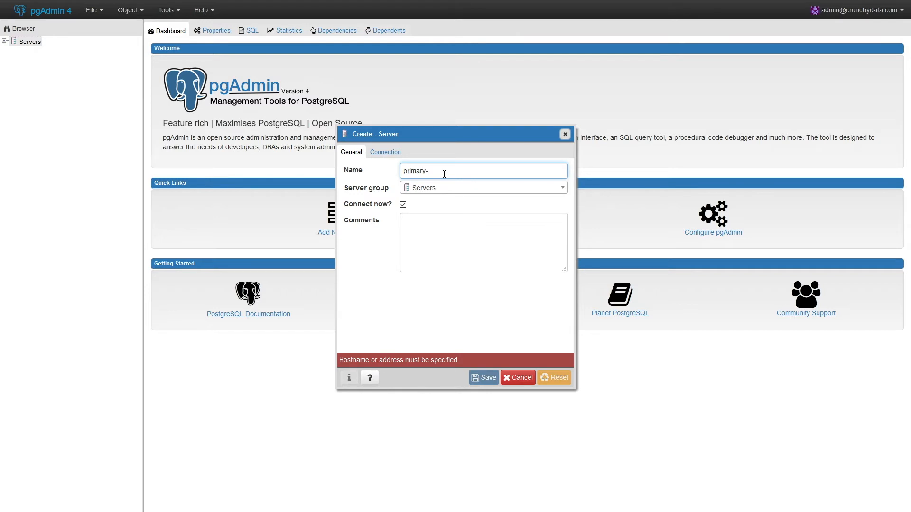
{"action": "type", "text": "db"}
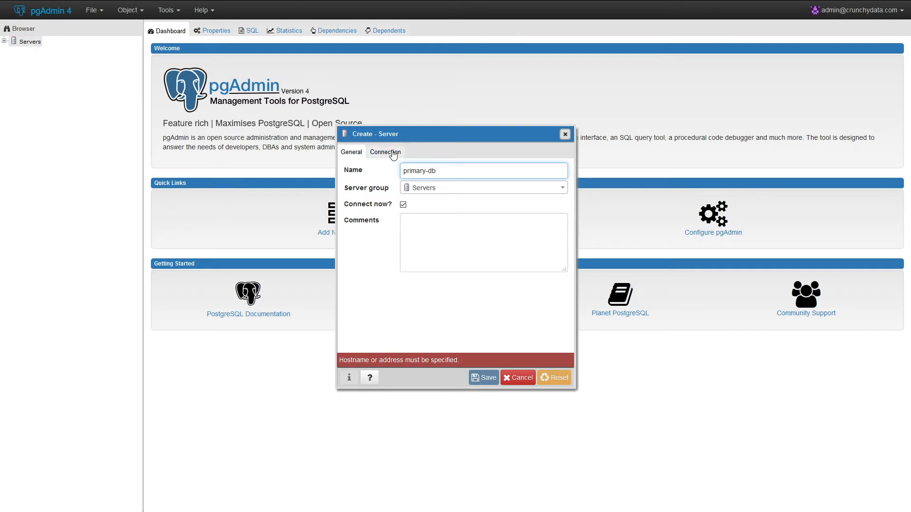
{"action": "left_click", "coordinate": [385, 151]}
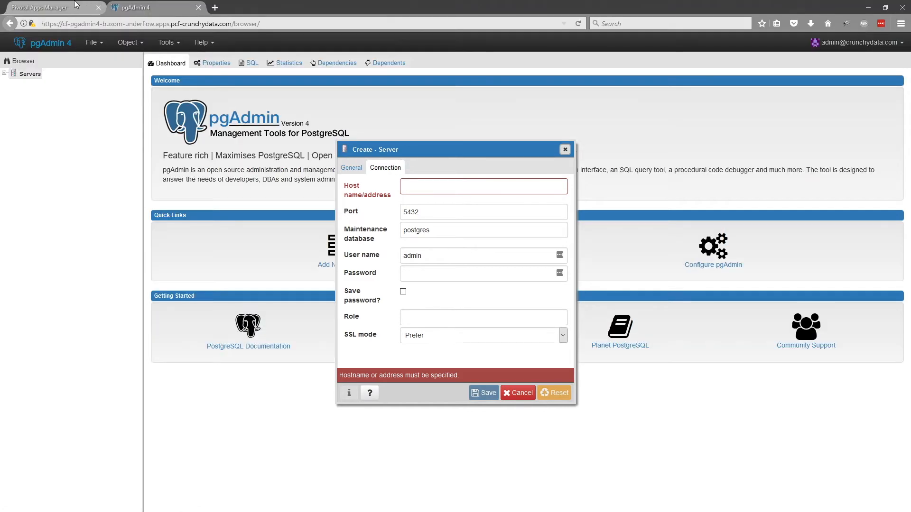
Step: Give primary-db host 10.0.32.17, database mydb and the service credentials, then save
{"action": "left_click", "coordinate": [46, 7]}
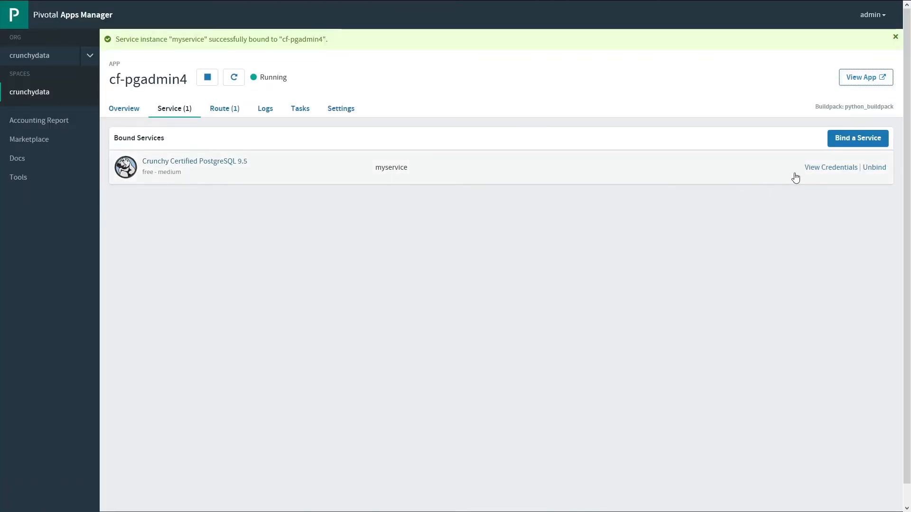
{"action": "left_click", "coordinate": [830, 168]}
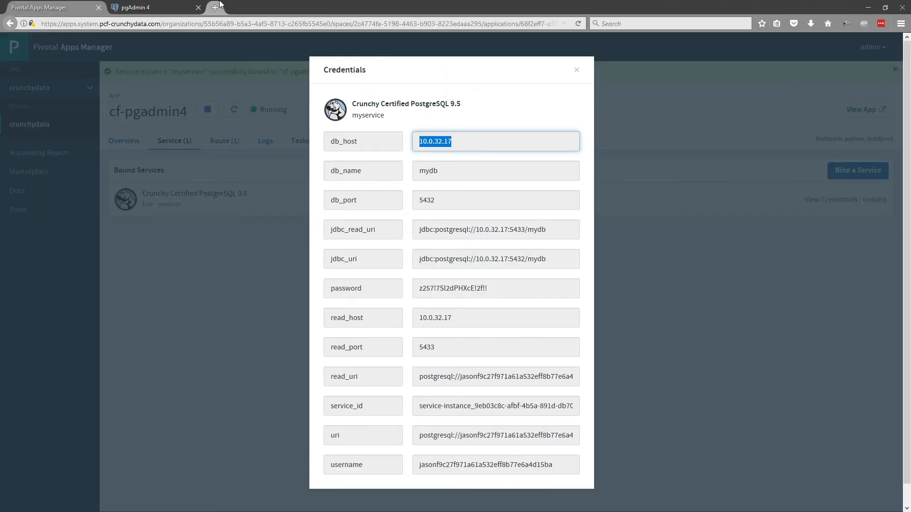
{"action": "left_click", "coordinate": [148, 8]}
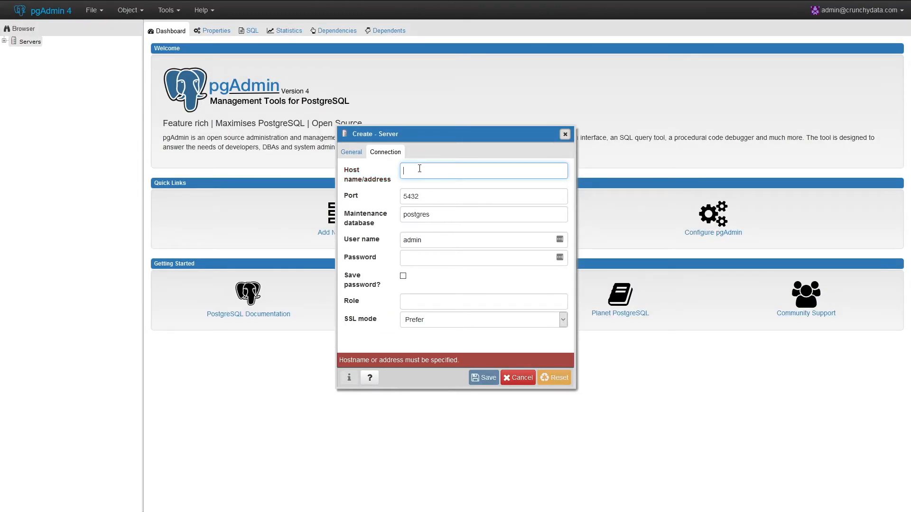
{"action": "type", "text": "10.0.32.17"}
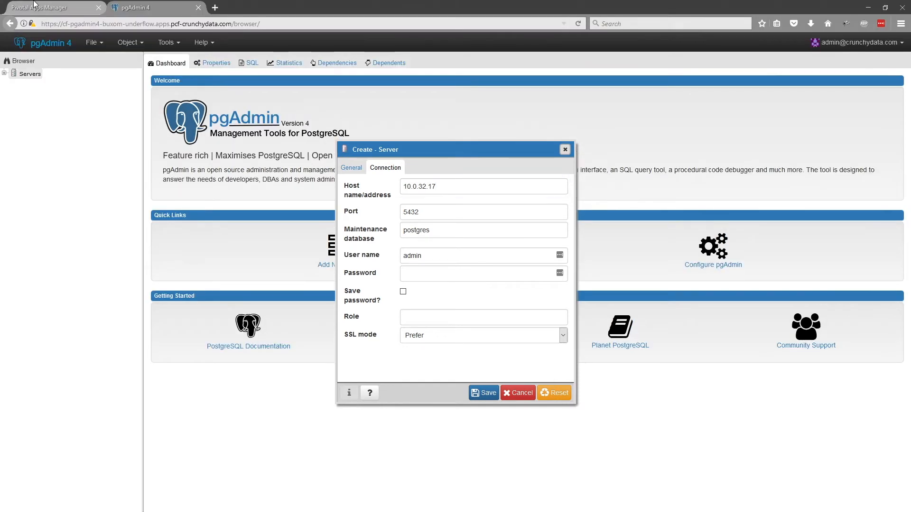
{"action": "left_click", "coordinate": [52, 7]}
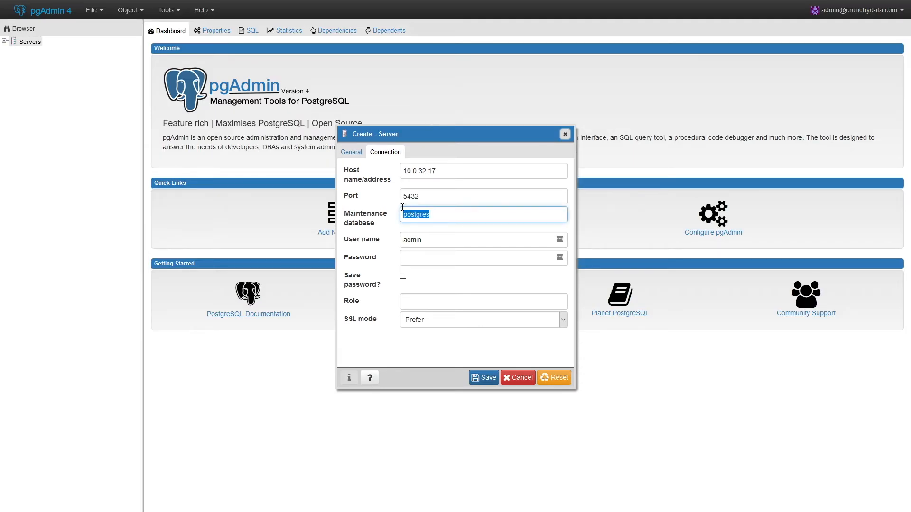
{"action": "type", "text": "mydb"}
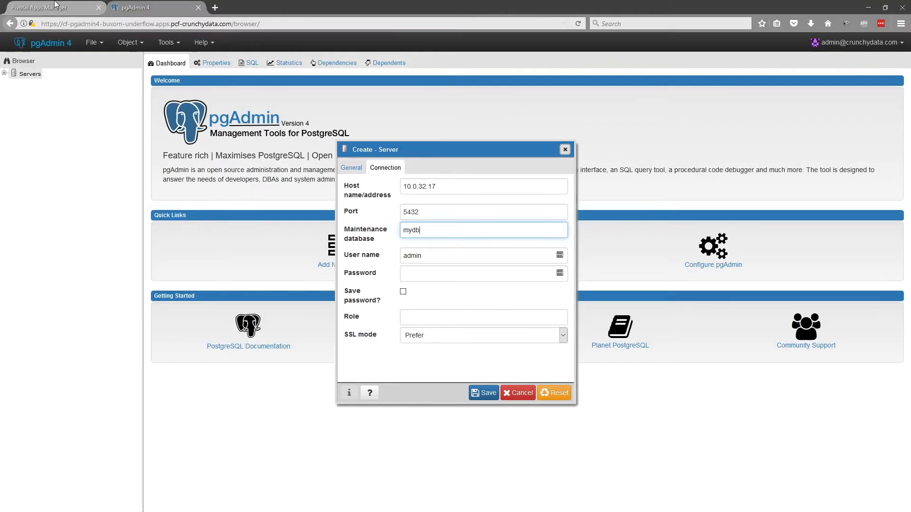
{"action": "left_click", "coordinate": [52, 7]}
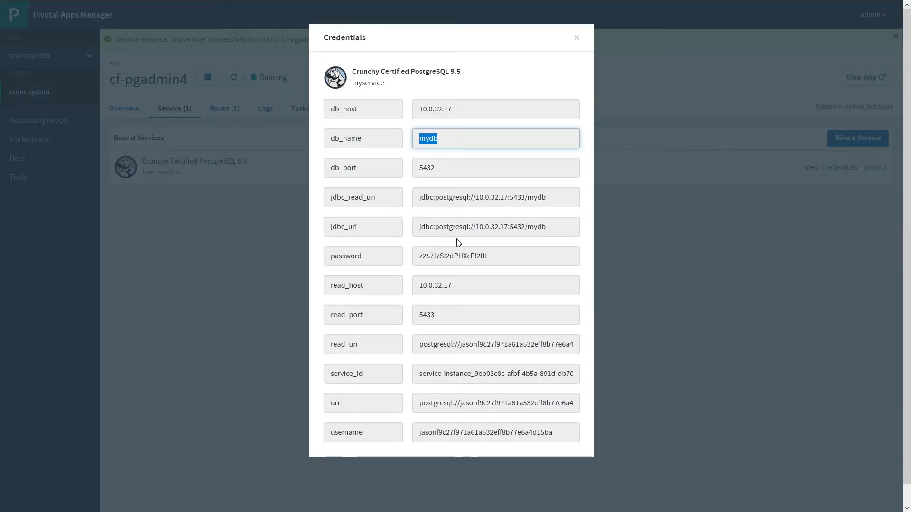
{"action": "double_click", "coordinate": [537, 432]}
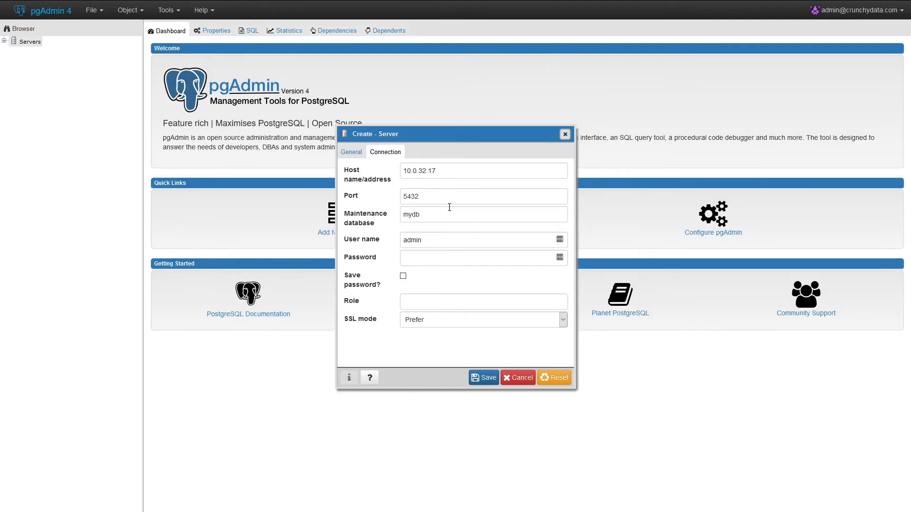
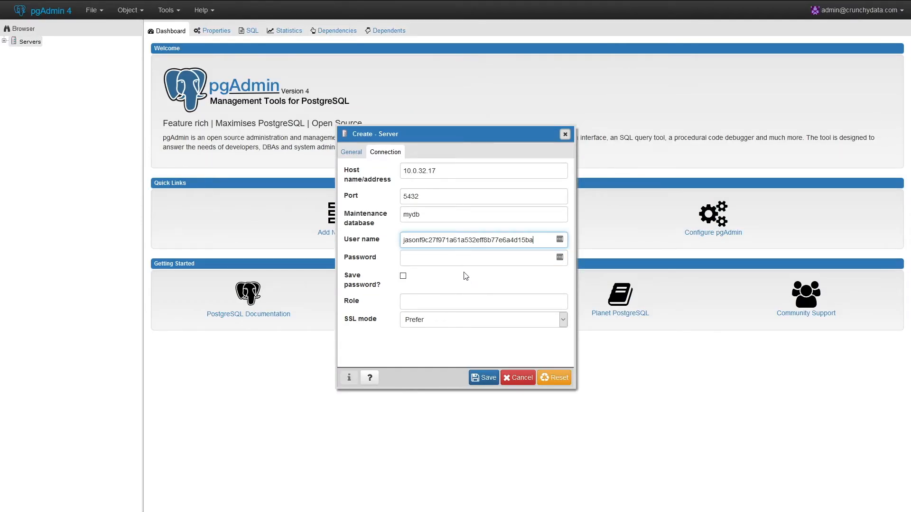
{"action": "mouse_move", "coordinate": [68, 16]}
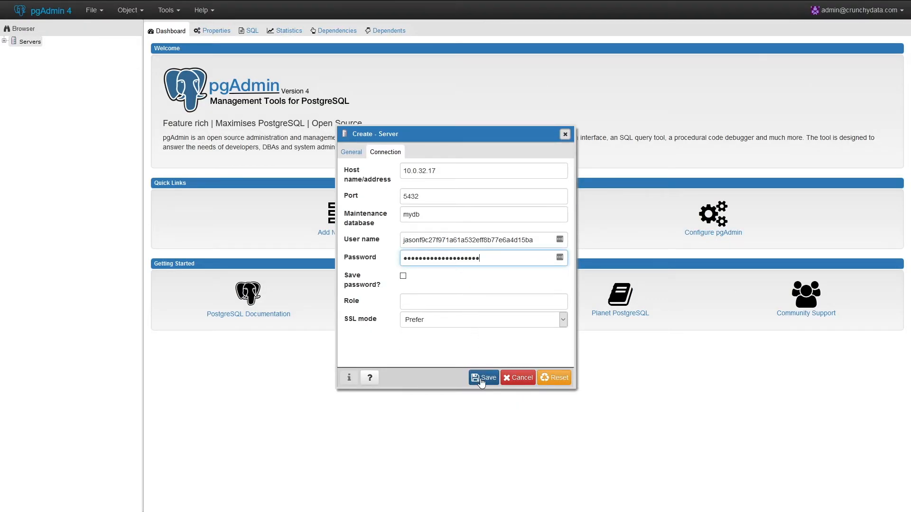
{"action": "left_click", "coordinate": [483, 378]}
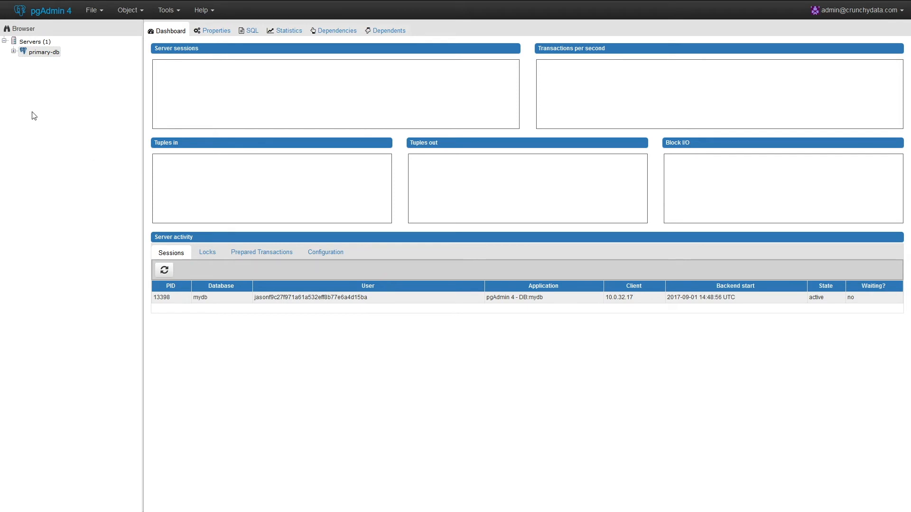
{"action": "right_click", "coordinate": [43, 51]}
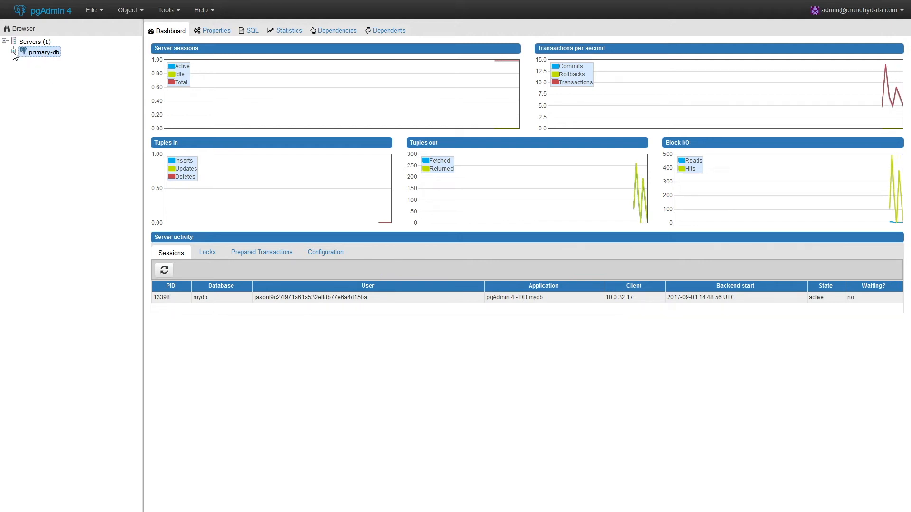
Step: Start registering a new server named replica-db
{"action": "right_click", "coordinate": [30, 41]}
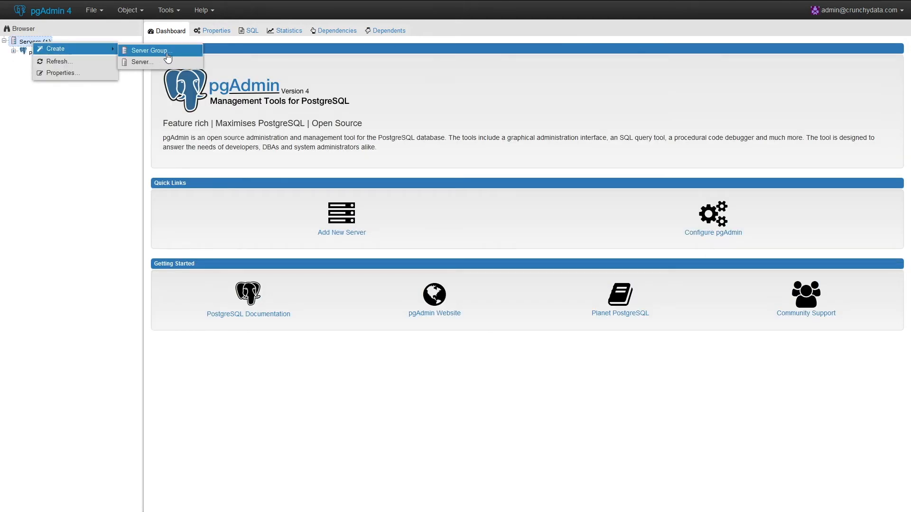
{"action": "left_click", "coordinate": [142, 62]}
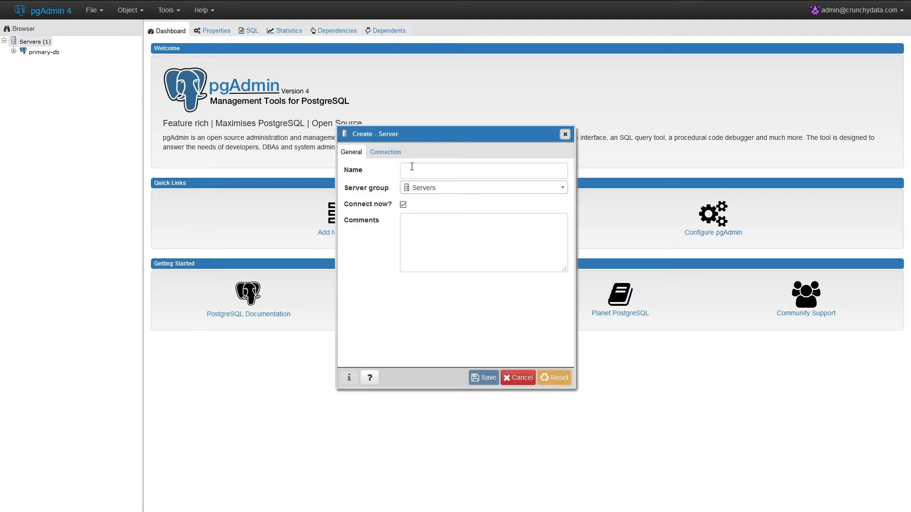
{"action": "type", "text": "replica-db"}
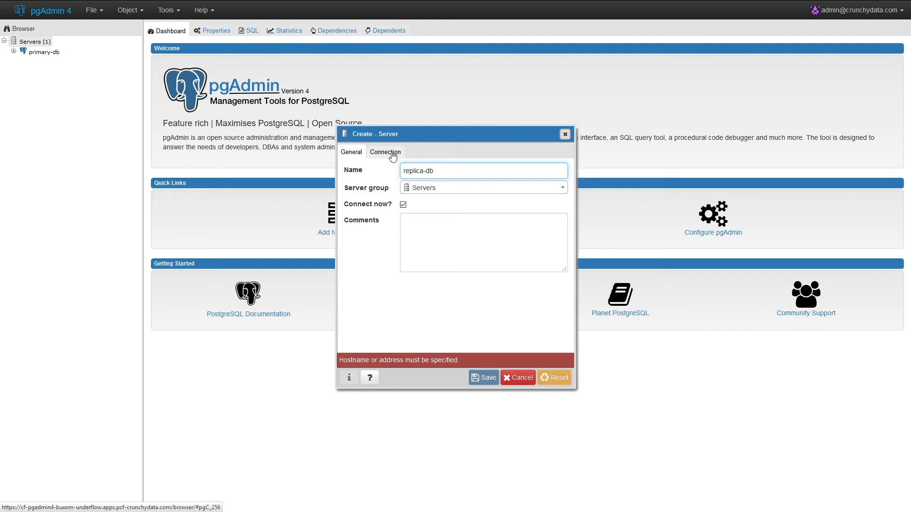
{"action": "left_click", "coordinate": [385, 151]}
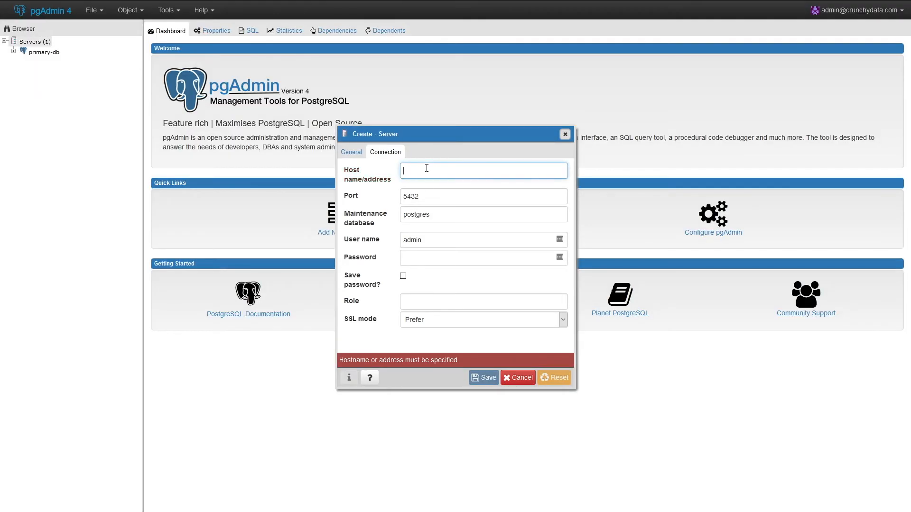
Step: Enter host 10.0.32.17, the service username and password, and port 5433 for replica-db
{"action": "type", "text": "10.0.32.17"}
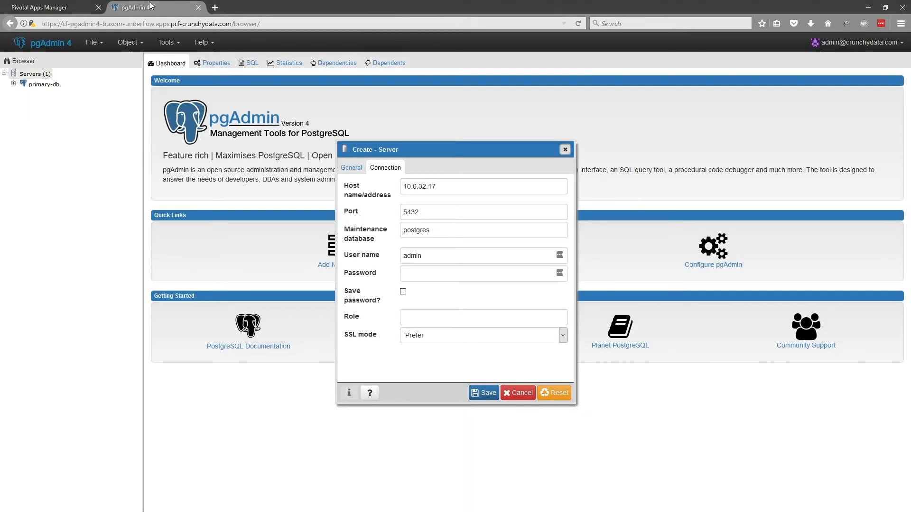
{"action": "triple_click", "coordinate": [482, 214]}
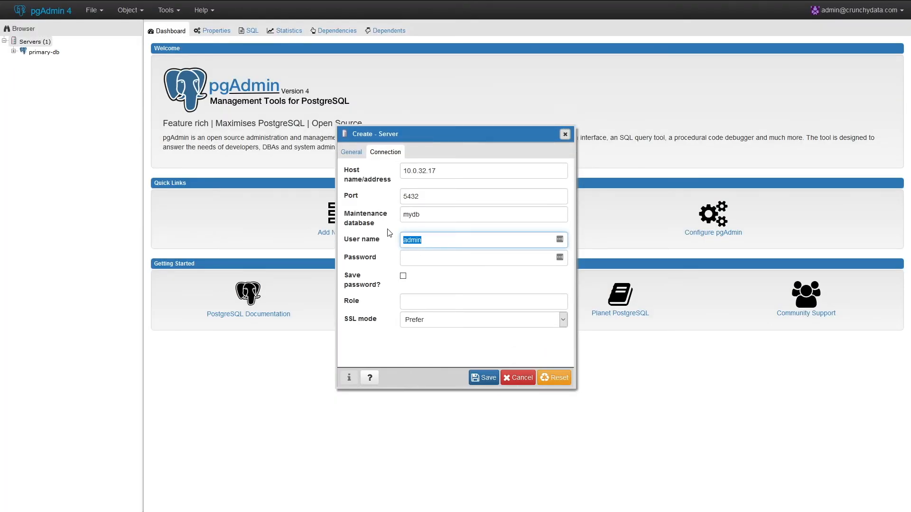
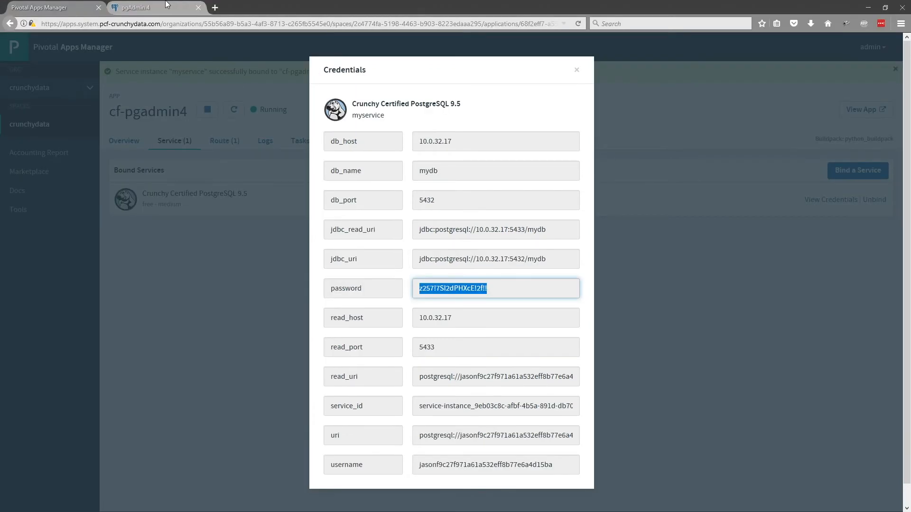
{"action": "left_click", "coordinate": [140, 7]}
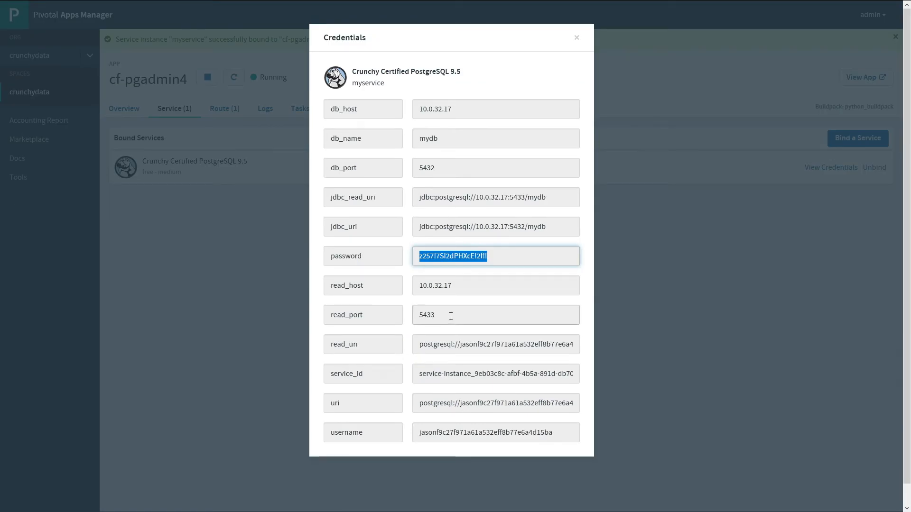
{"action": "double_click", "coordinate": [426, 315]}
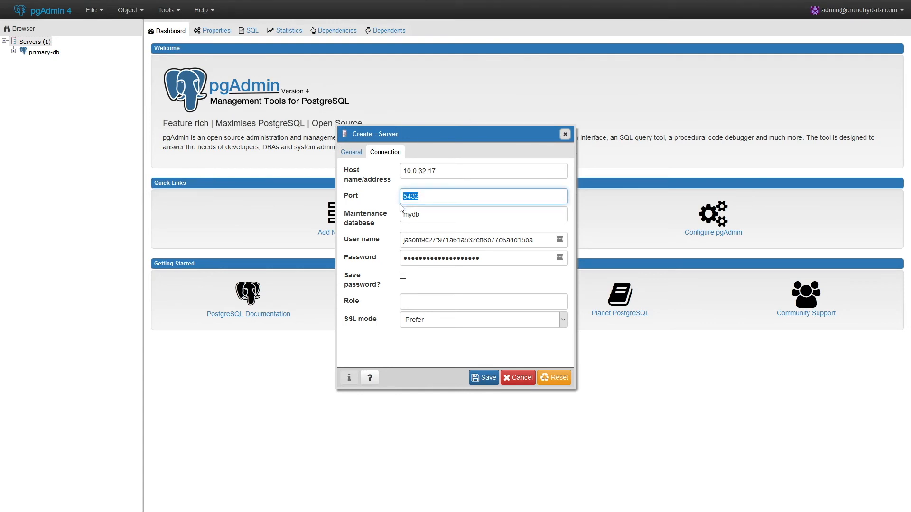
{"action": "type", "text": "5433"}
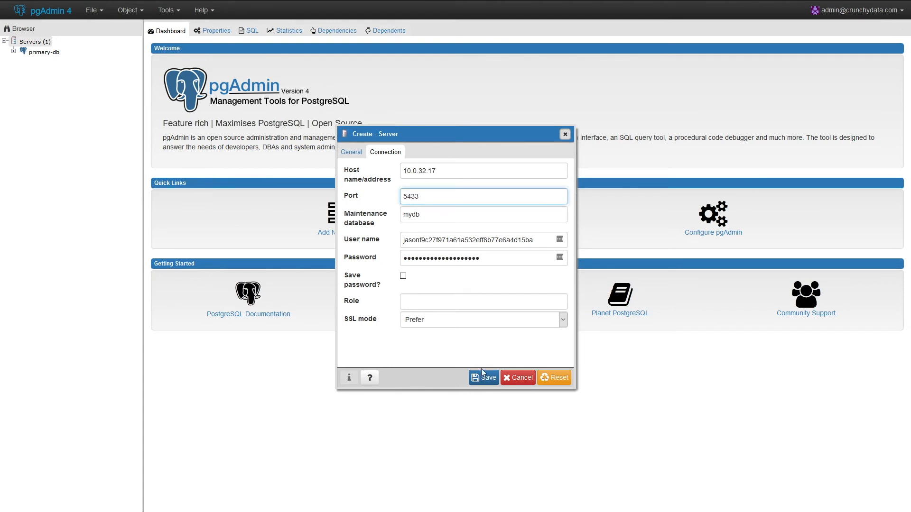
Step: Save replica-db, then expand primary-db's mydb database down to the public schema
{"action": "left_click", "coordinate": [484, 377]}
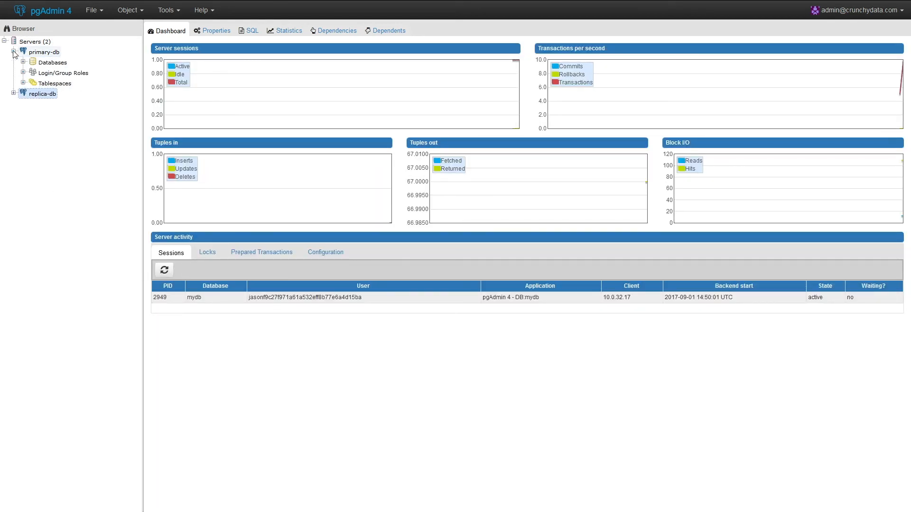
{"action": "left_click", "coordinate": [23, 62]}
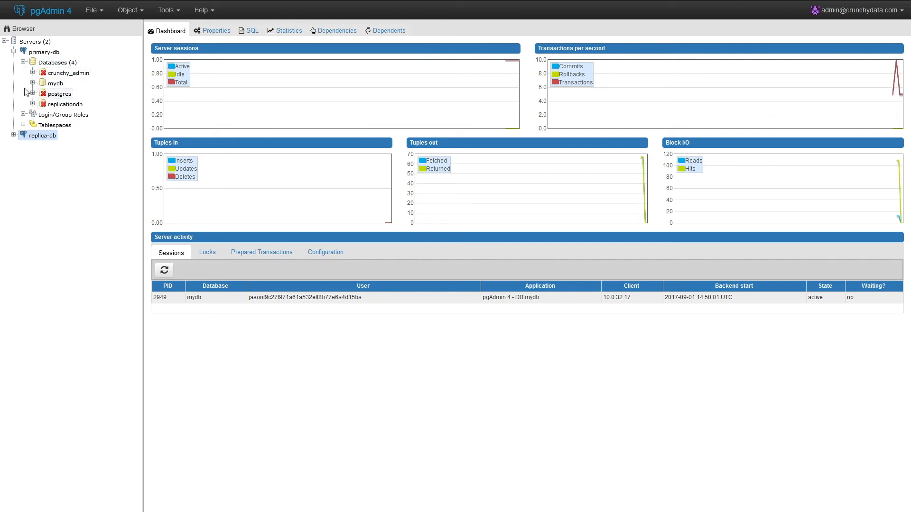
{"action": "left_click", "coordinate": [33, 83]}
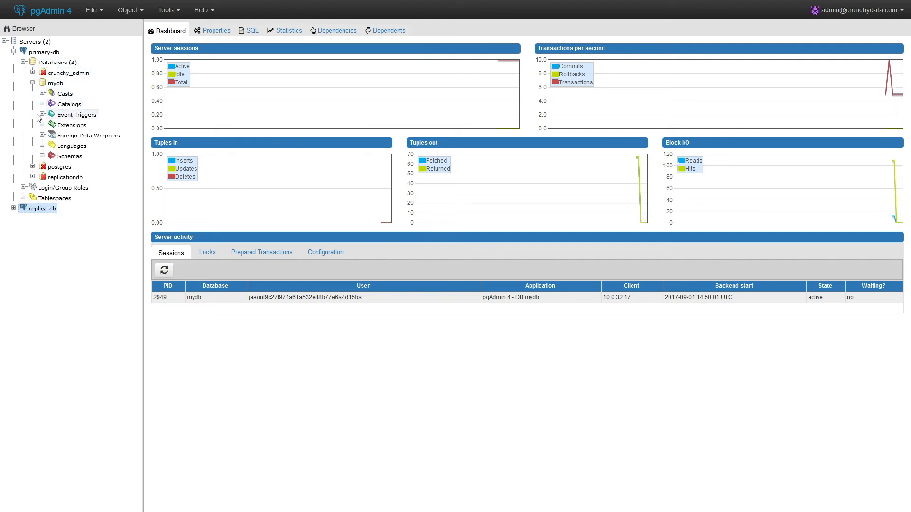
{"action": "left_click", "coordinate": [41, 156]}
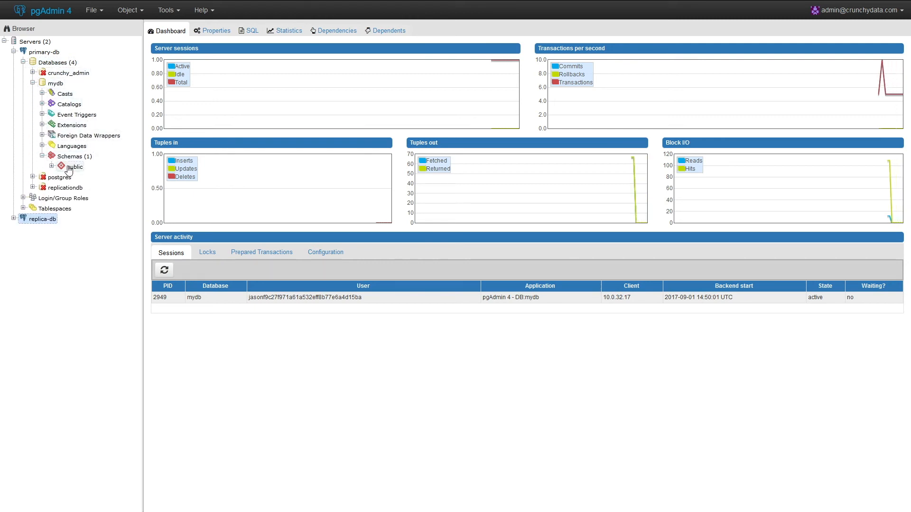
{"action": "right_click", "coordinate": [75, 167]}
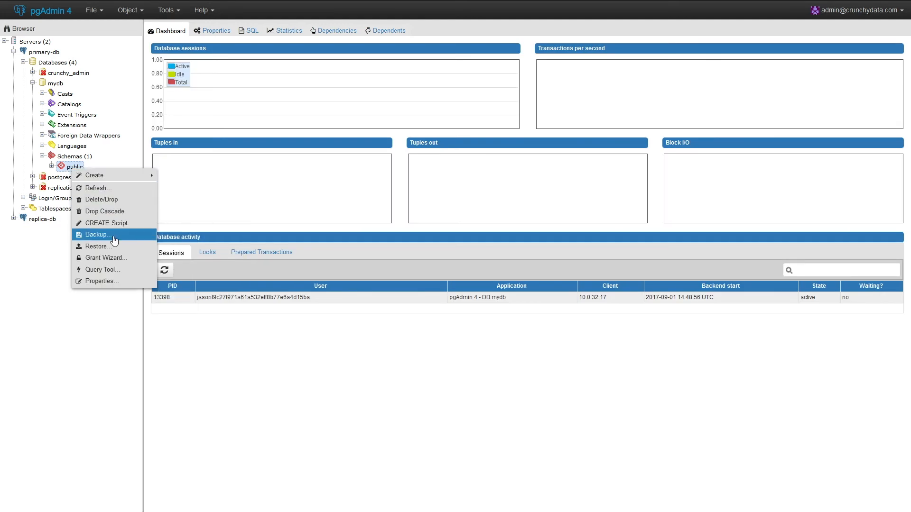
Step: On primary-db's mydb, run CREATE TABLE test(id INT) and INSERT INTO test(id) VALUES (0)
{"action": "left_click", "coordinate": [103, 269]}
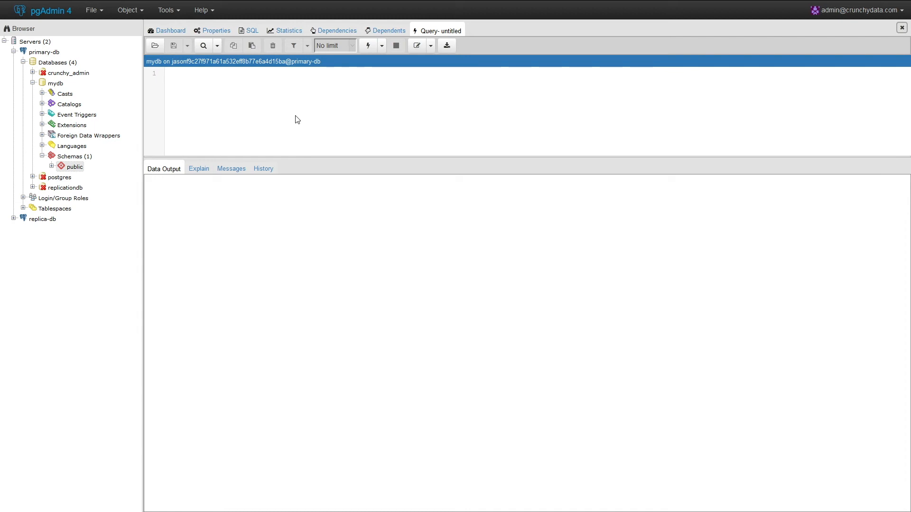
{"action": "type", "text": "CREATE TABL"}
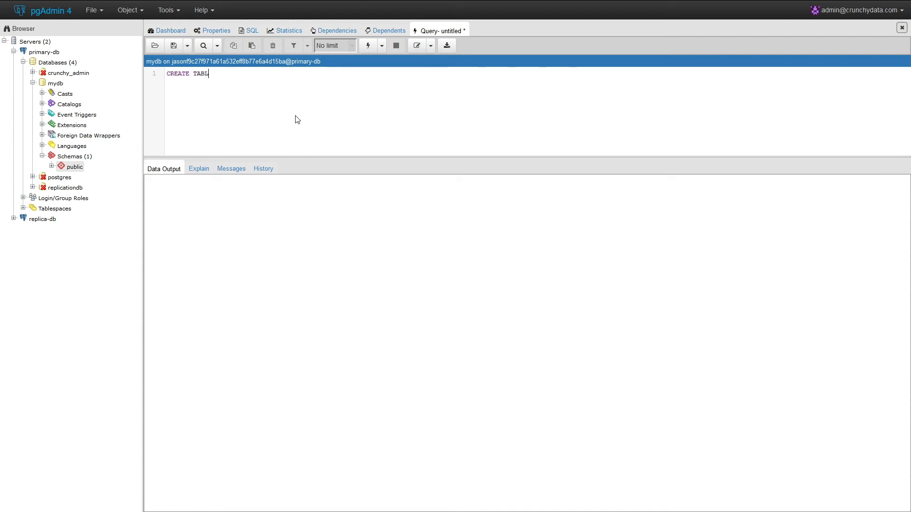
{"action": "type", "text": "E test("}
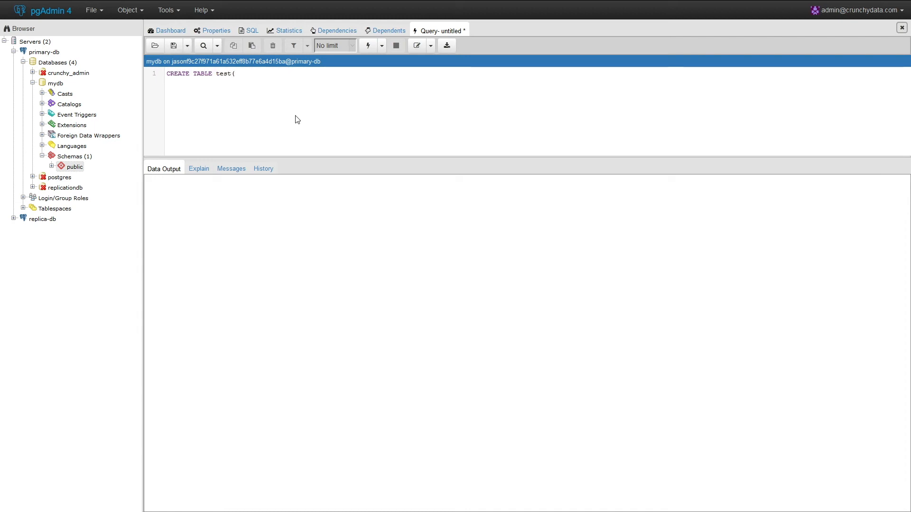
{"action": "type", "text": "id INT);"}
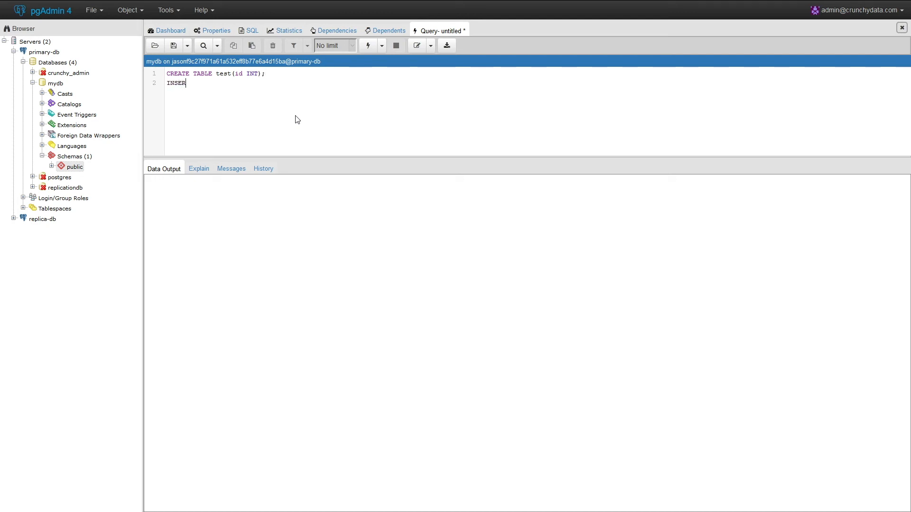
{"action": "type", "text": "T INTO test("}
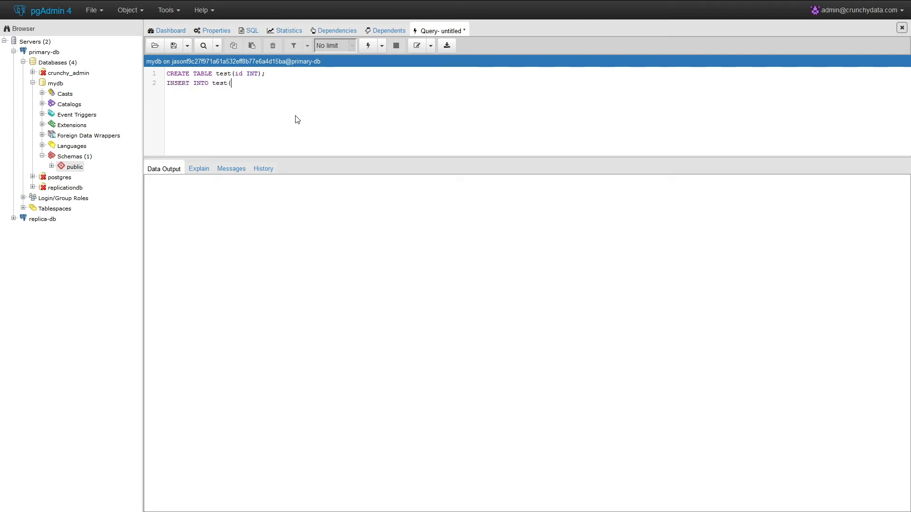
{"action": "type", "text": "id) VALUES ("}
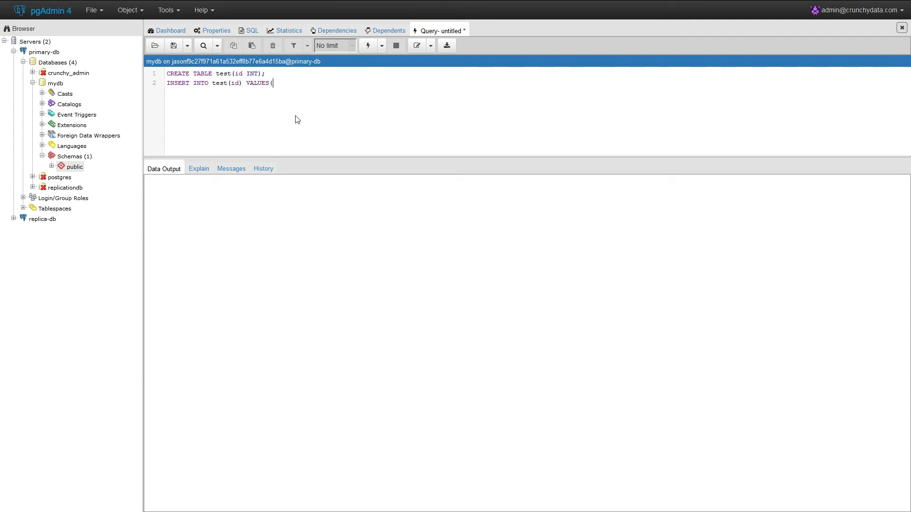
{"action": "type", "text": "0);"}
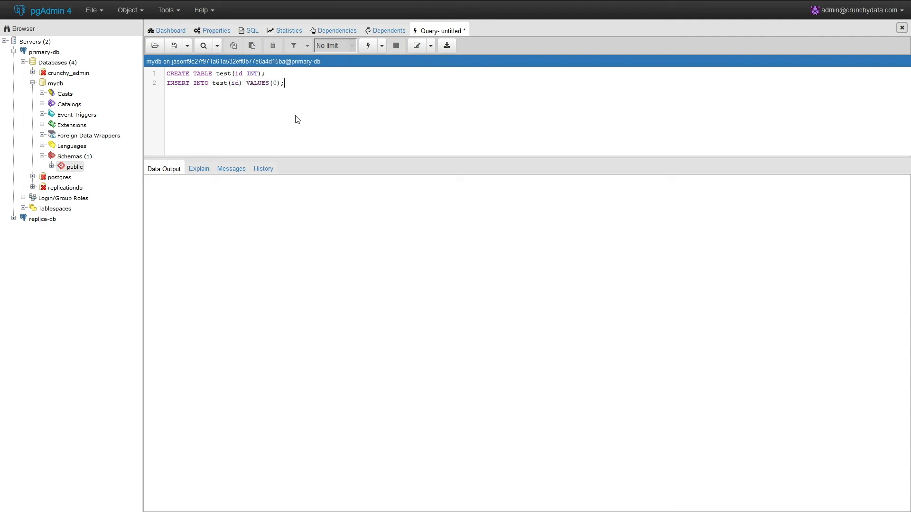
{"action": "mouse_move", "coordinate": [368, 46]}
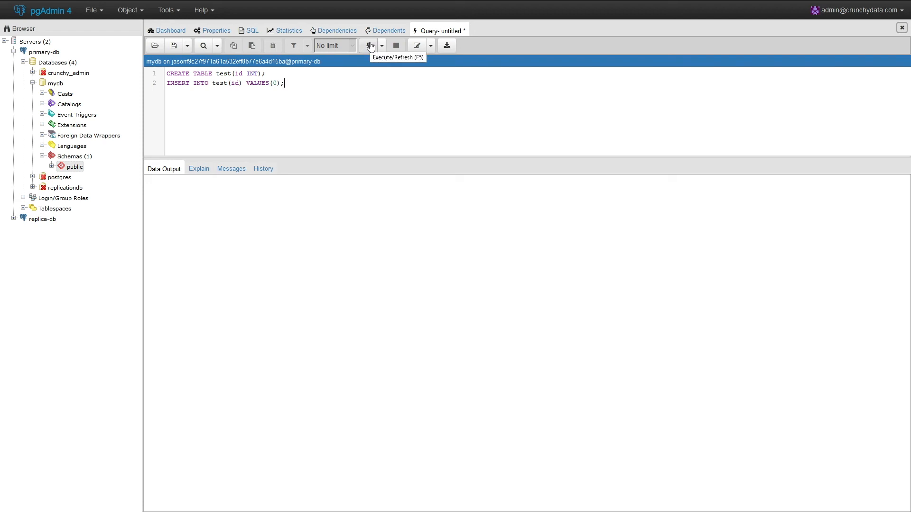
{"action": "left_click", "coordinate": [369, 46]}
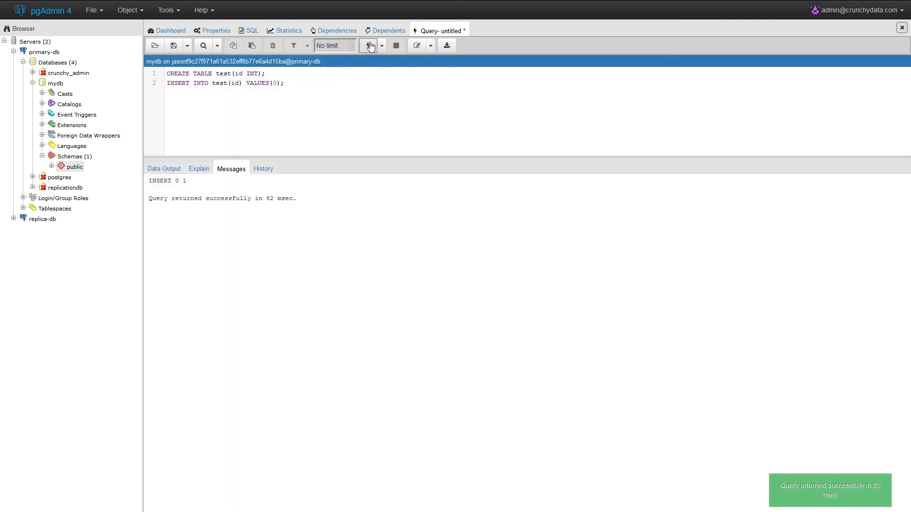
{"action": "mouse_move", "coordinate": [12, 226]}
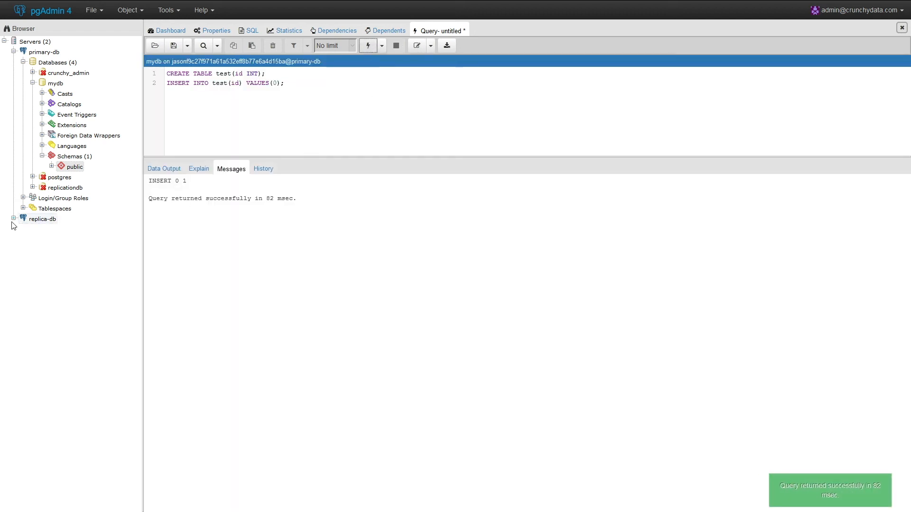
Step: Expand replica-db's mydb public schema down to the test table's columns
{"action": "left_click", "coordinate": [14, 218]}
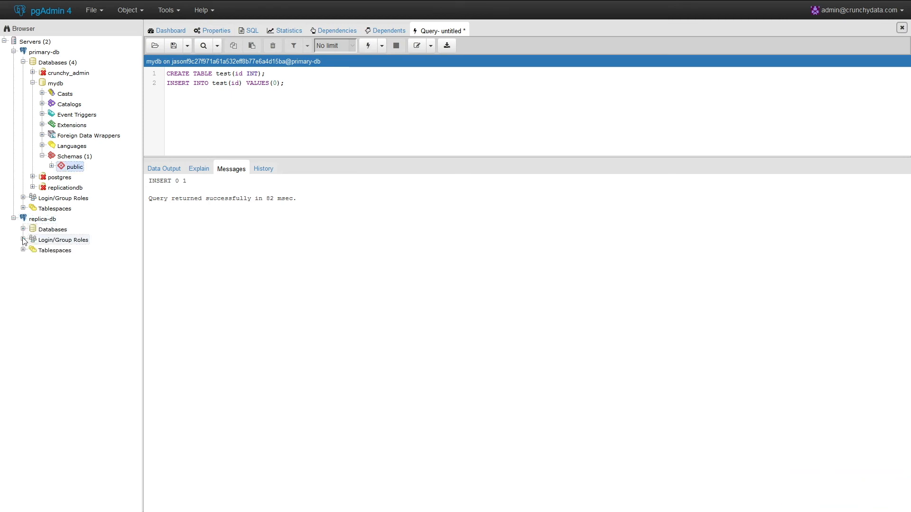
{"action": "left_click", "coordinate": [24, 228]}
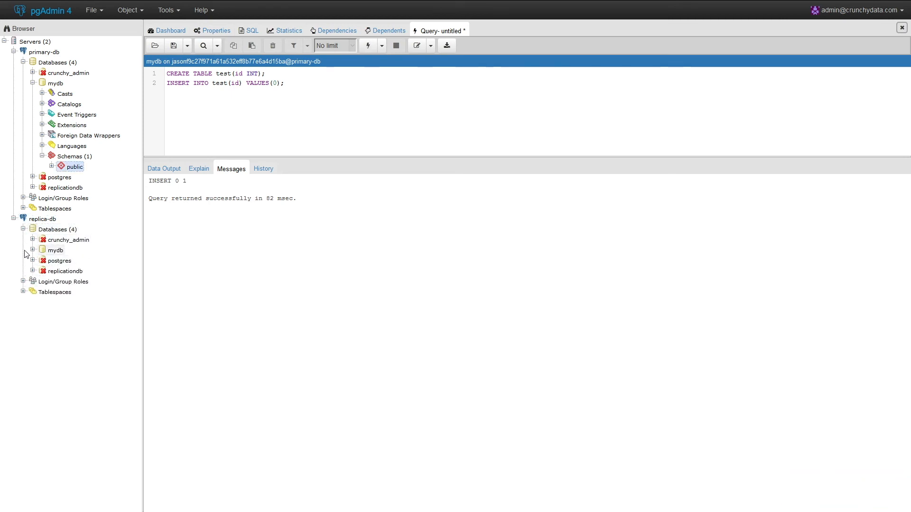
{"action": "left_click", "coordinate": [33, 250]}
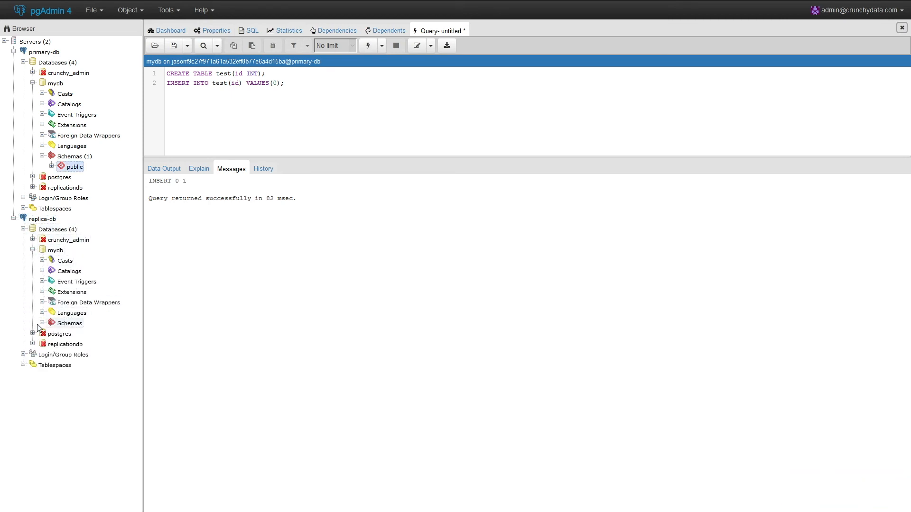
{"action": "left_click", "coordinate": [42, 323]}
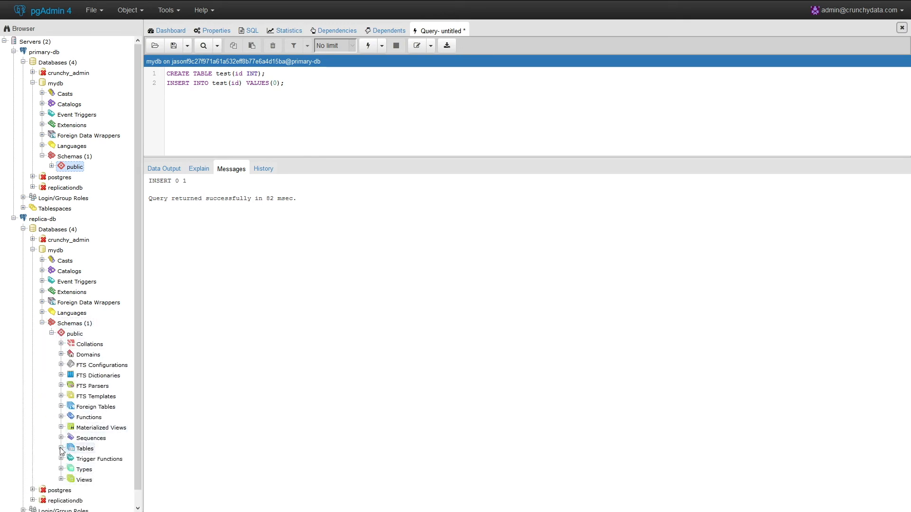
{"action": "left_click", "coordinate": [62, 448]}
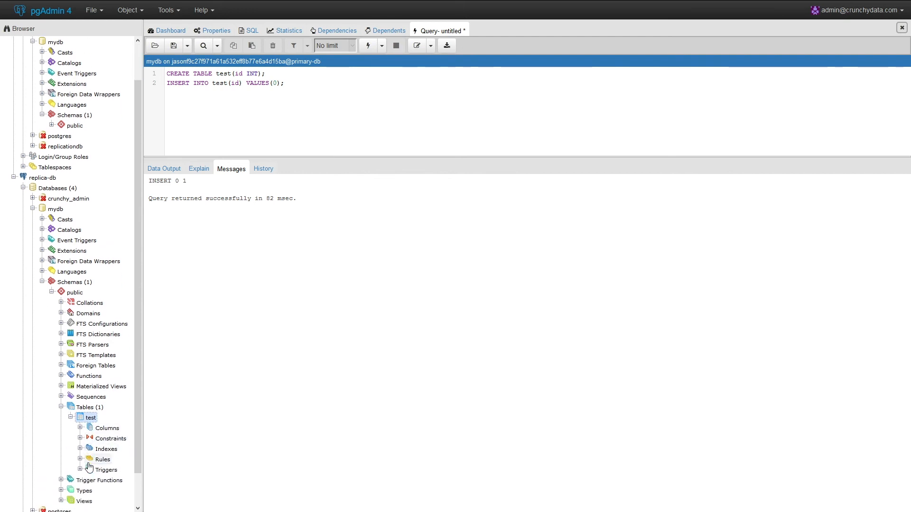
{"action": "left_click", "coordinate": [107, 392]}
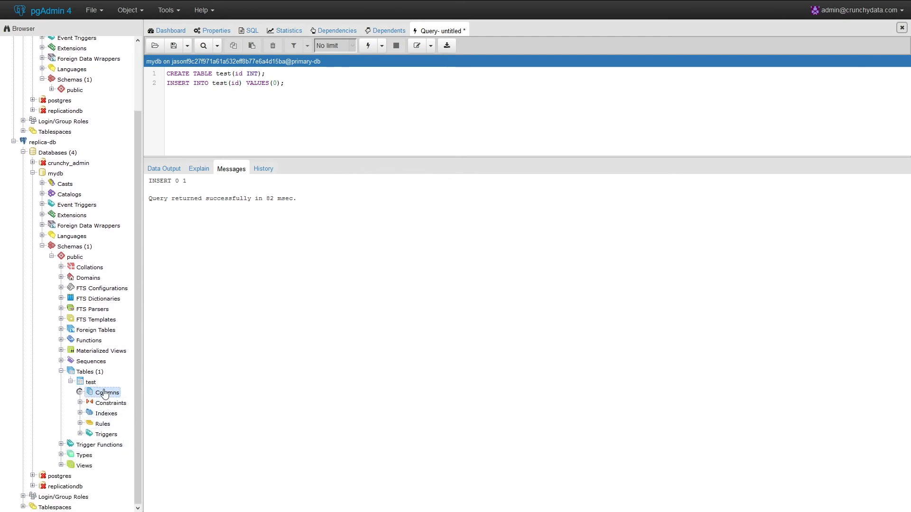
Step: View all rows of the replica's test table, showing the single id 0
{"action": "left_click", "coordinate": [80, 393]}
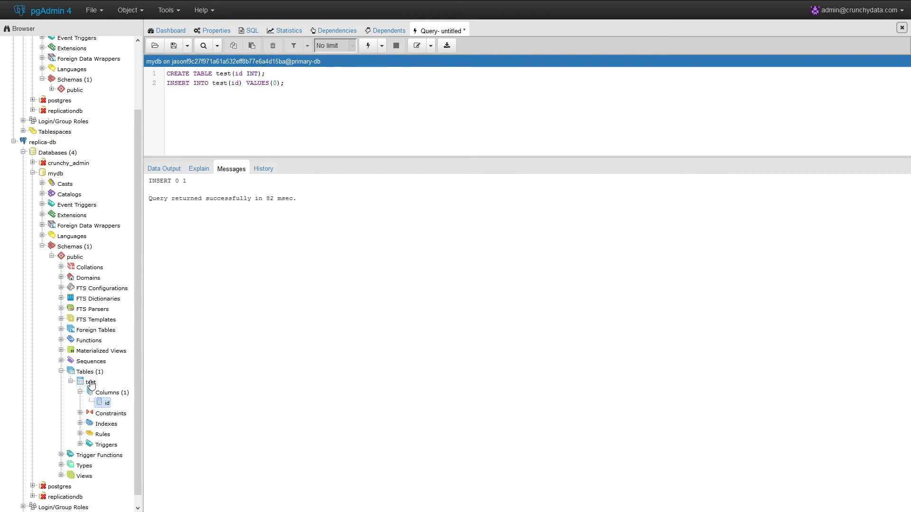
{"action": "right_click", "coordinate": [92, 382]}
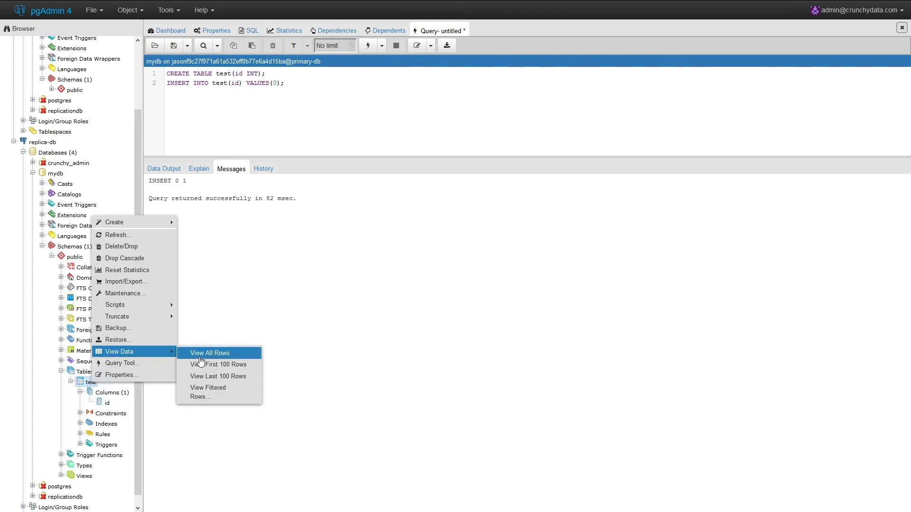
{"action": "left_click", "coordinate": [209, 353]}
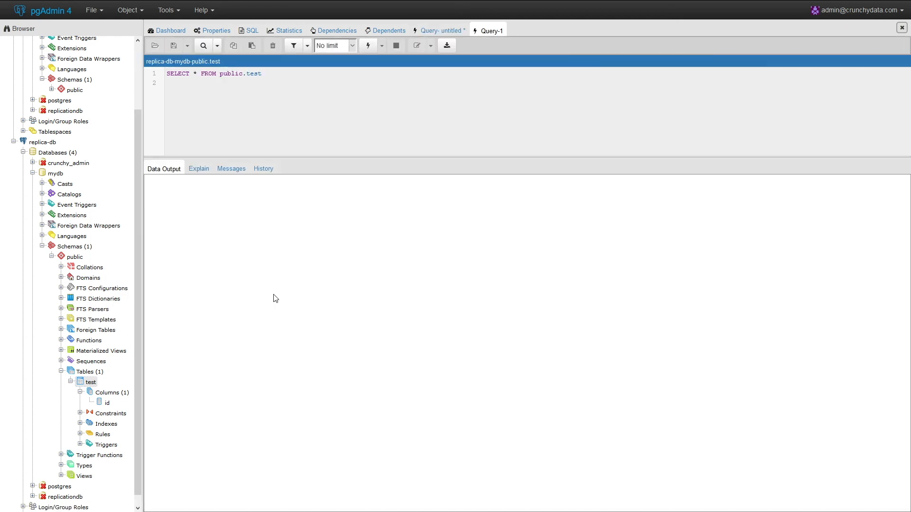
{"action": "left_click", "coordinate": [368, 46]}
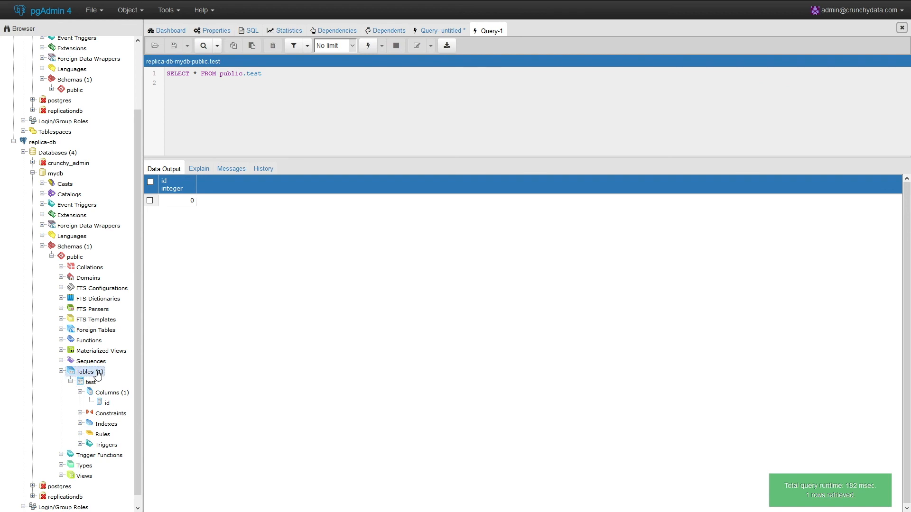
{"action": "right_click", "coordinate": [86, 372]}
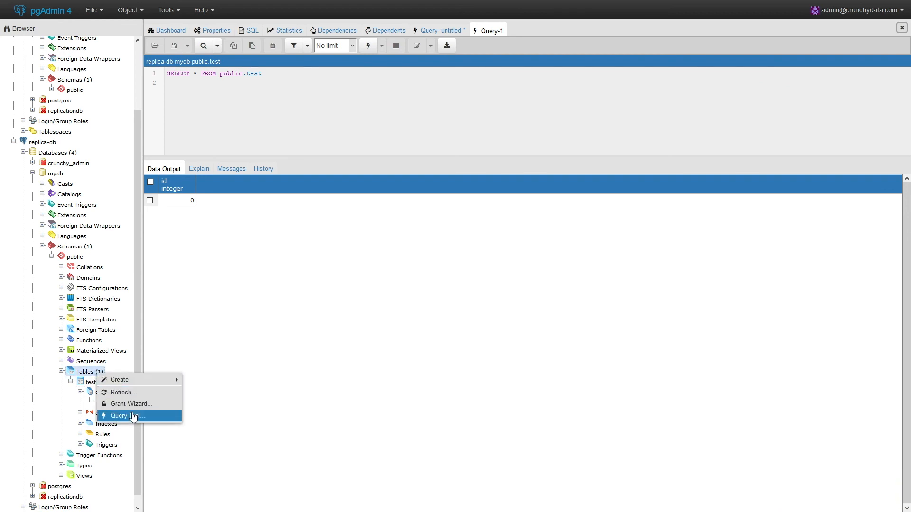
Step: Run CREATE TABLE test2 (id INT); on replica-db, which fails as read-only
{"action": "left_click", "coordinate": [126, 416]}
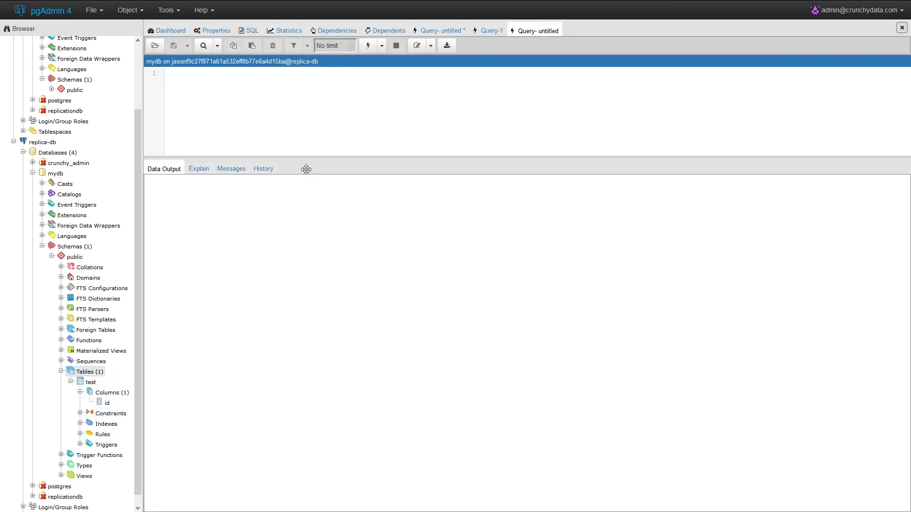
{"action": "type", "text": "CREATE TAB"}
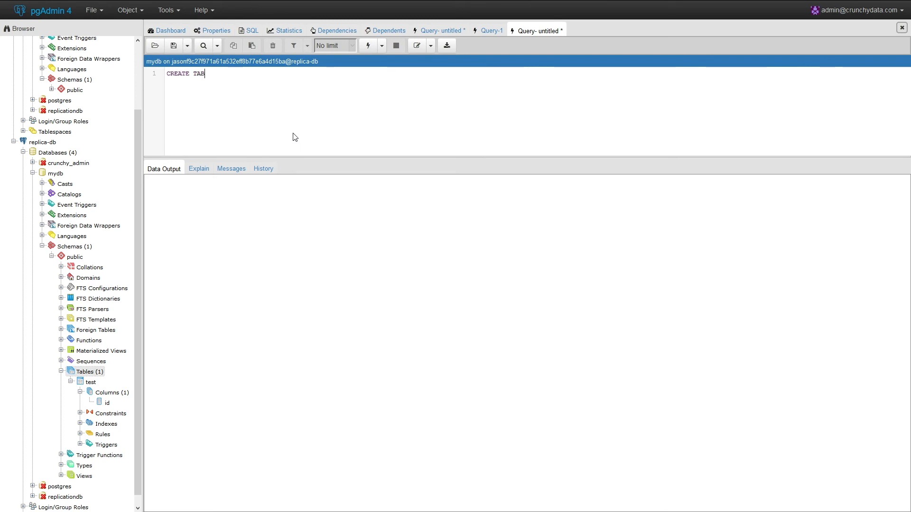
{"action": "type", "text": "LE test2 ("}
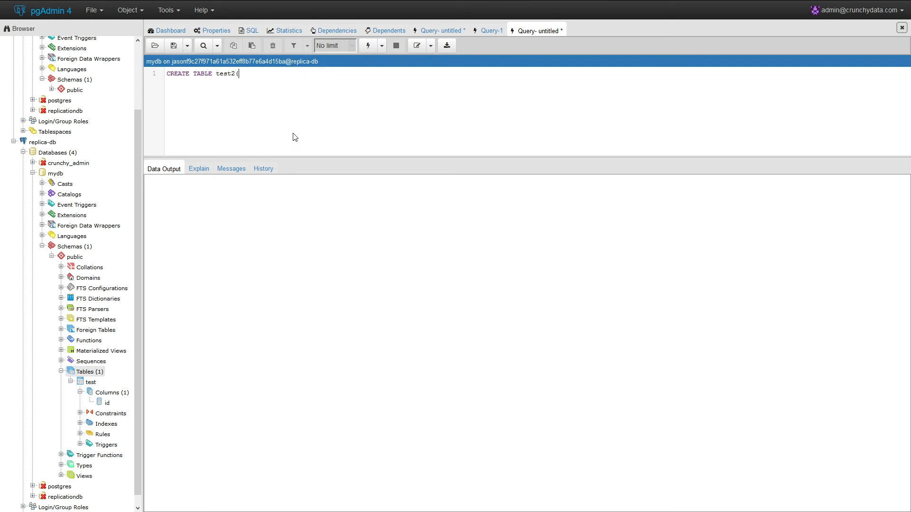
{"action": "type", "text": "id INT);"}
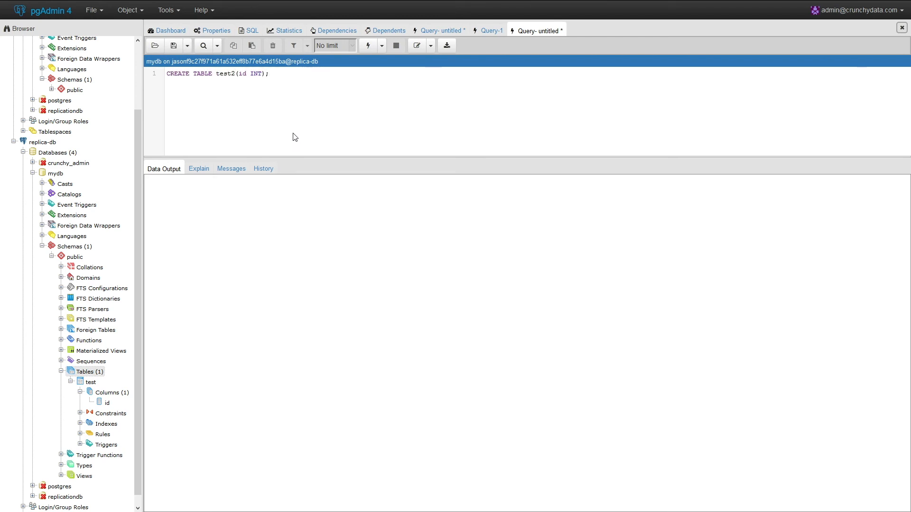
{"action": "left_click", "coordinate": [367, 46]}
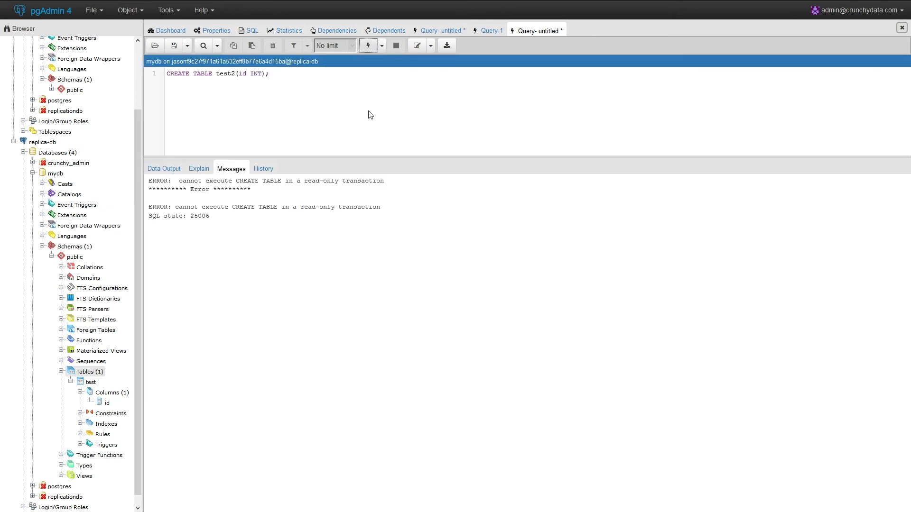
{"action": "mouse_move", "coordinate": [166, 246]}
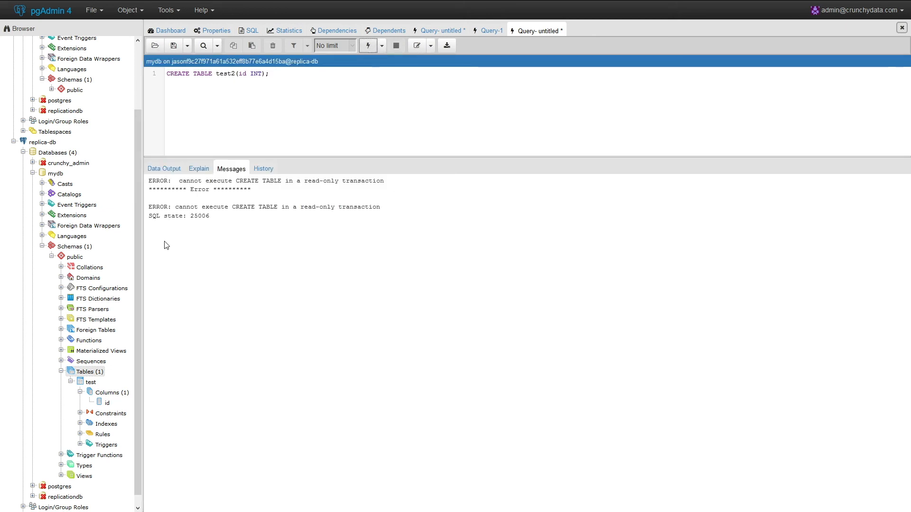
{"action": "mouse_move", "coordinate": [250, 266]}
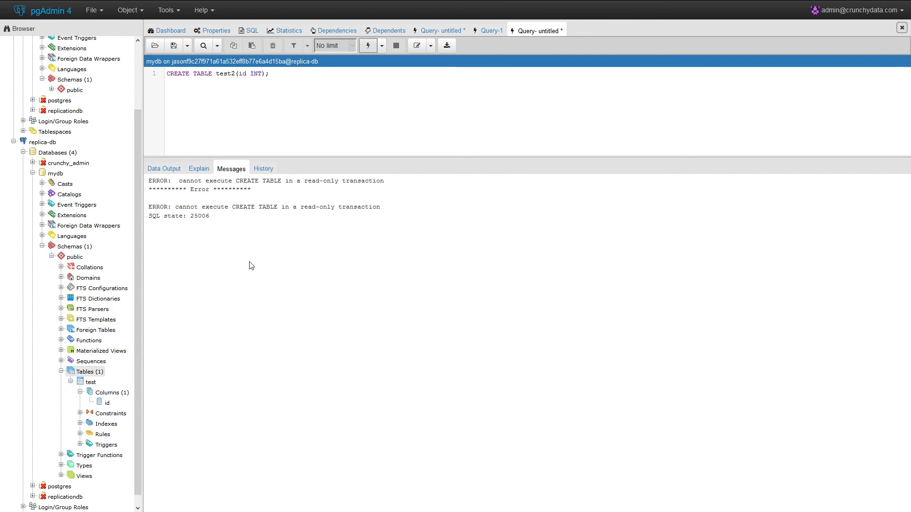
{"action": "mouse_move", "coordinate": [356, 260]}
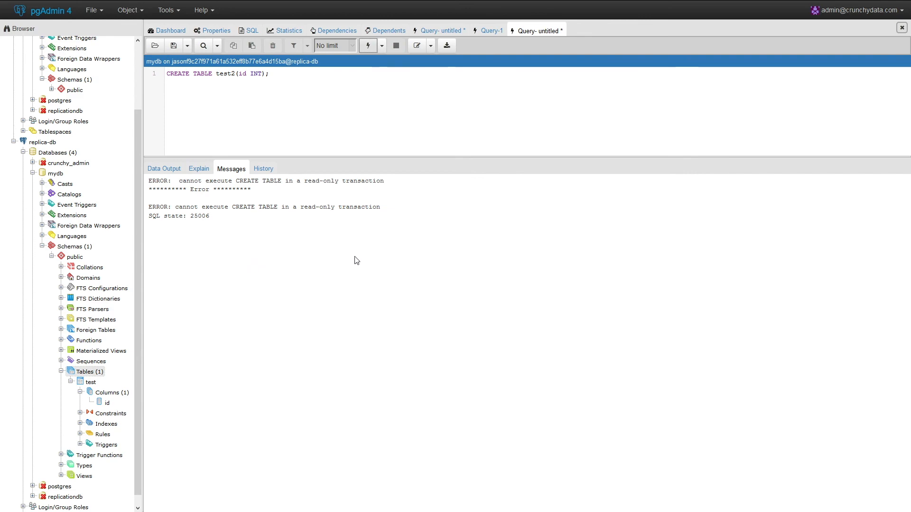